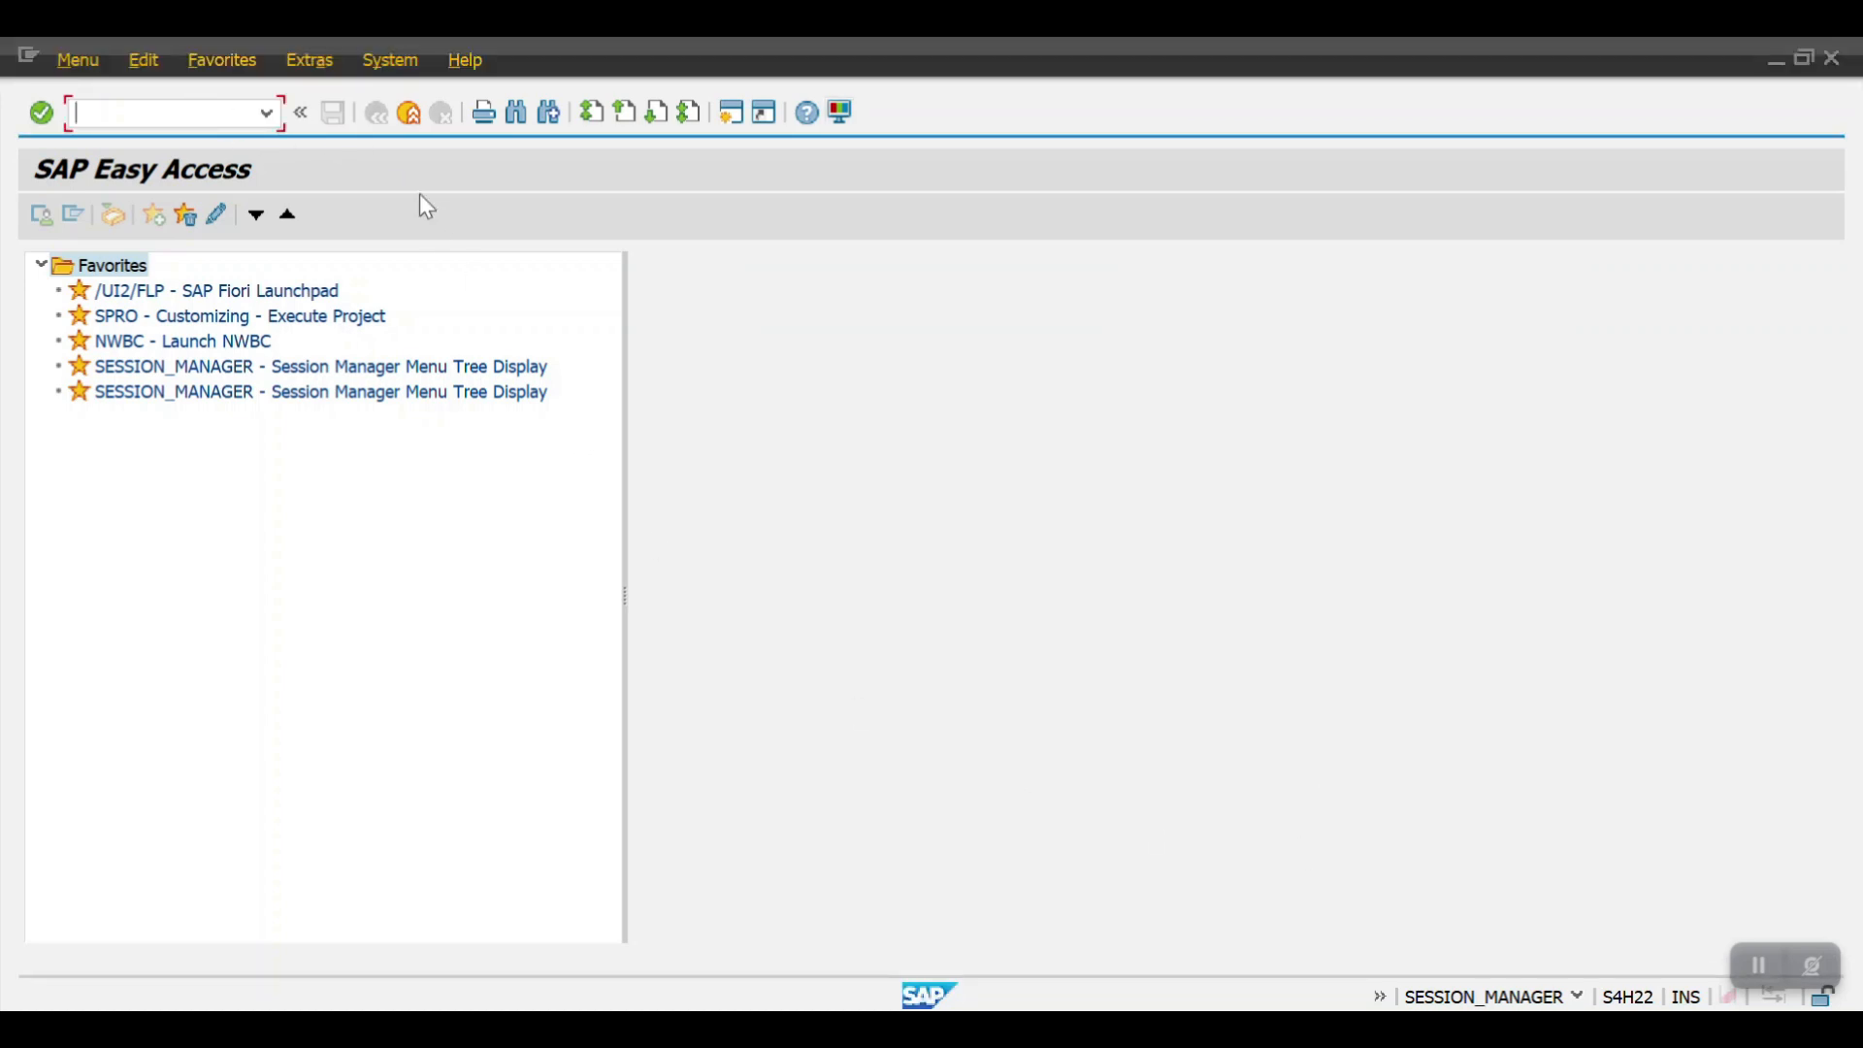
mouse_move(446, 212)
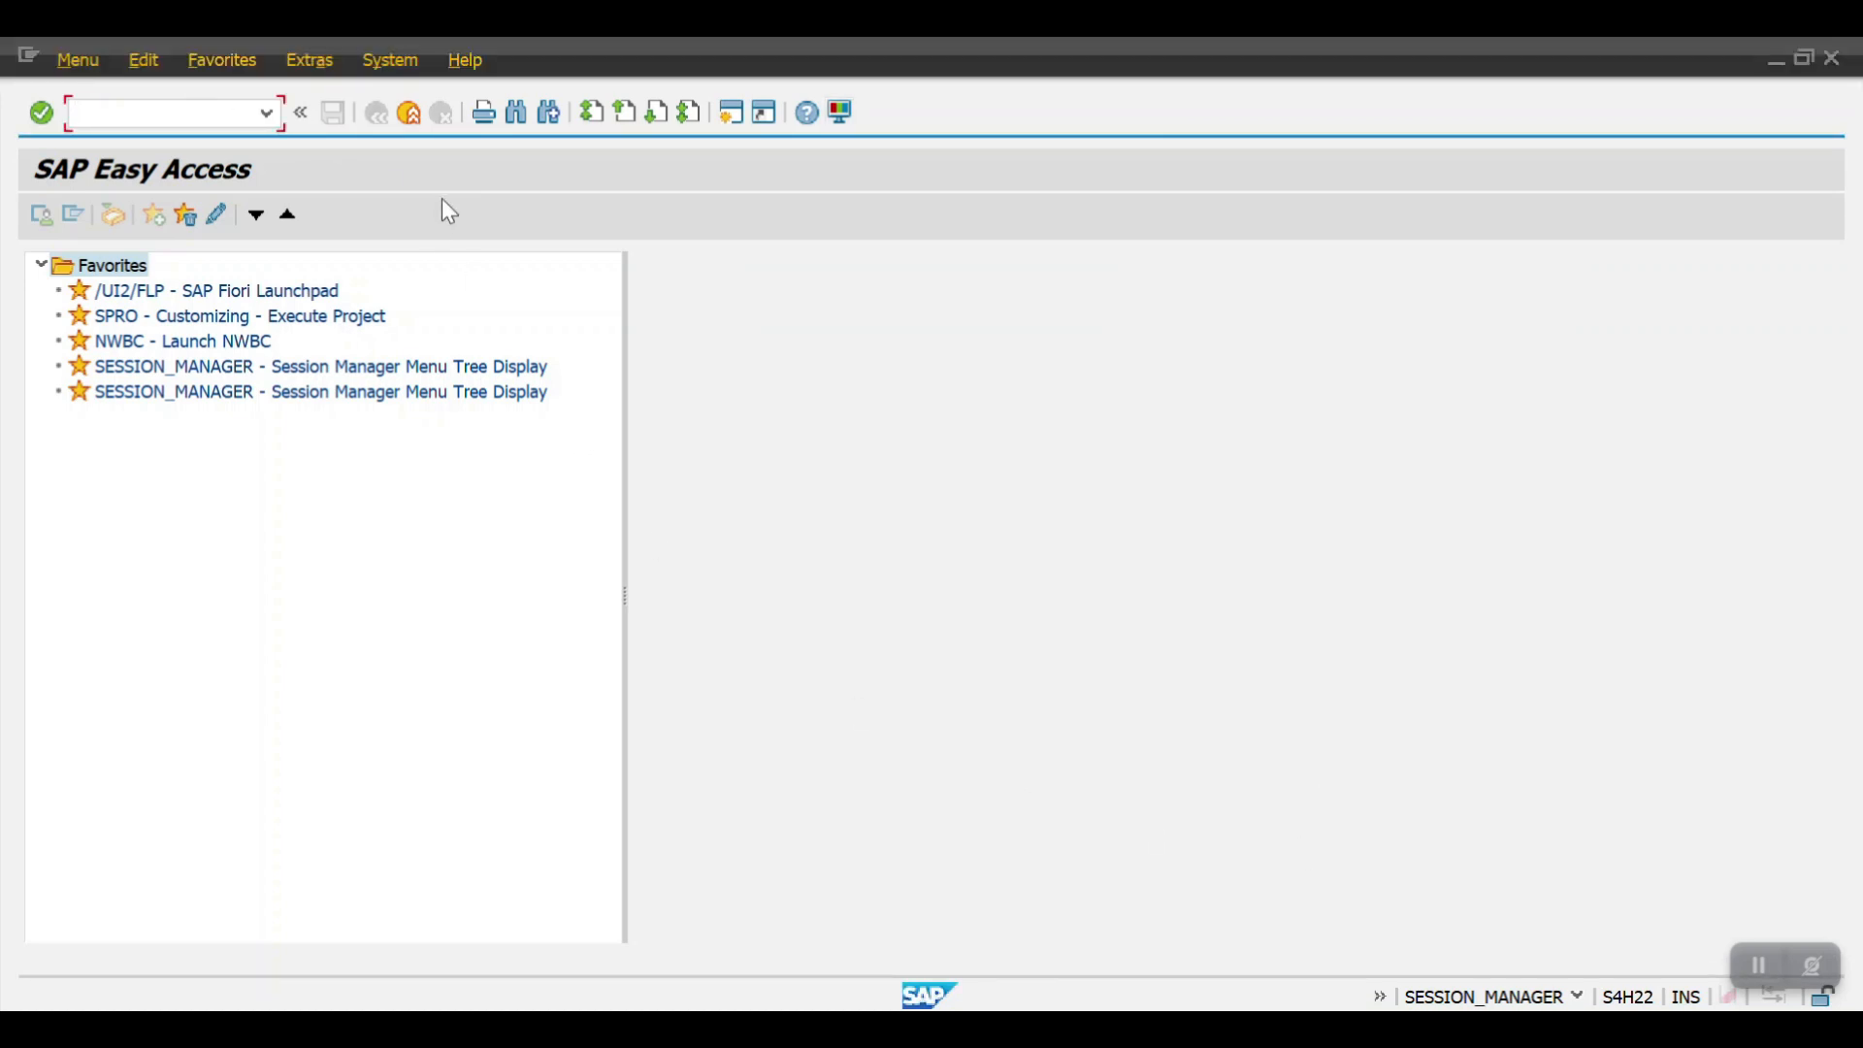
- Run transaction OKKP to reach the controlling area maintenance overview
type("OKKP")
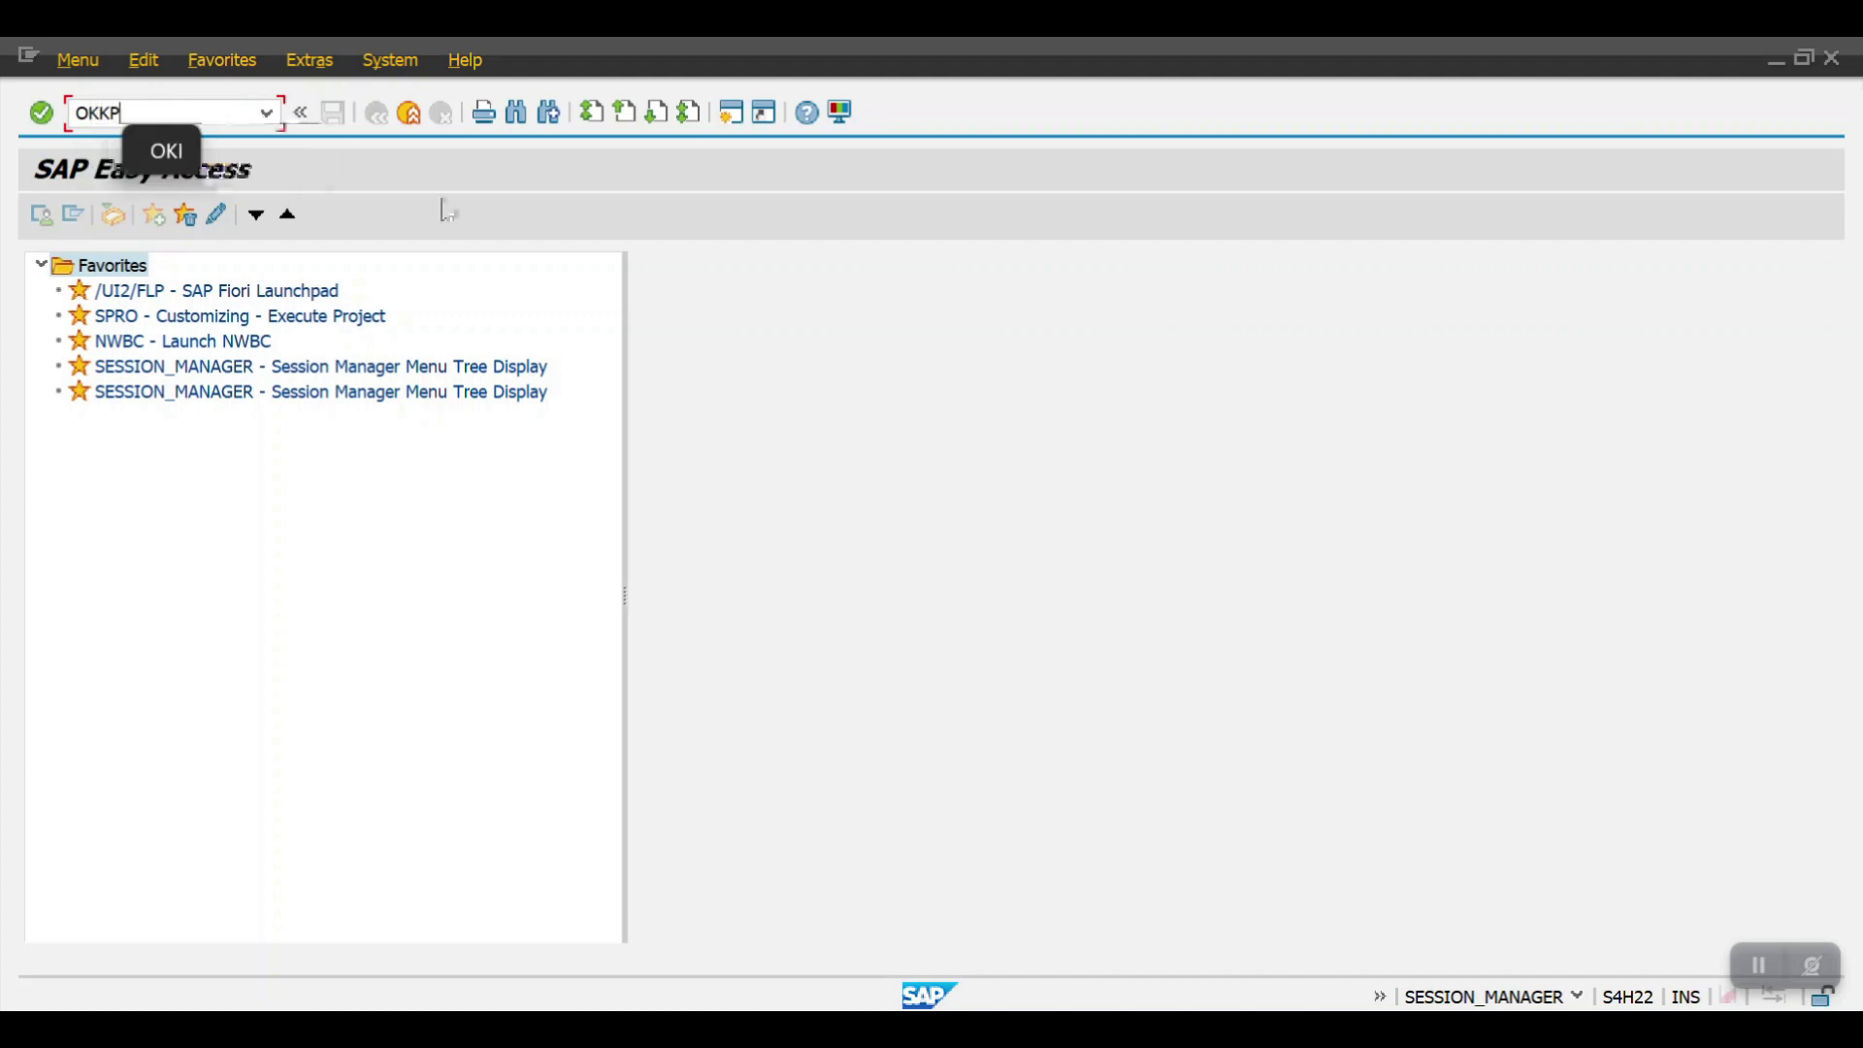
key("Enter")
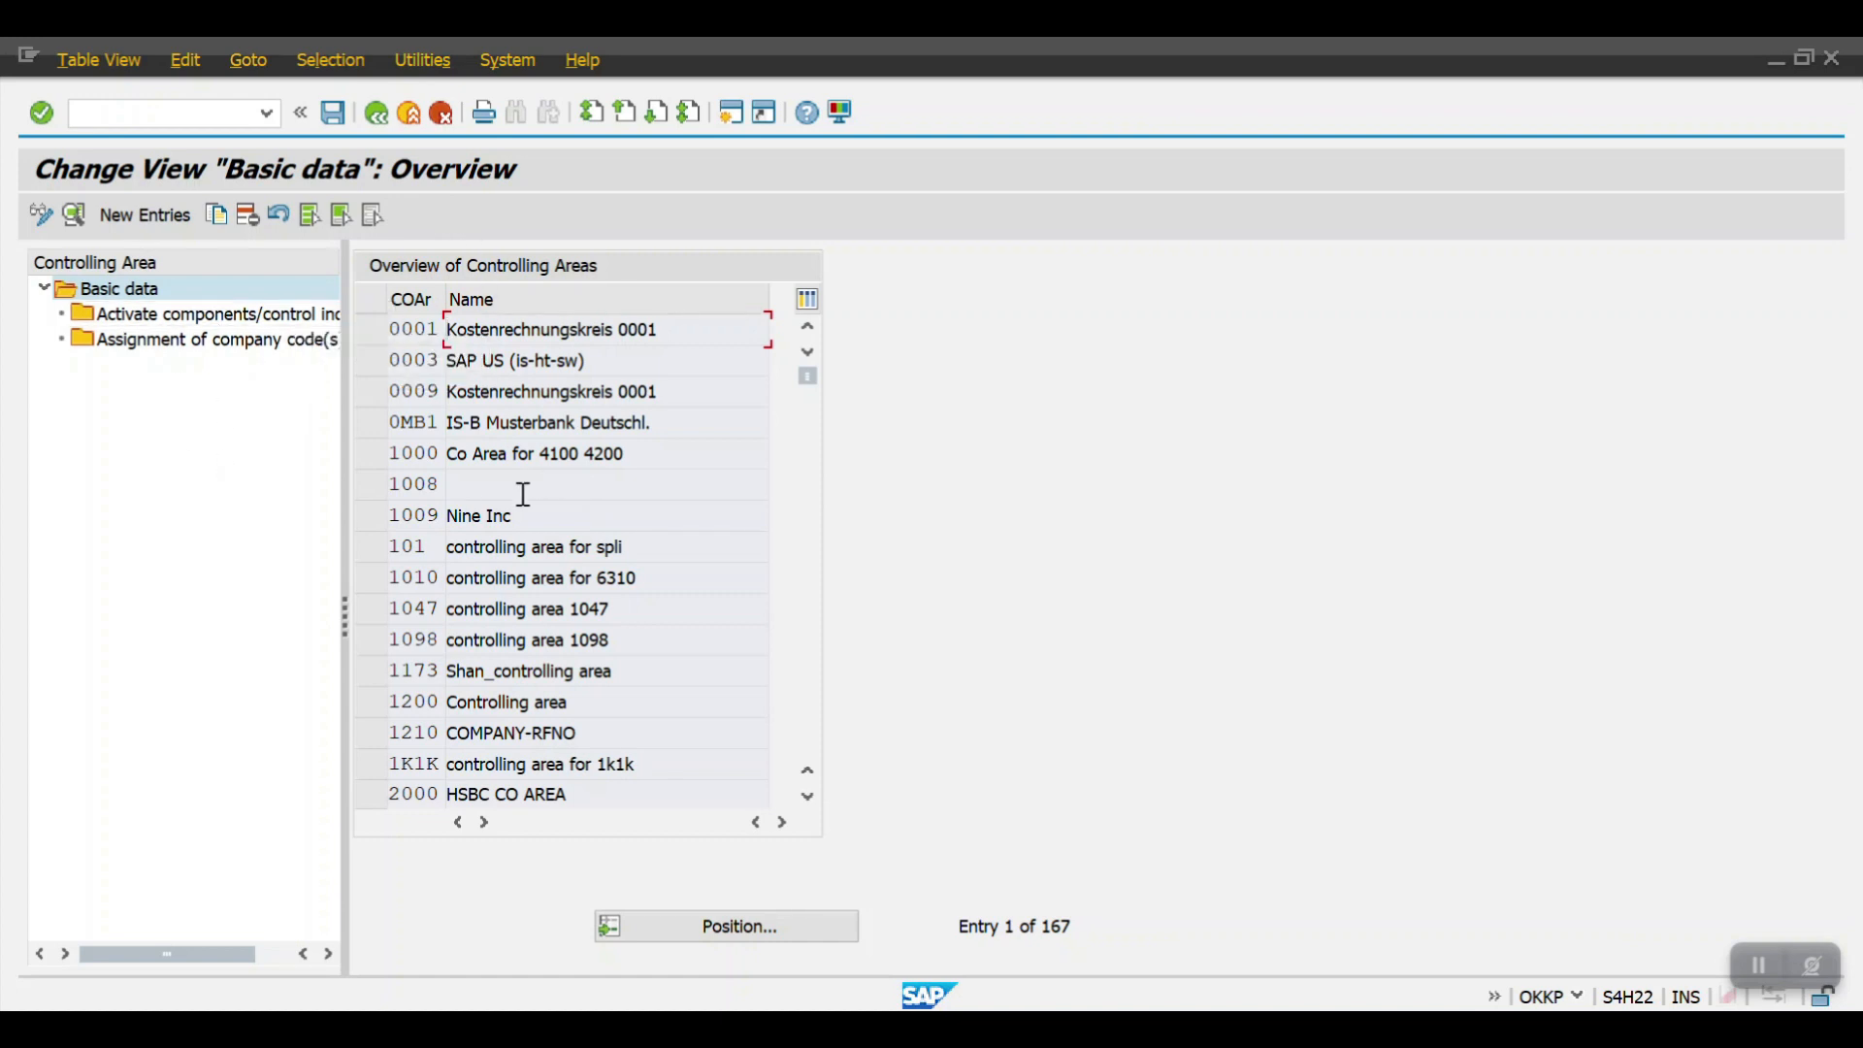
- Create a new entry with controlling area 2001 named HONDA CO Area
left_click(144, 215)
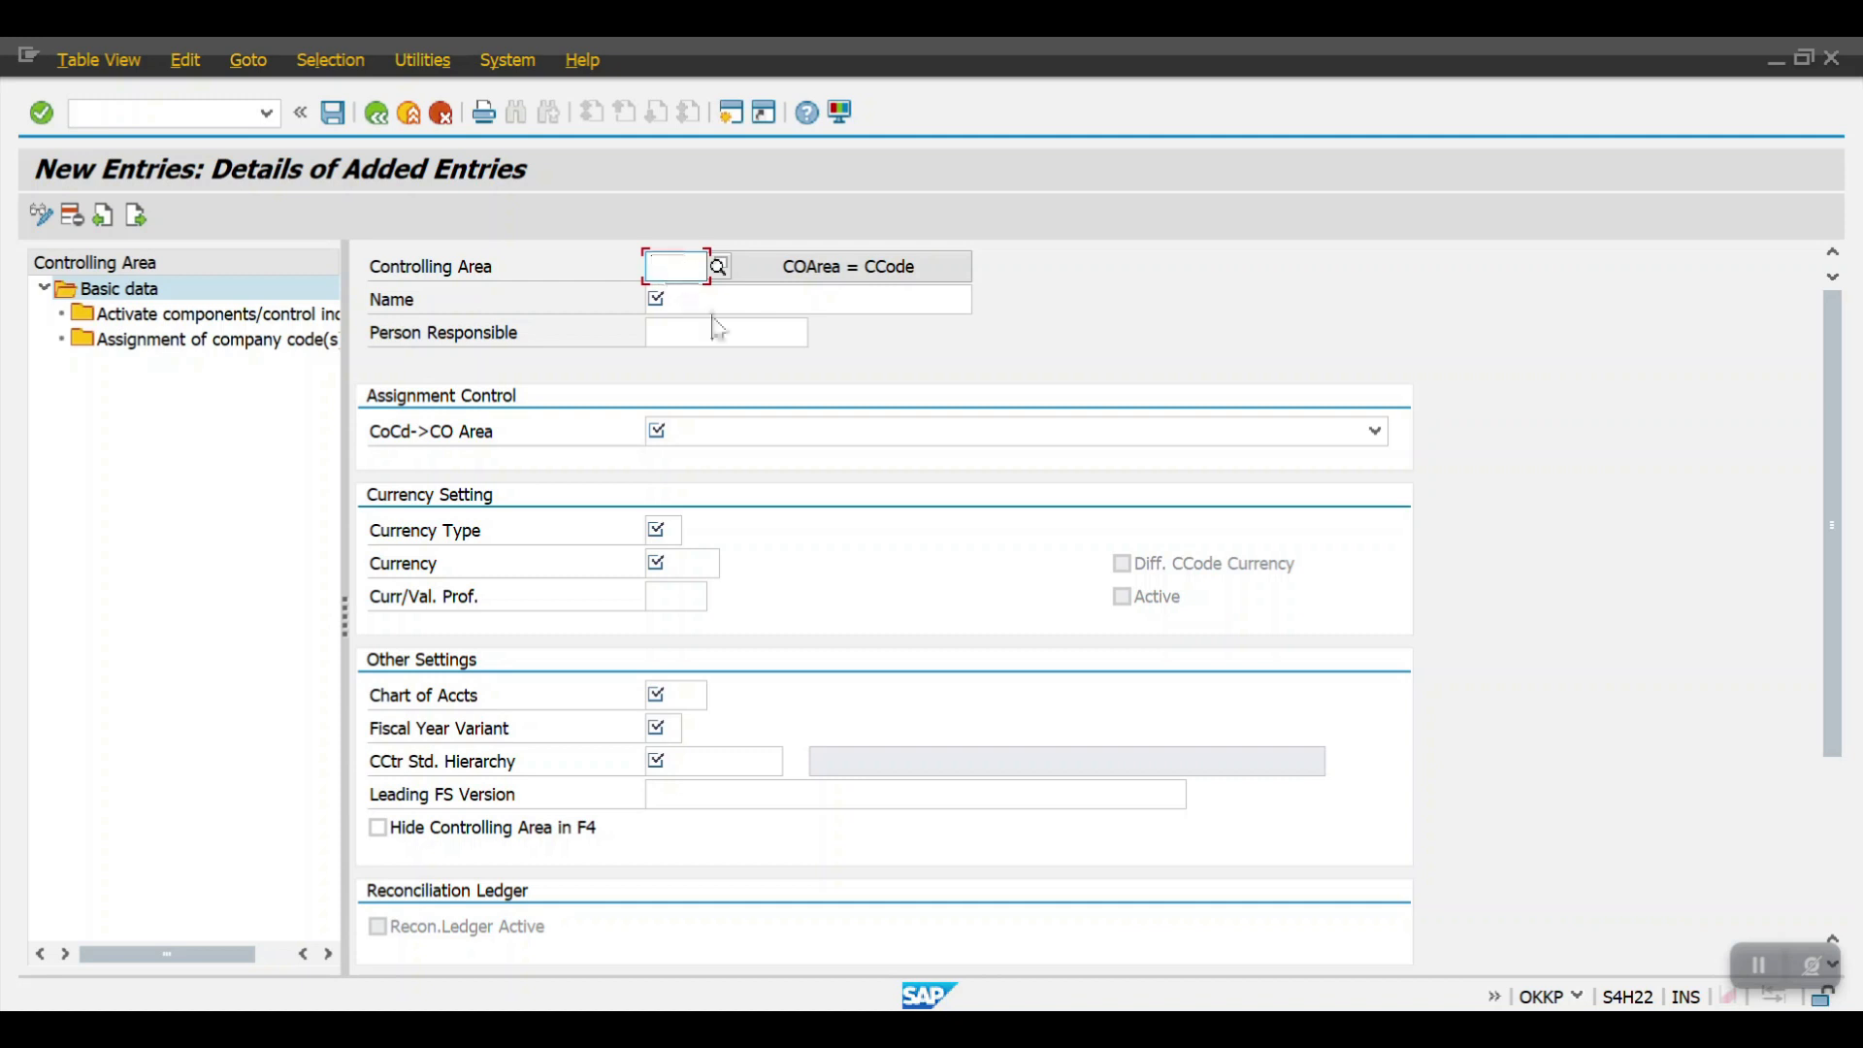
mouse_move(1064, 310)
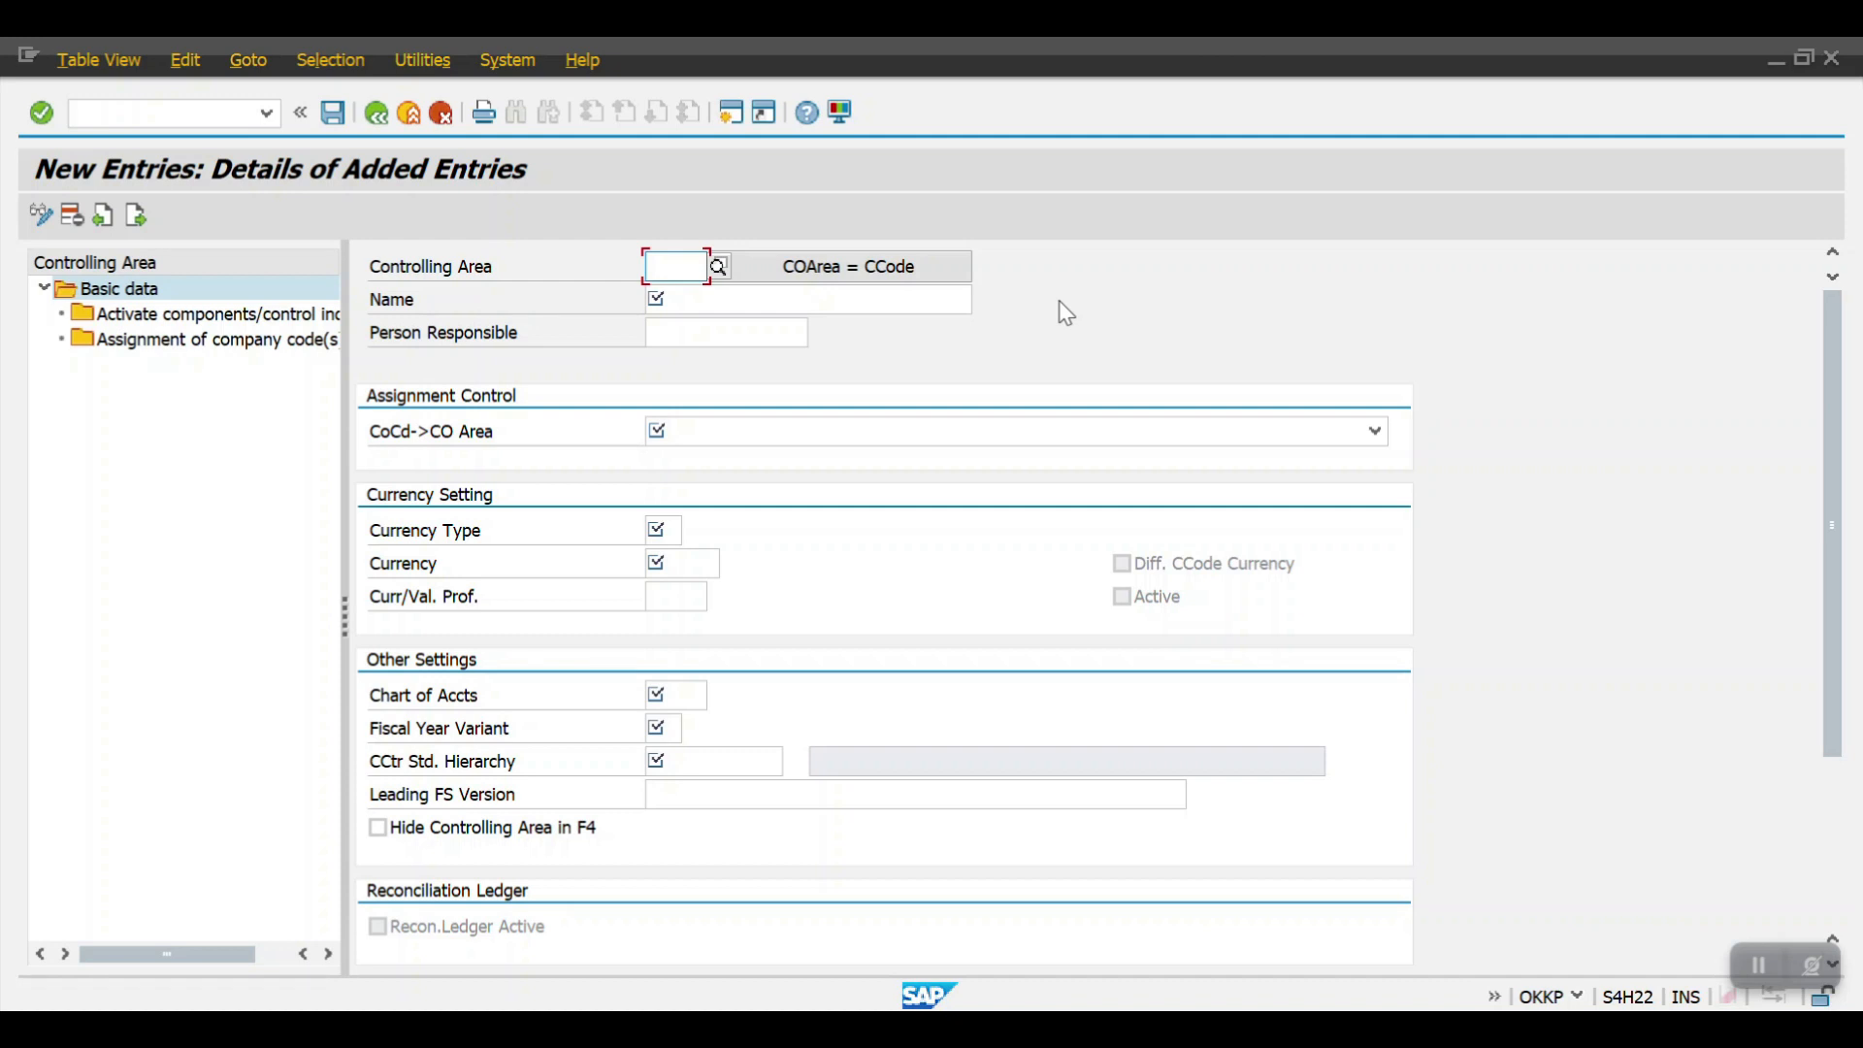
type("2001")
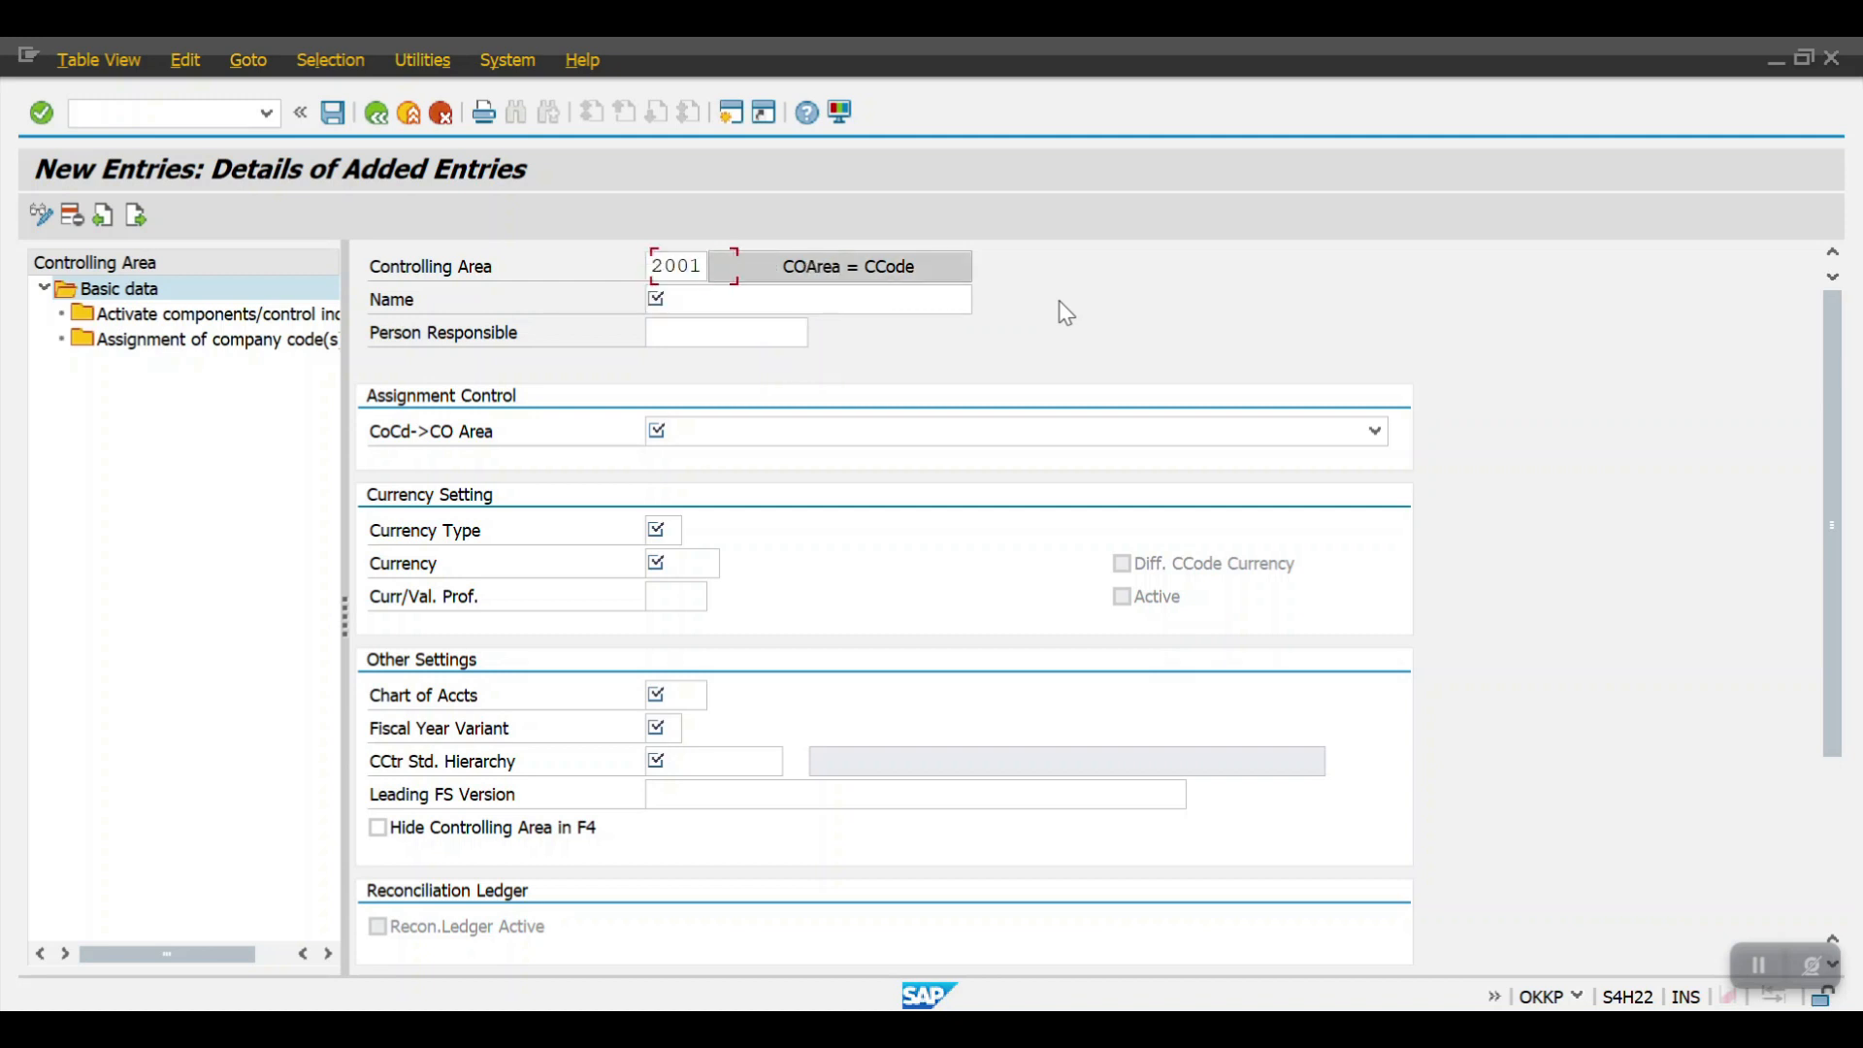
type("h")
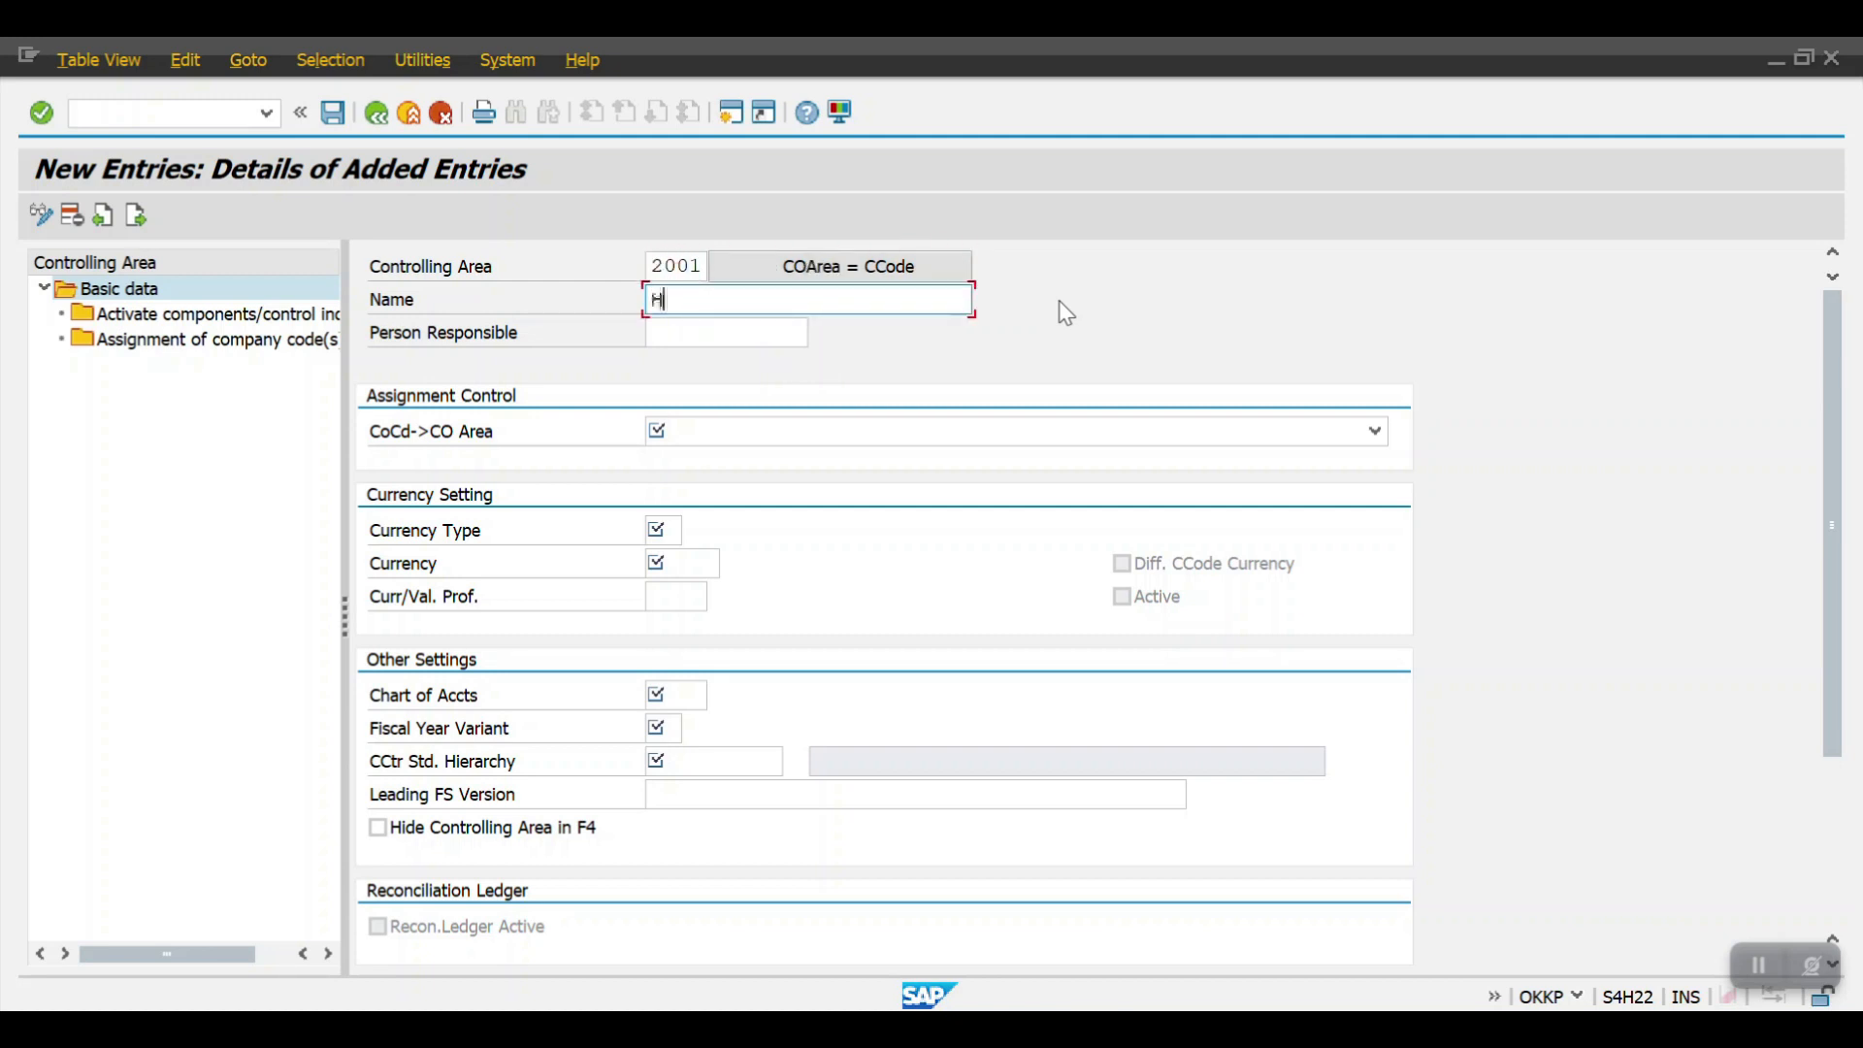
type("ONDA CO Are")
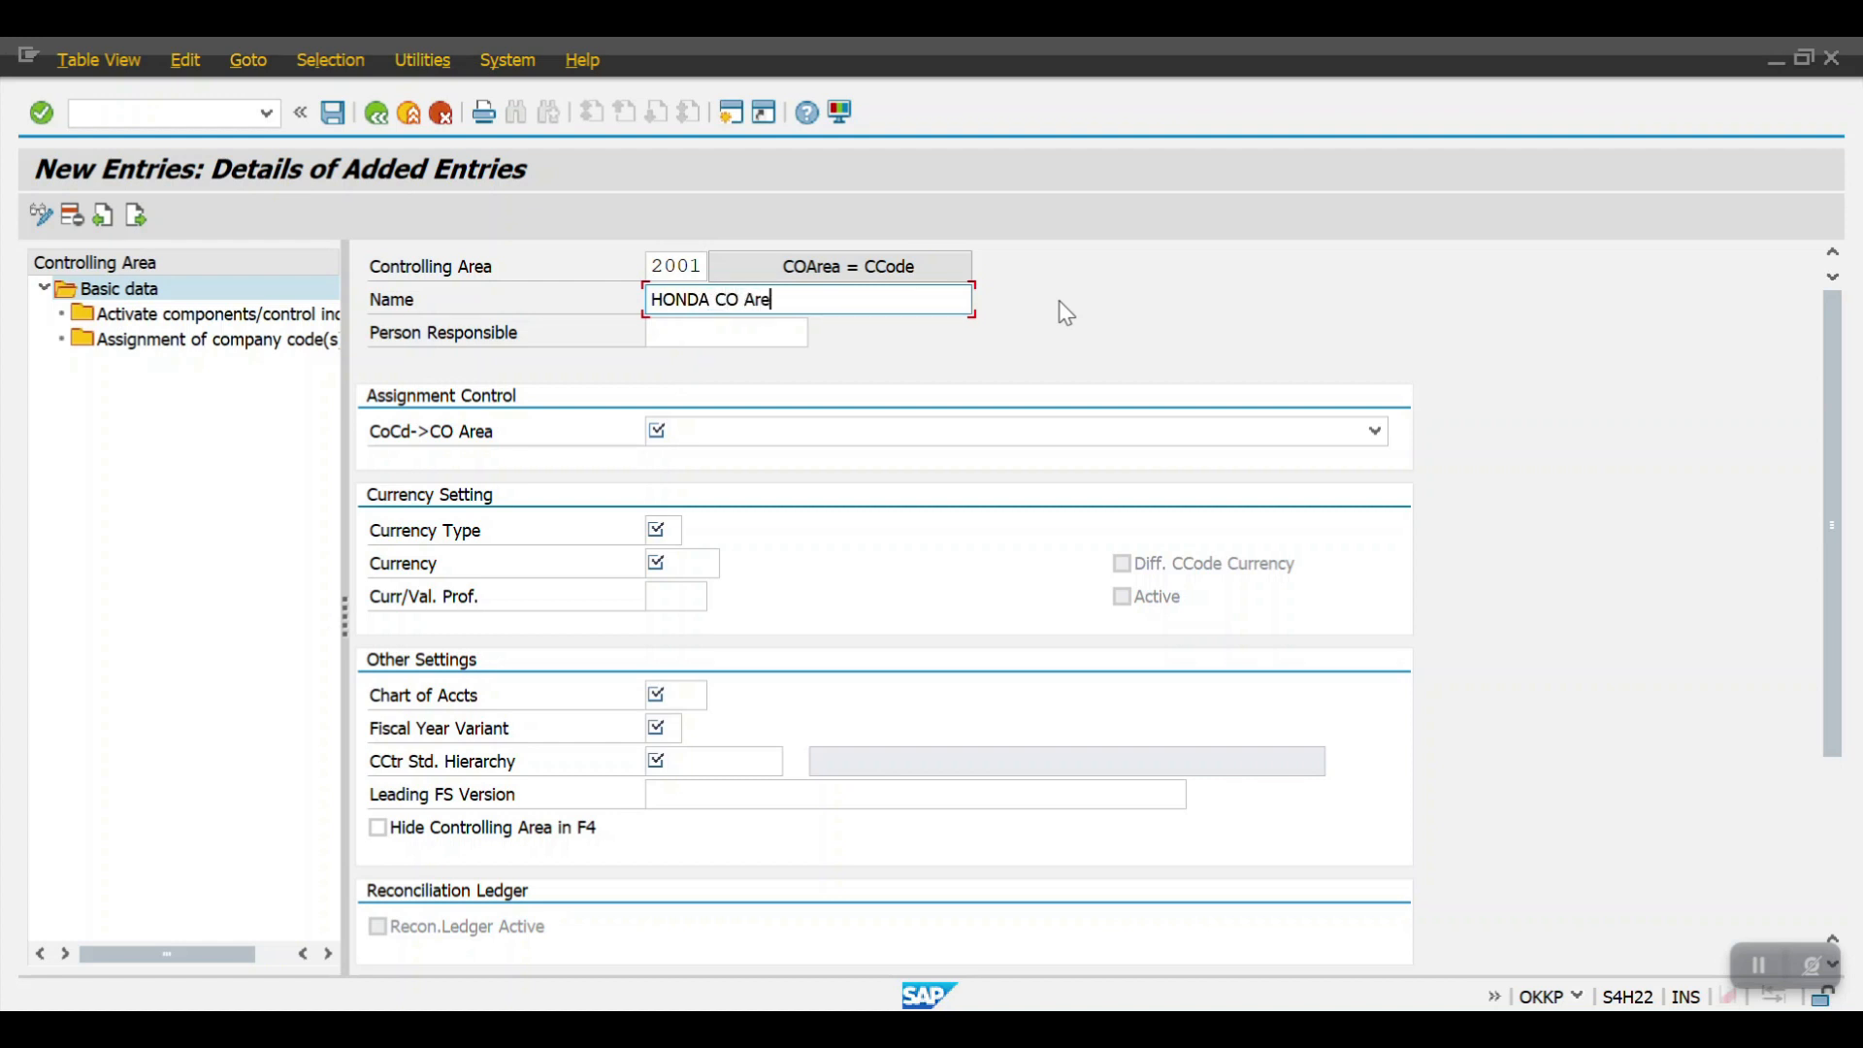
left_click(1009, 431)
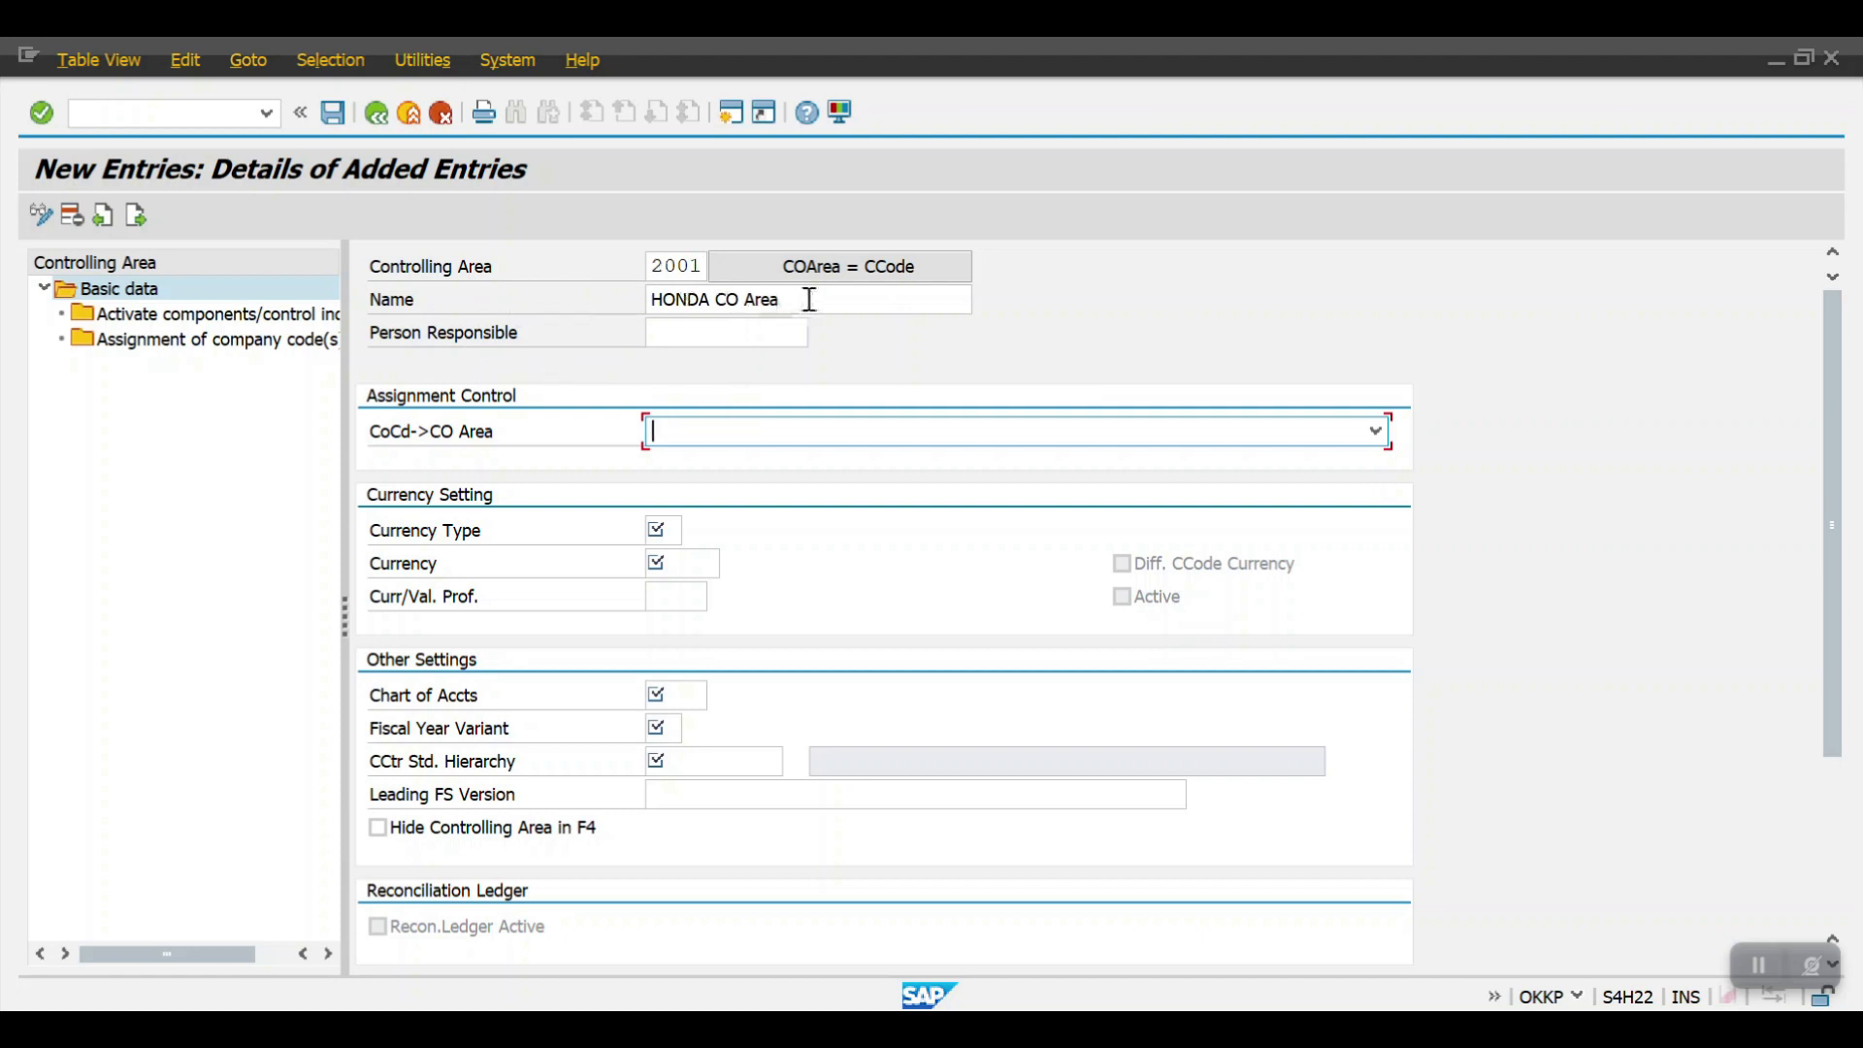
mouse_move(398, 416)
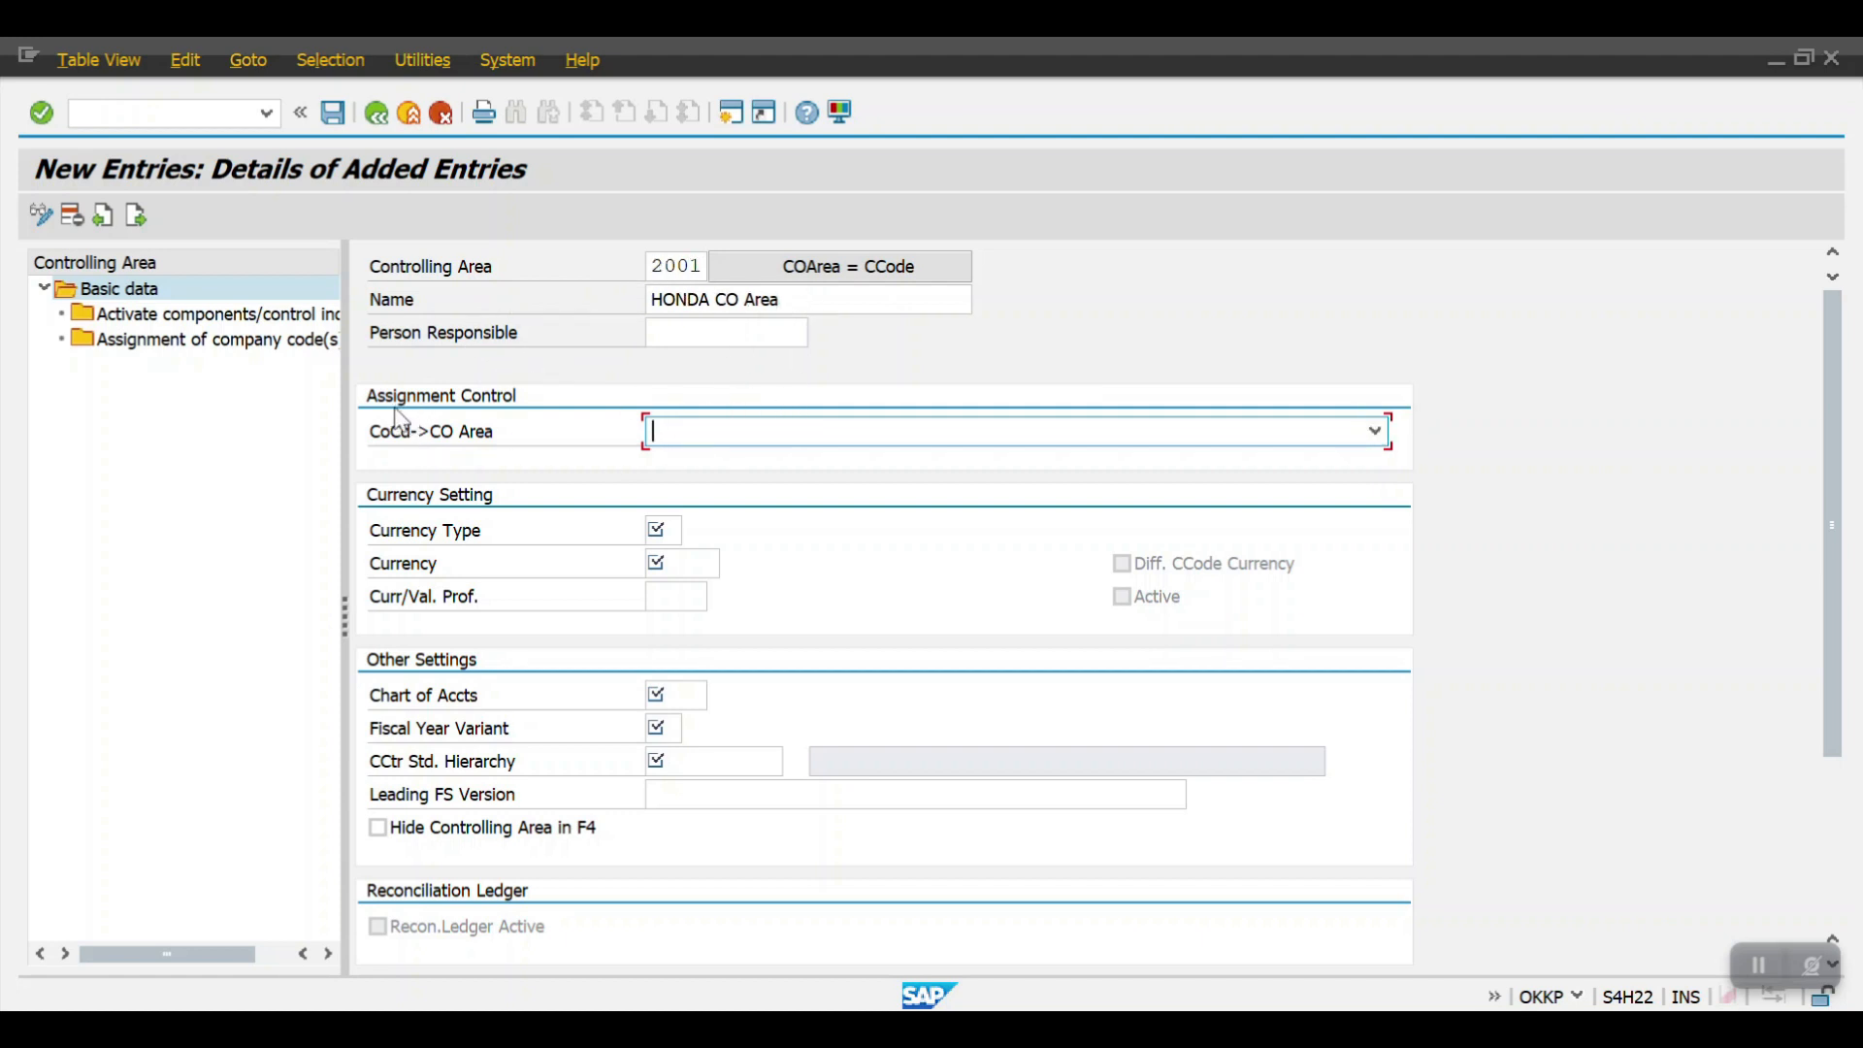
- Set CoCd->CO Area to 2 Cross-company-code cost accounting
left_click(1374, 431)
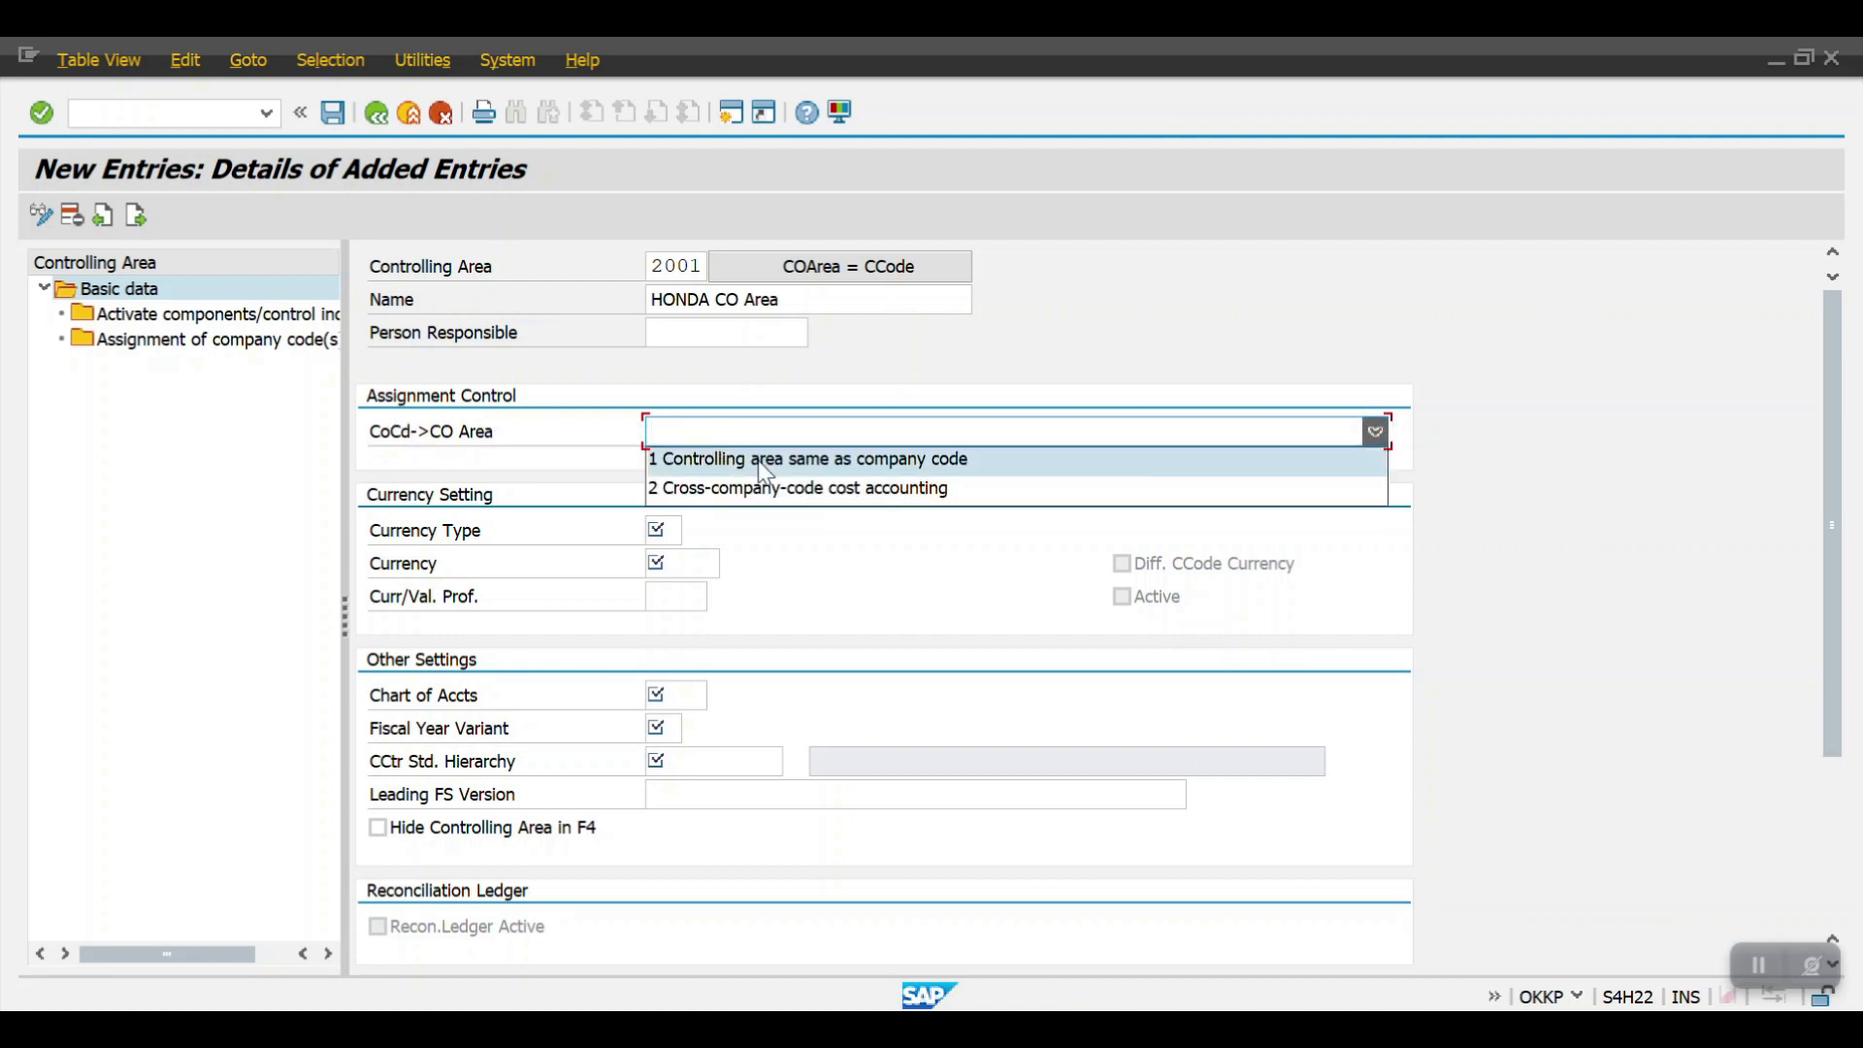
mouse_move(914, 476)
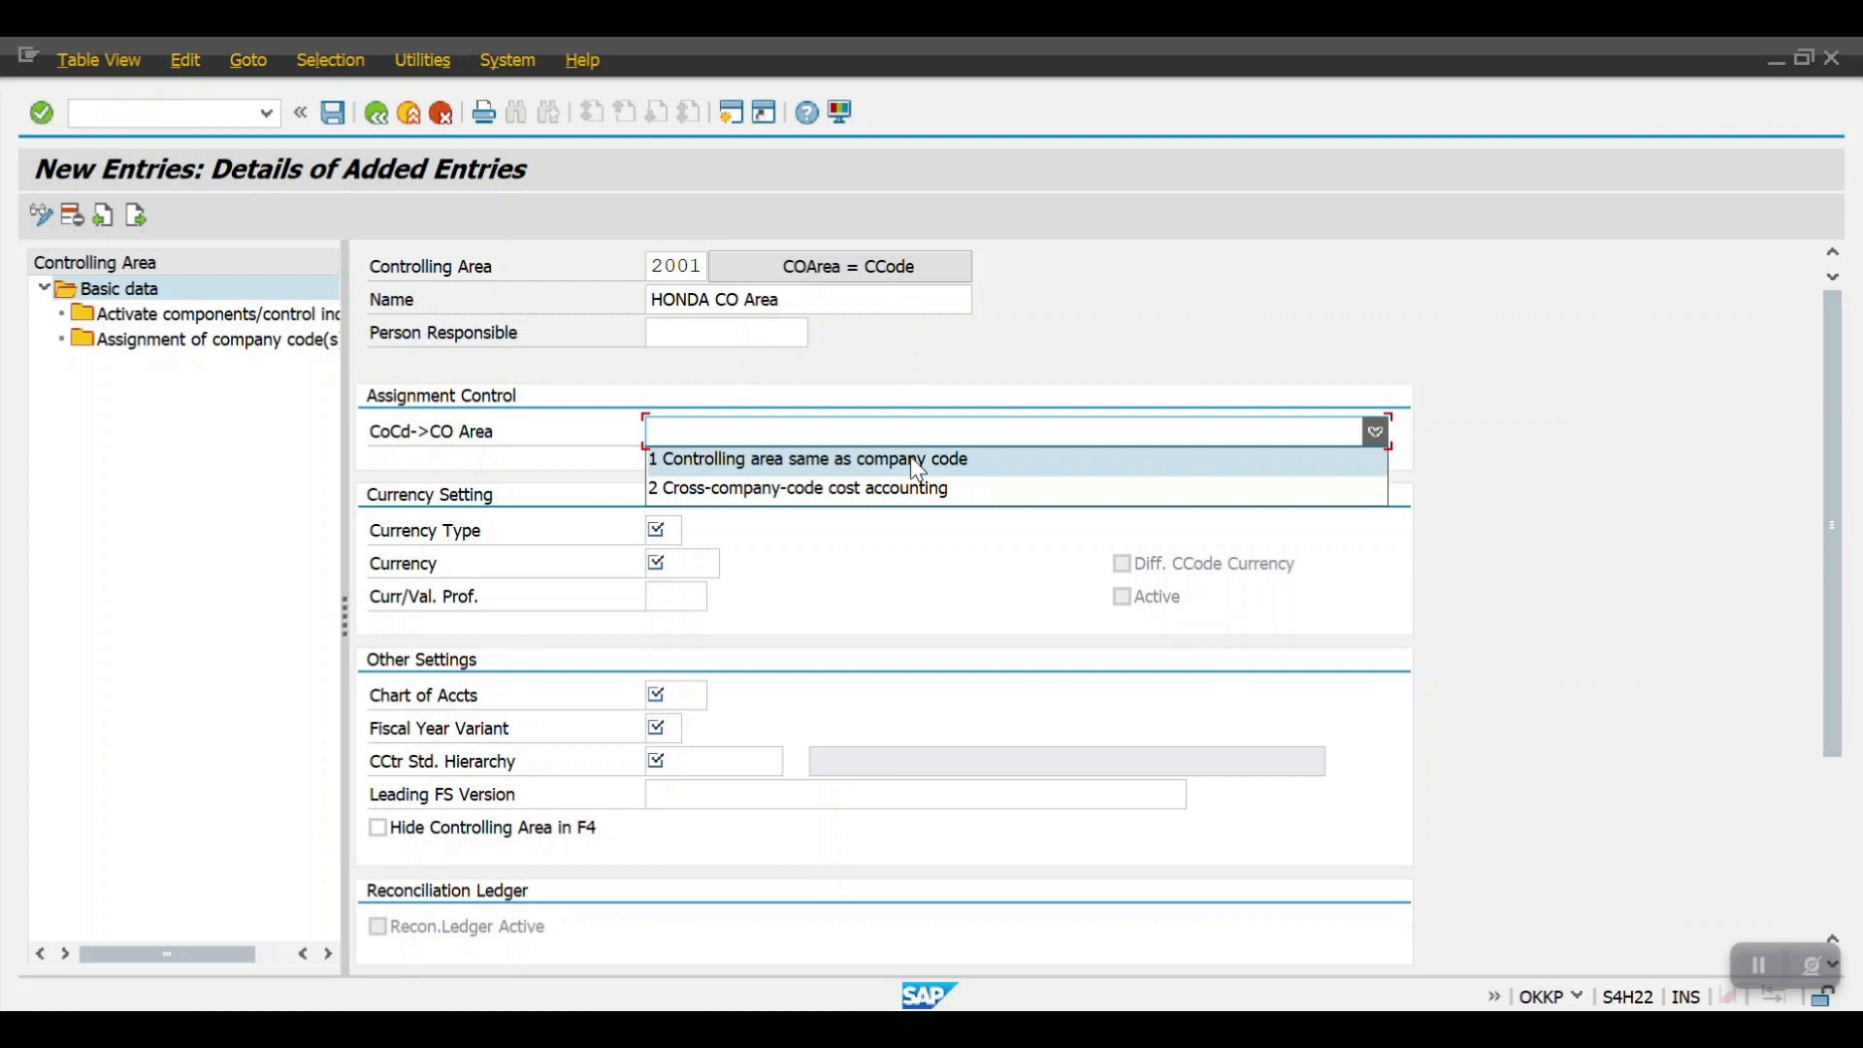
mouse_move(909, 491)
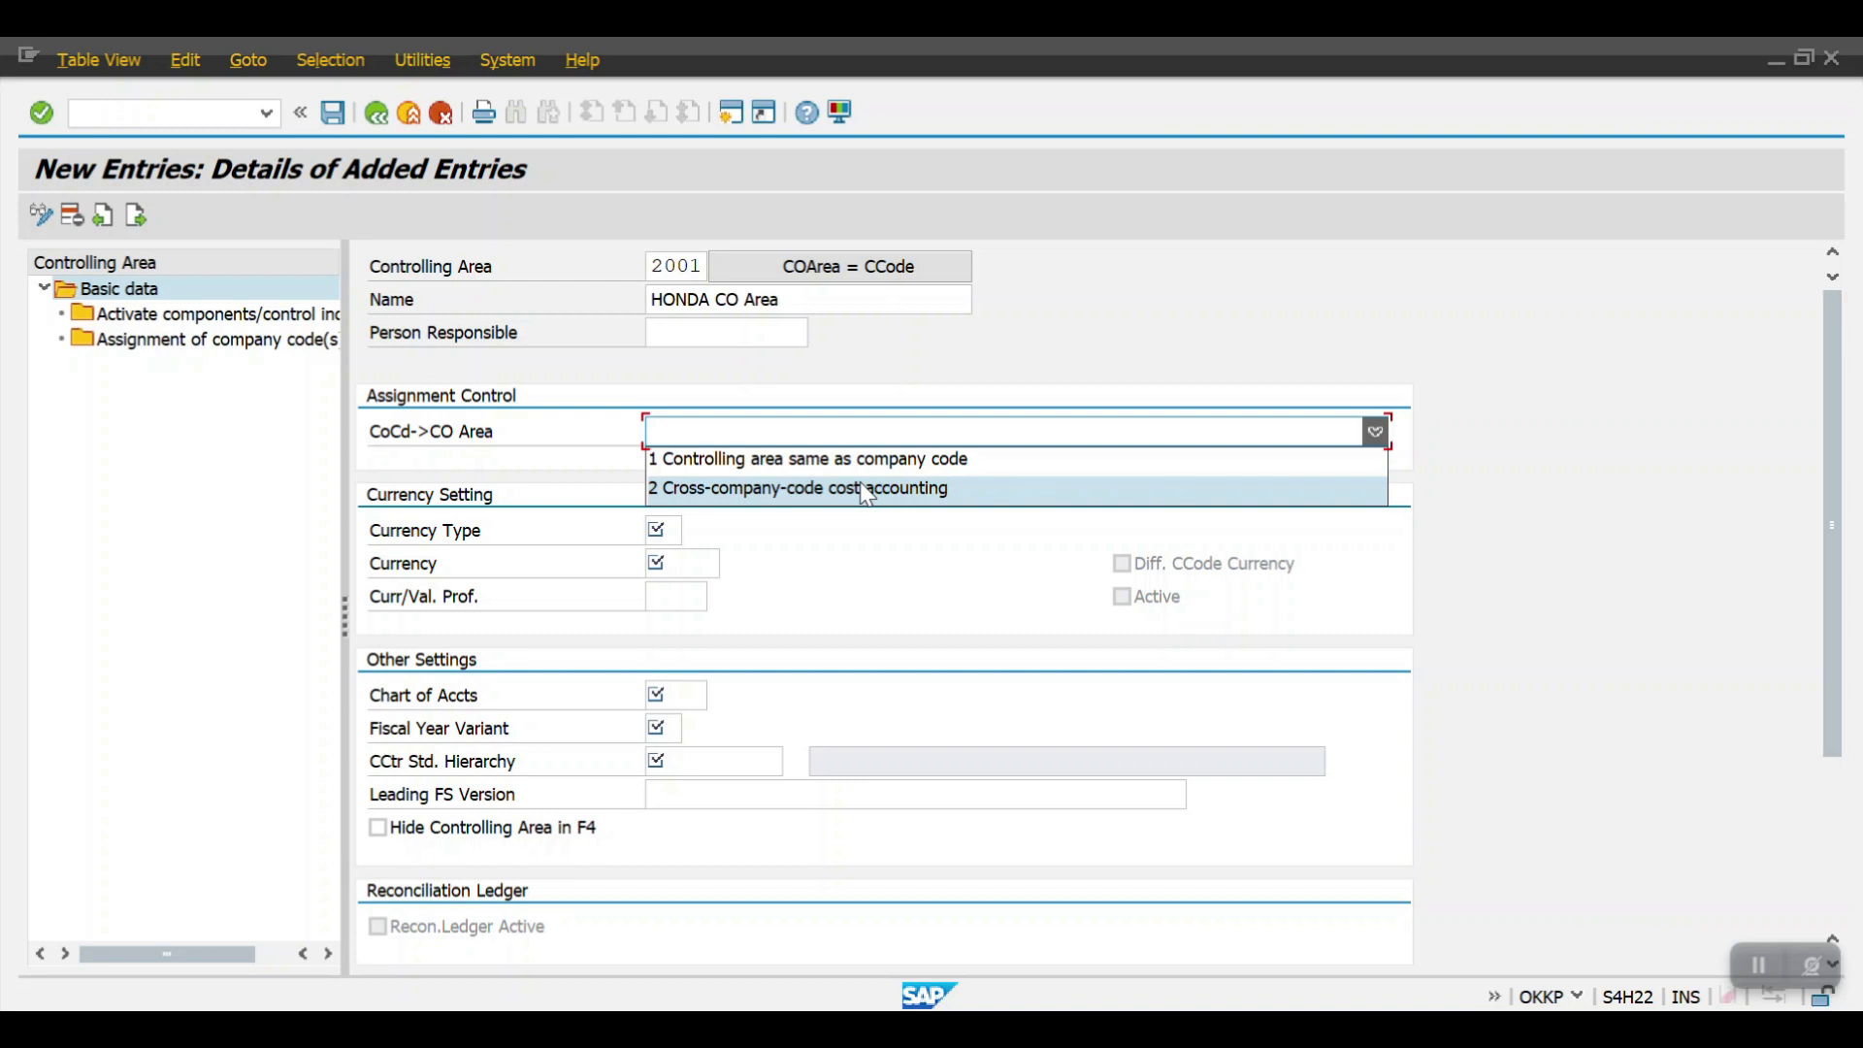
mouse_move(808, 496)
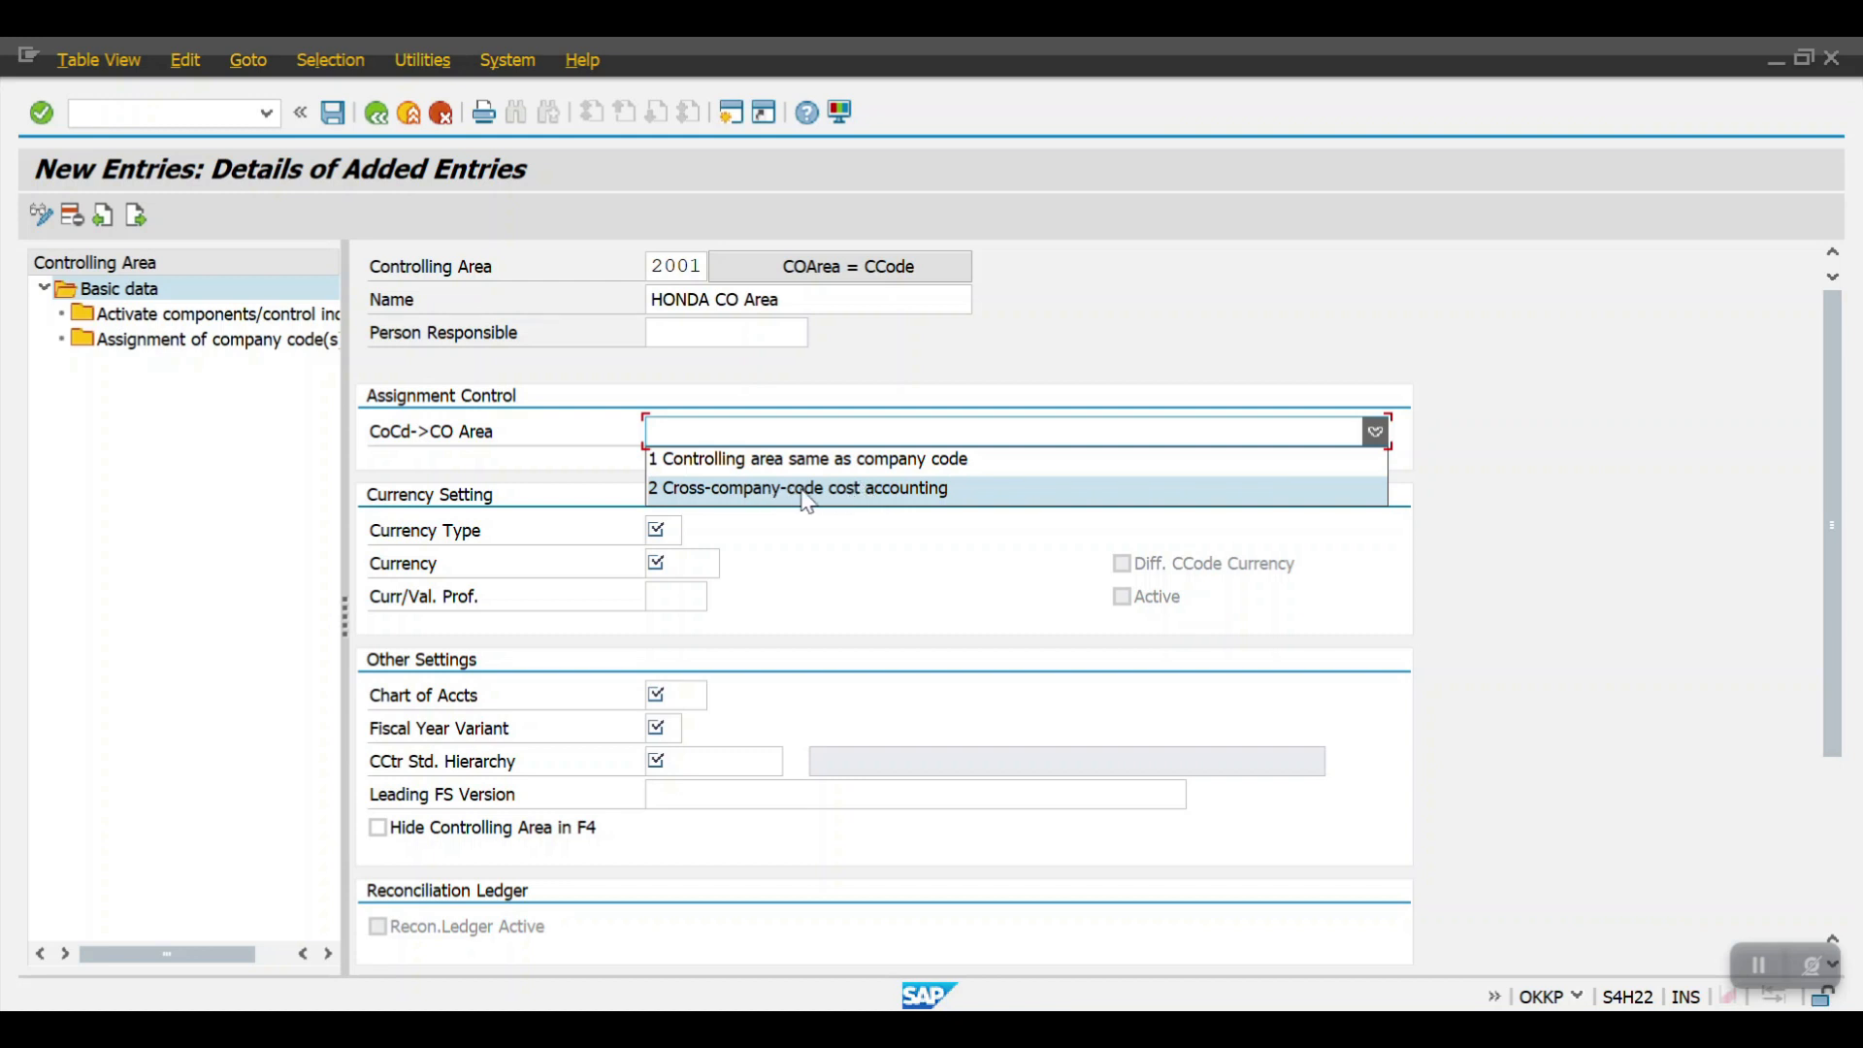
left_click(799, 489)
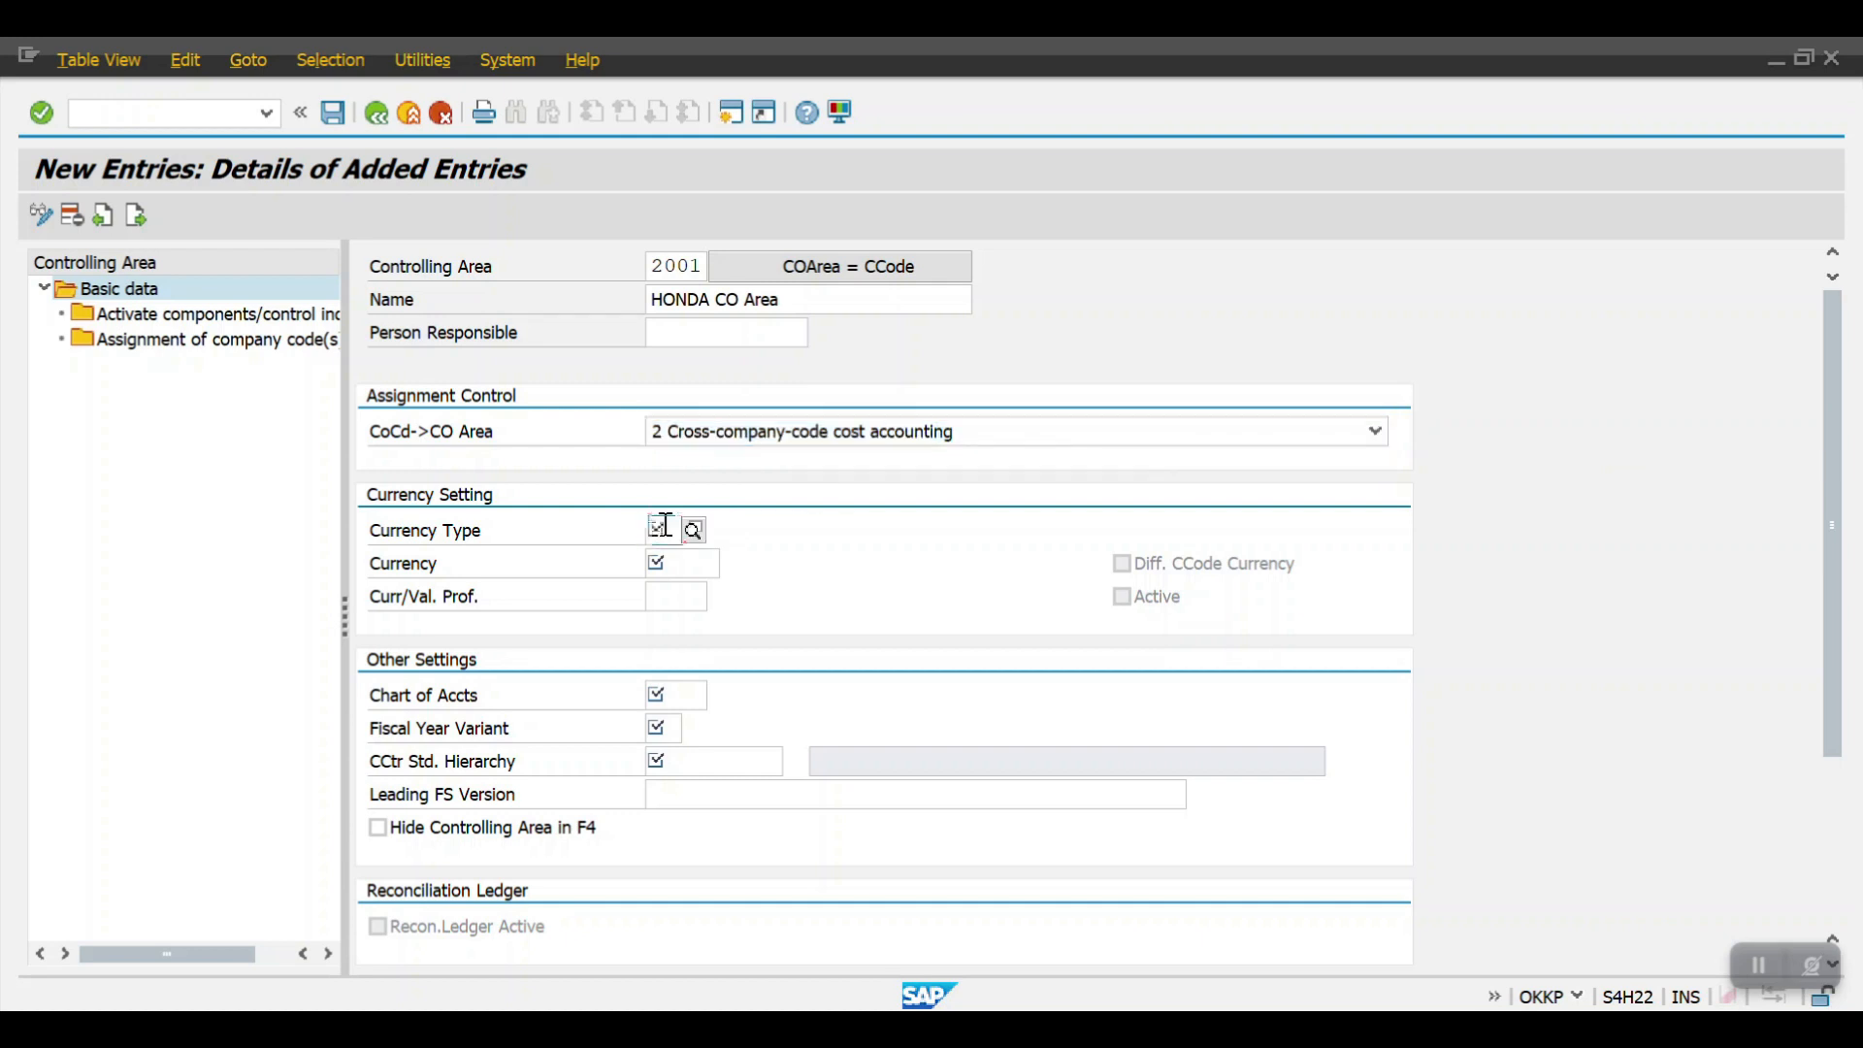
- Fill in currency type 30, currency USD and chart of accounts 2001
type("30")
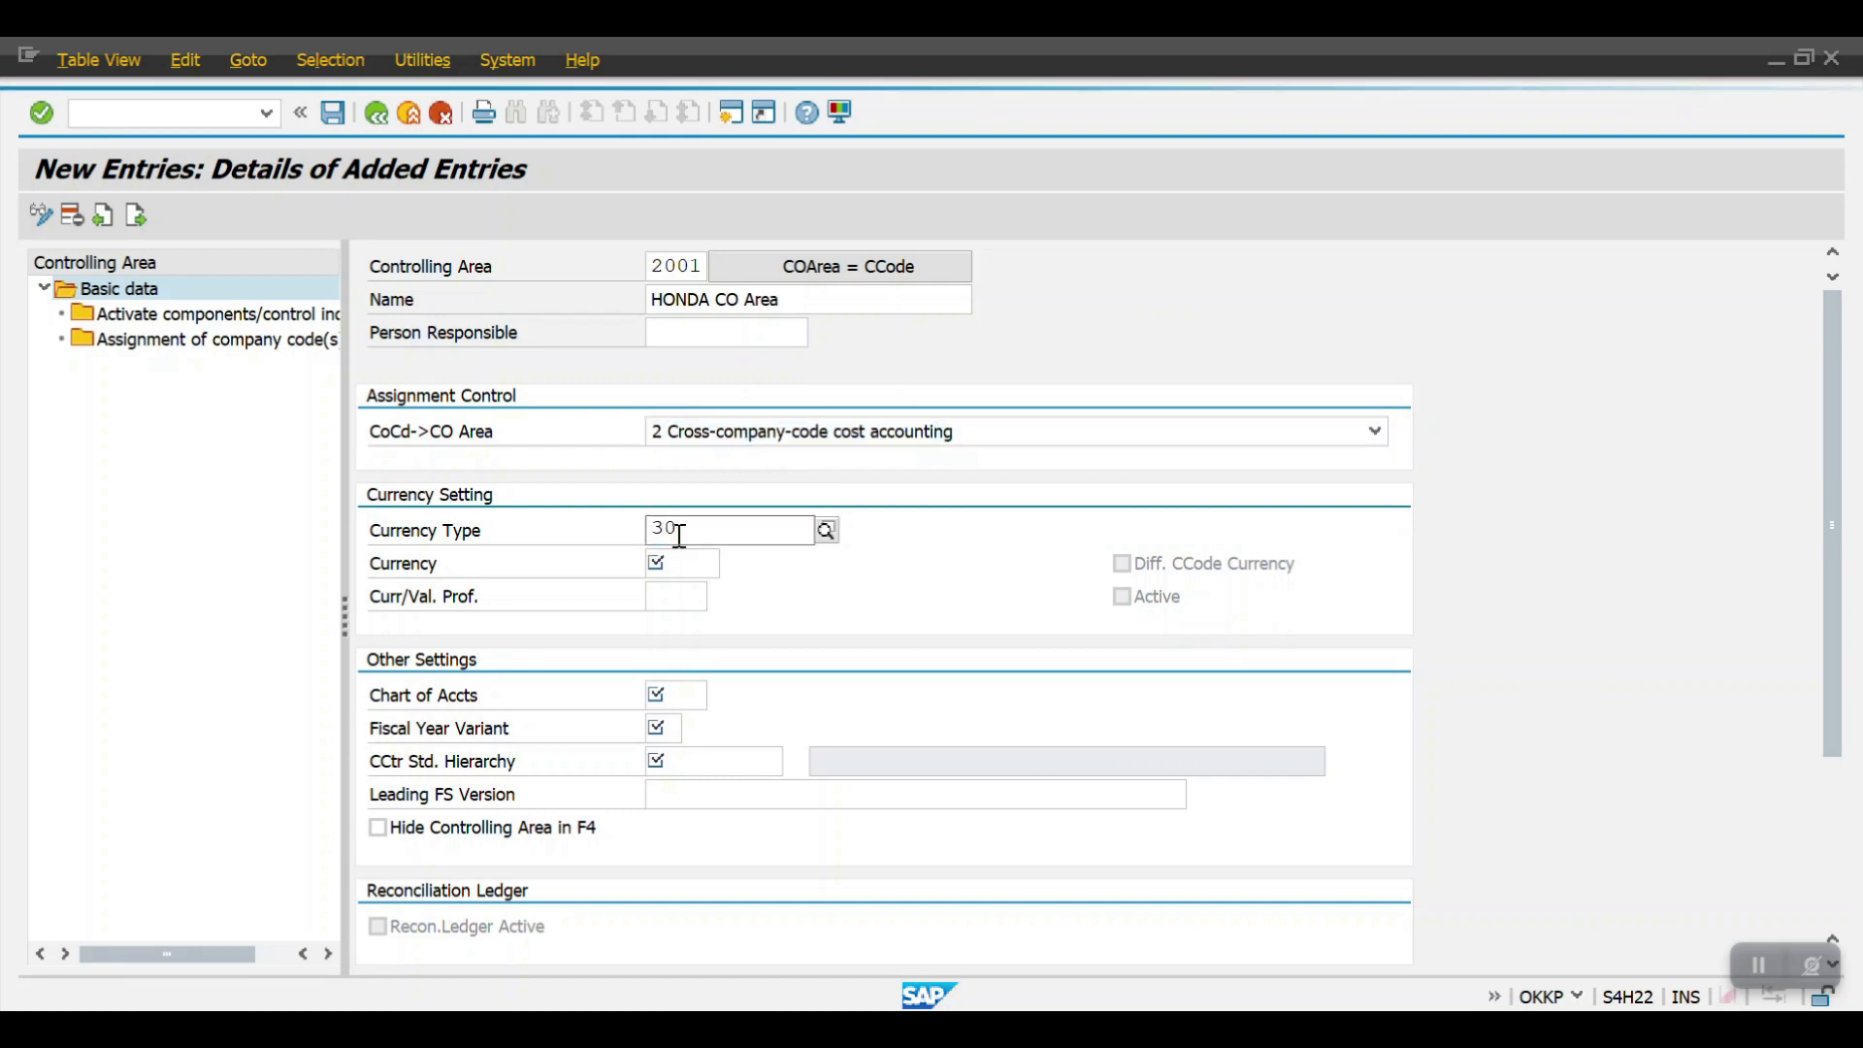
left_click(682, 563)
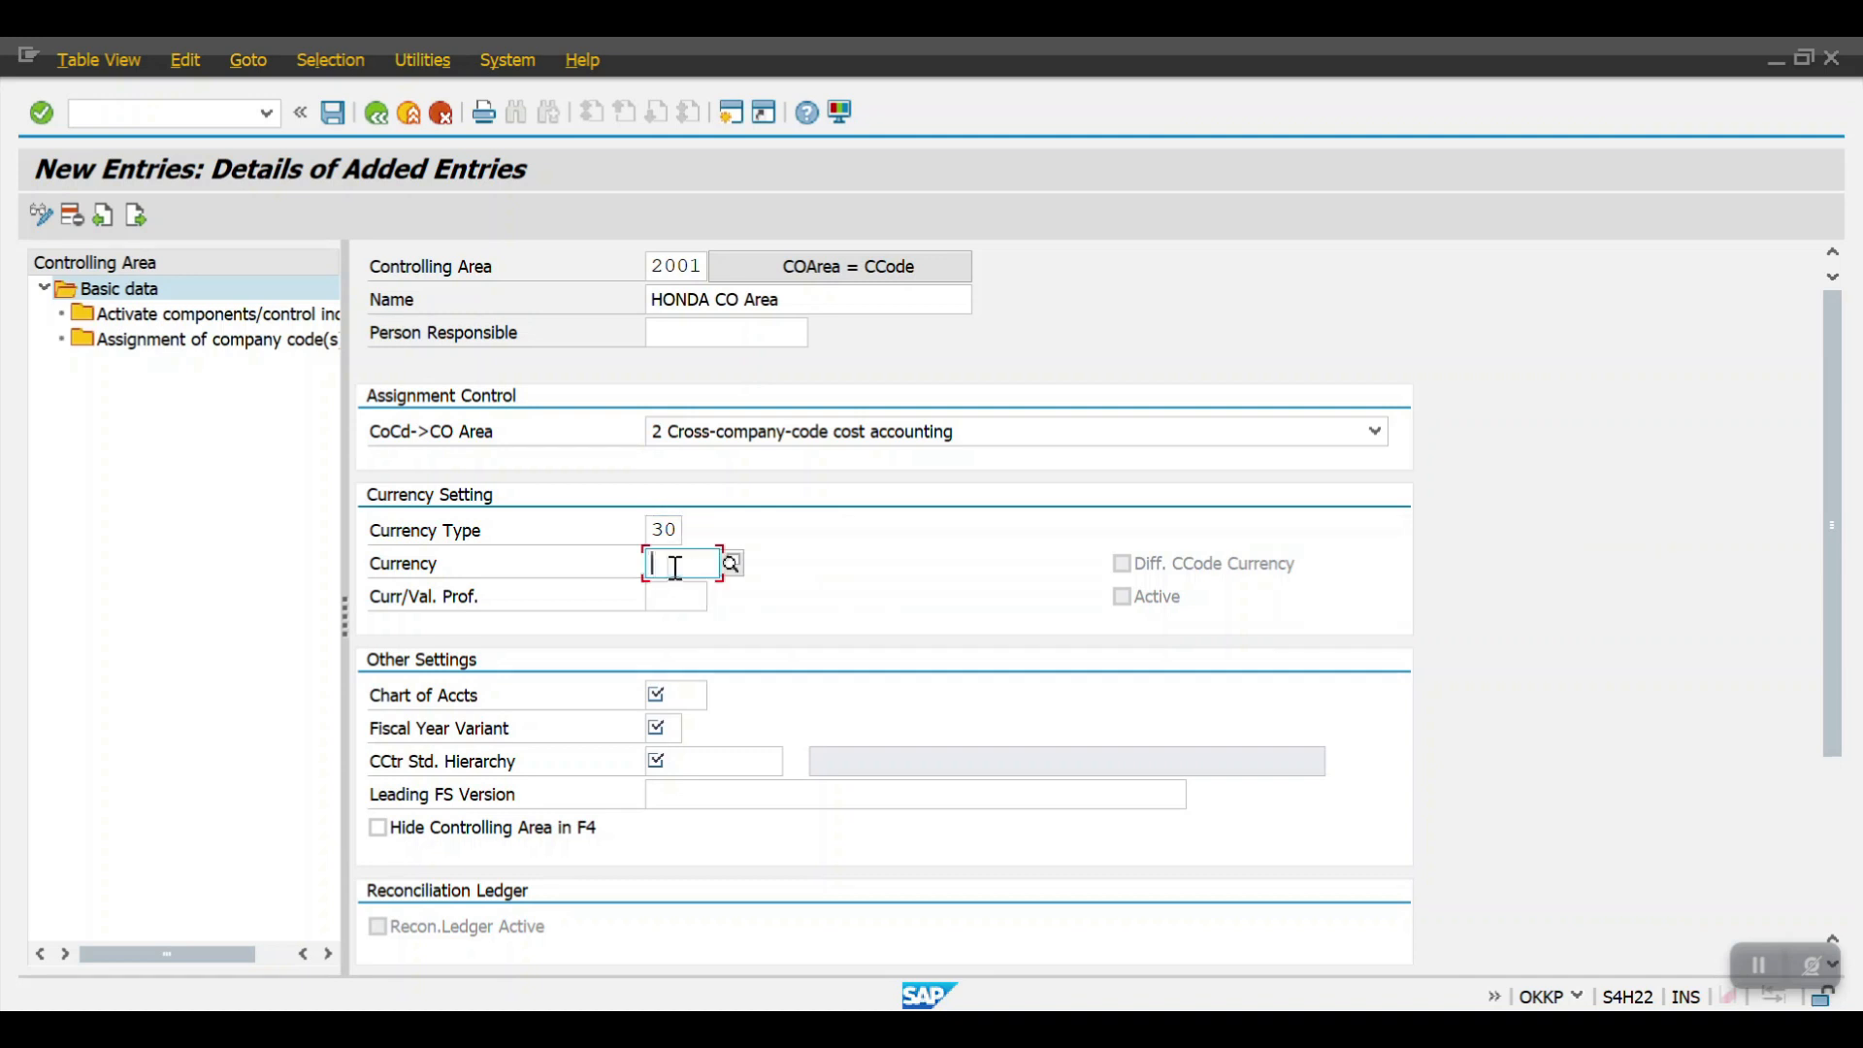
type("USD")
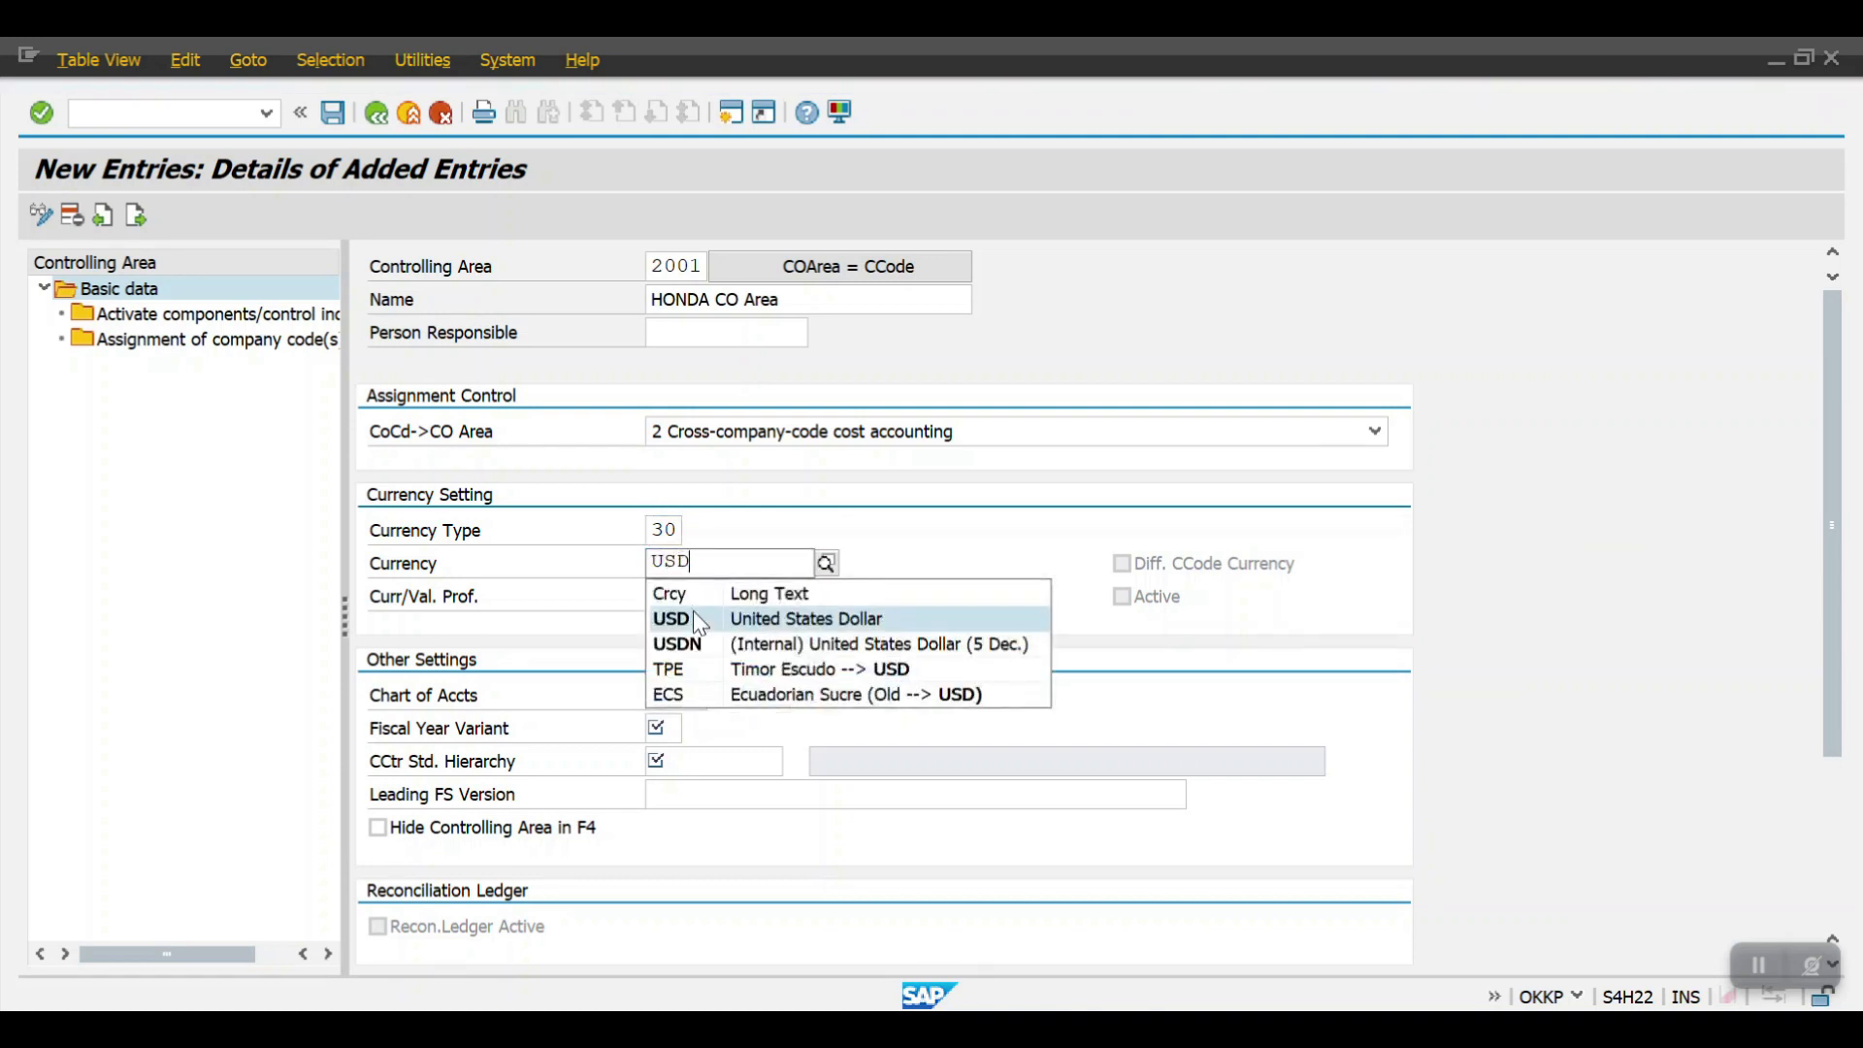
left_click(672, 617)
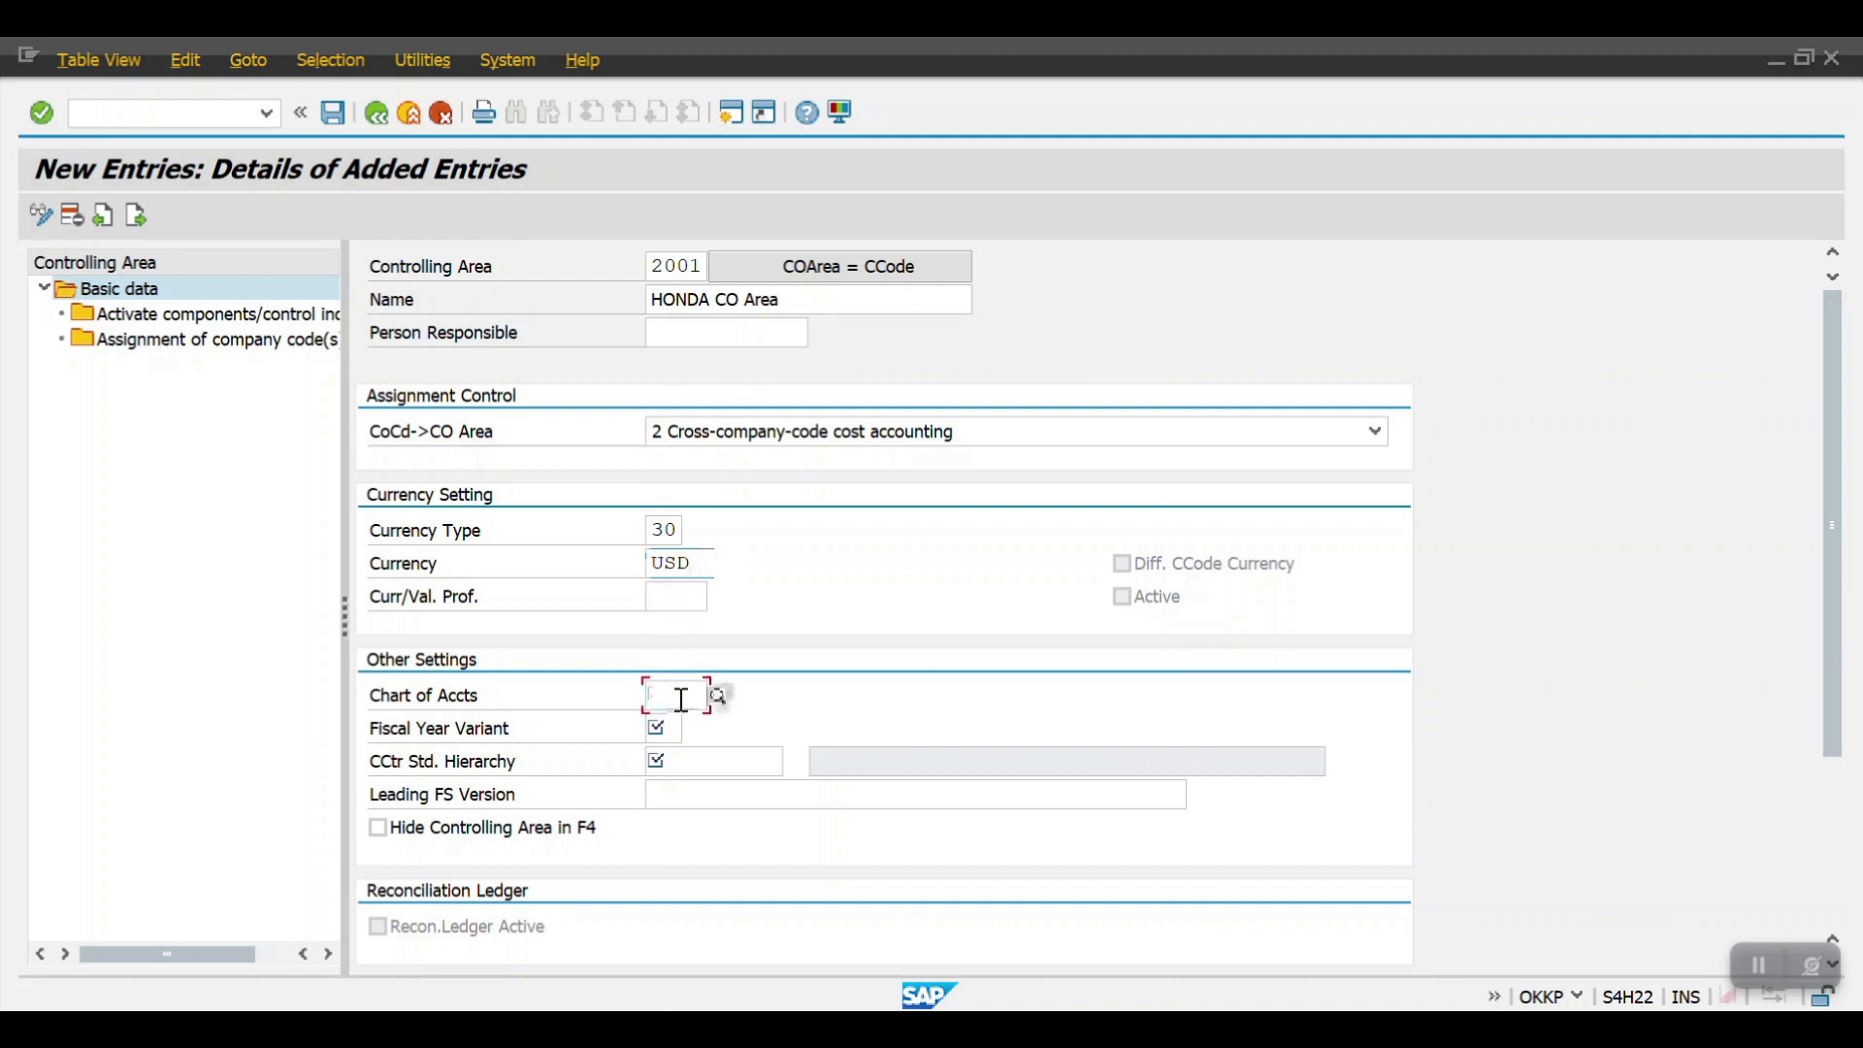
type("200")
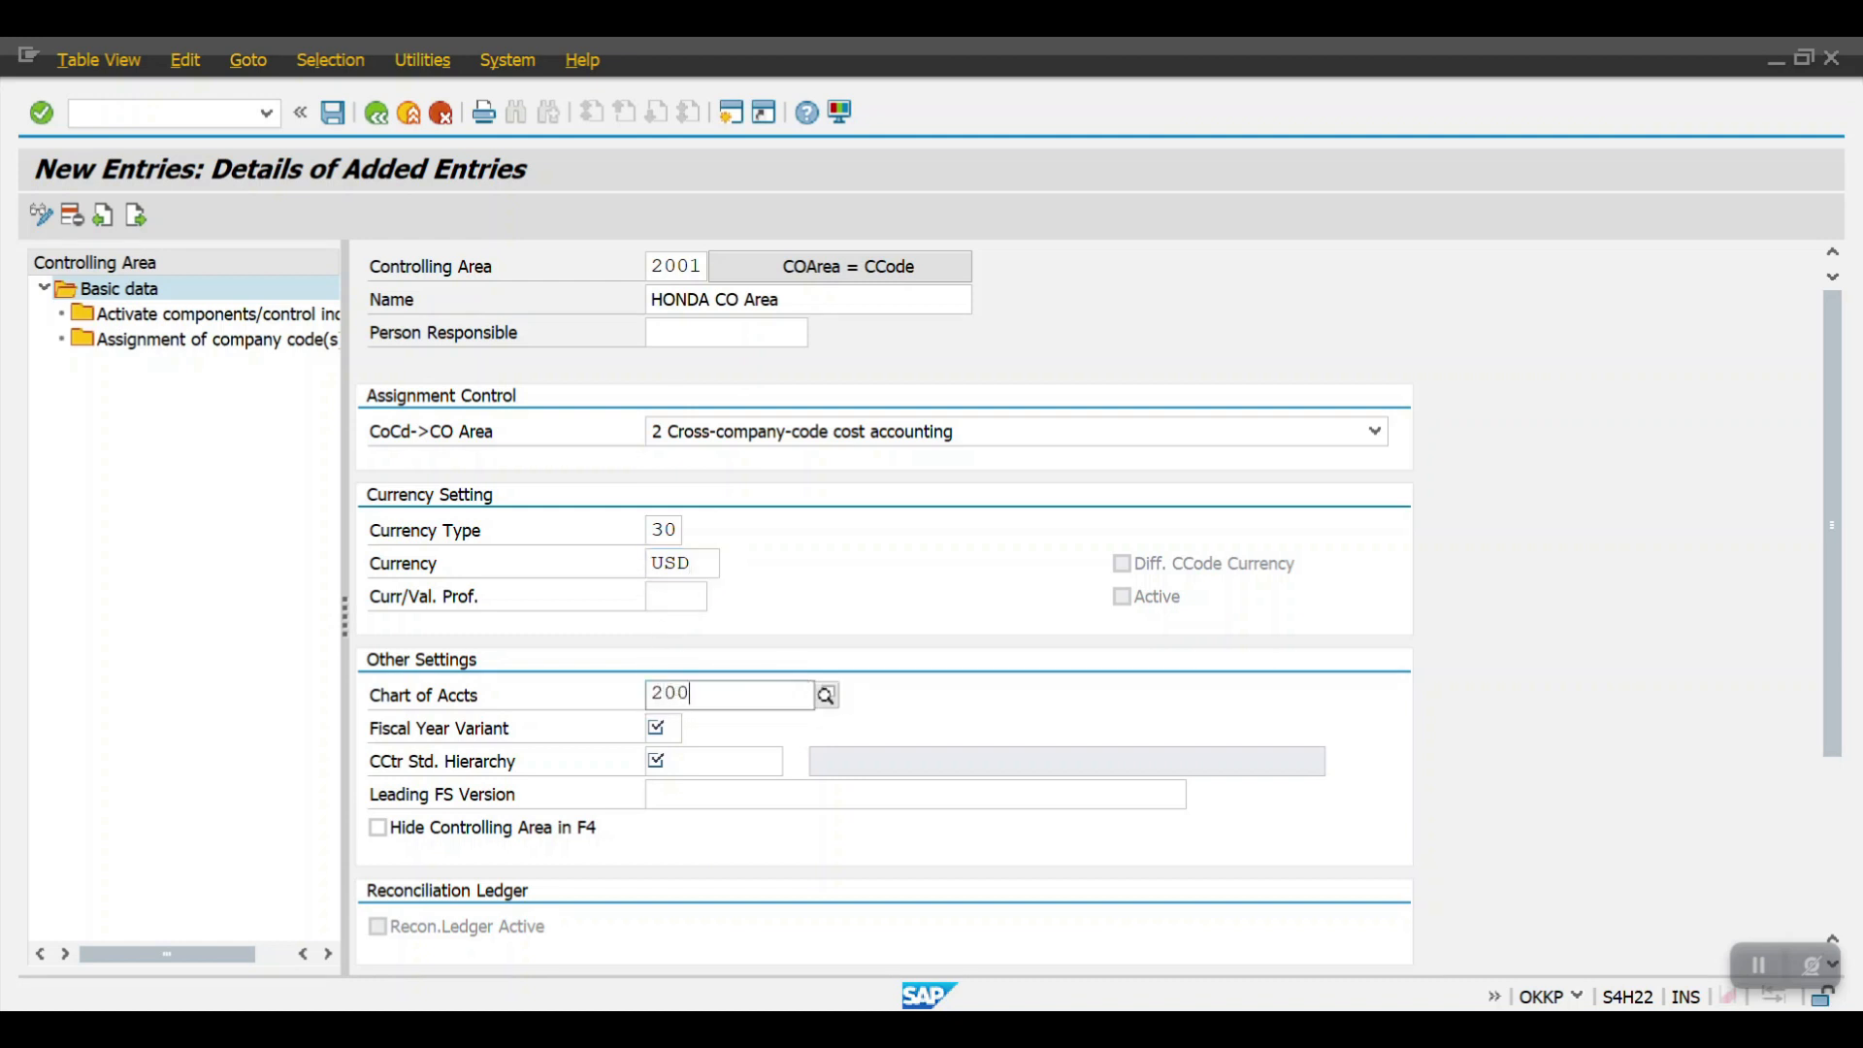
type("2001")
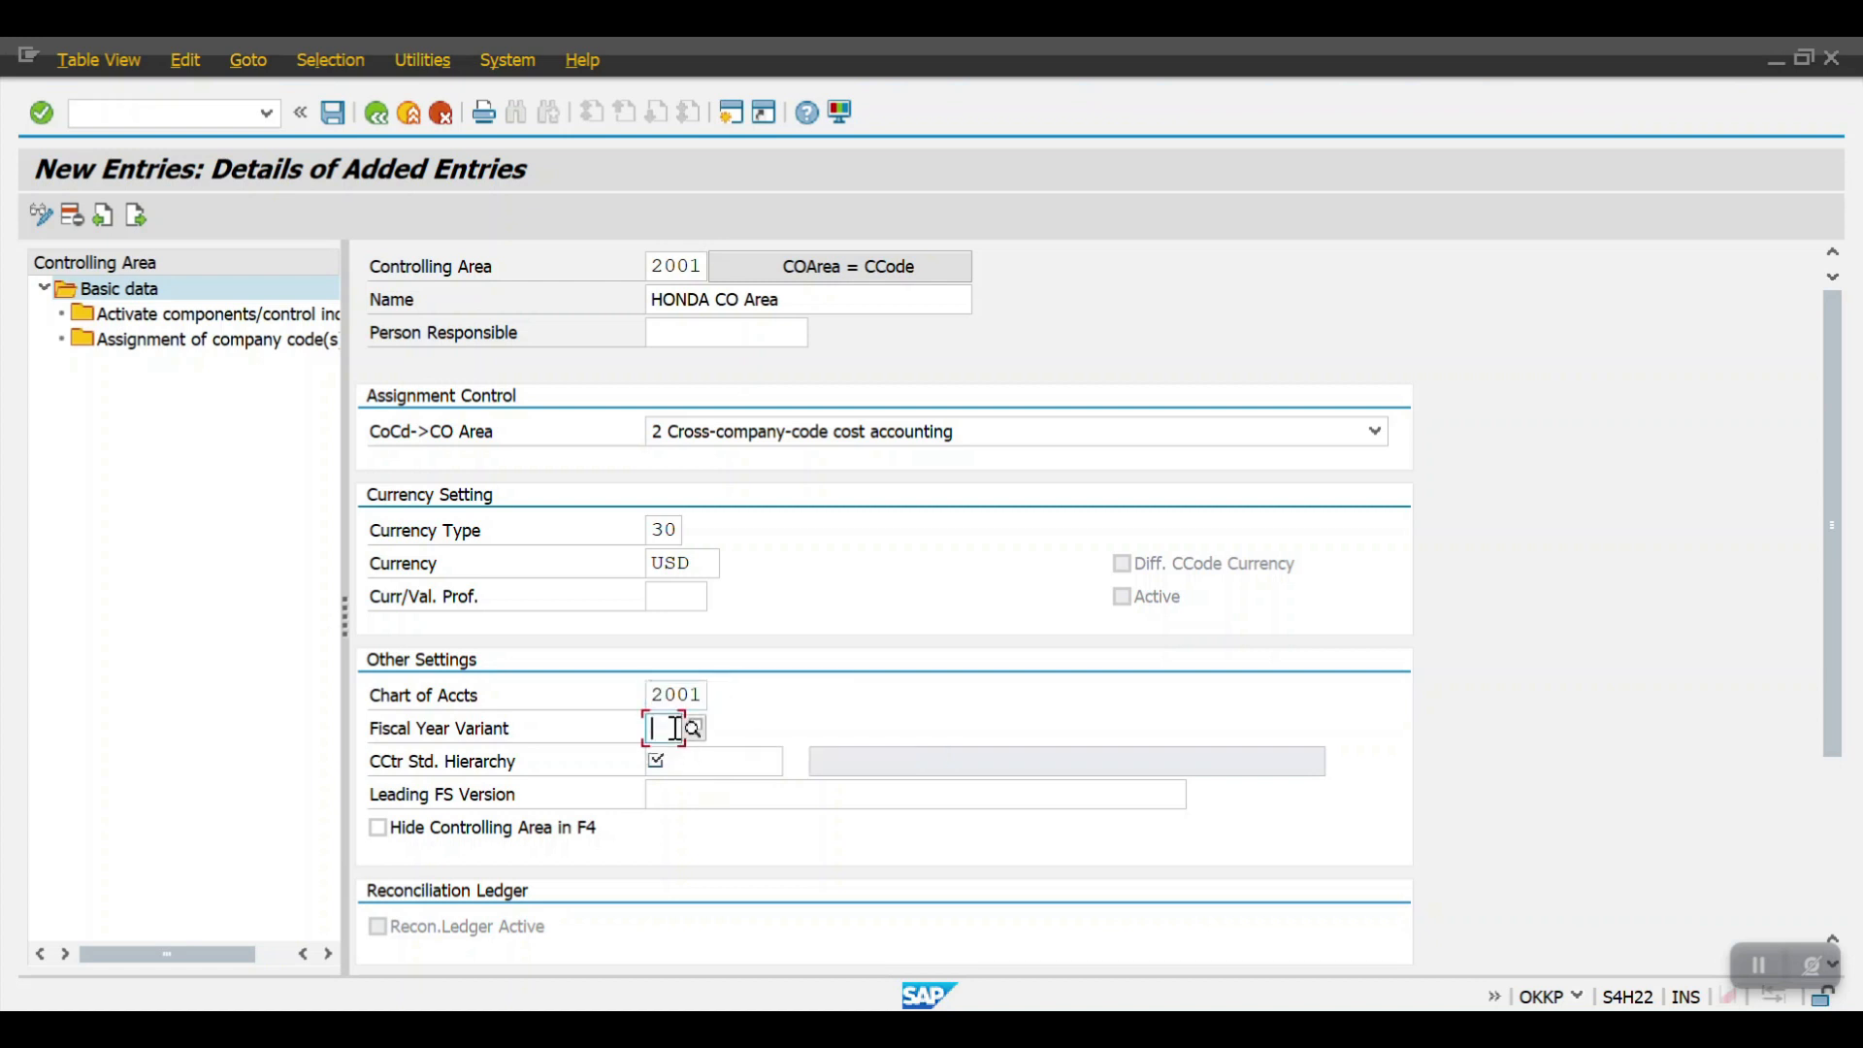
- Enter fiscal year variant K4 and cost center standard hierarchy 2001_CO
type("k4")
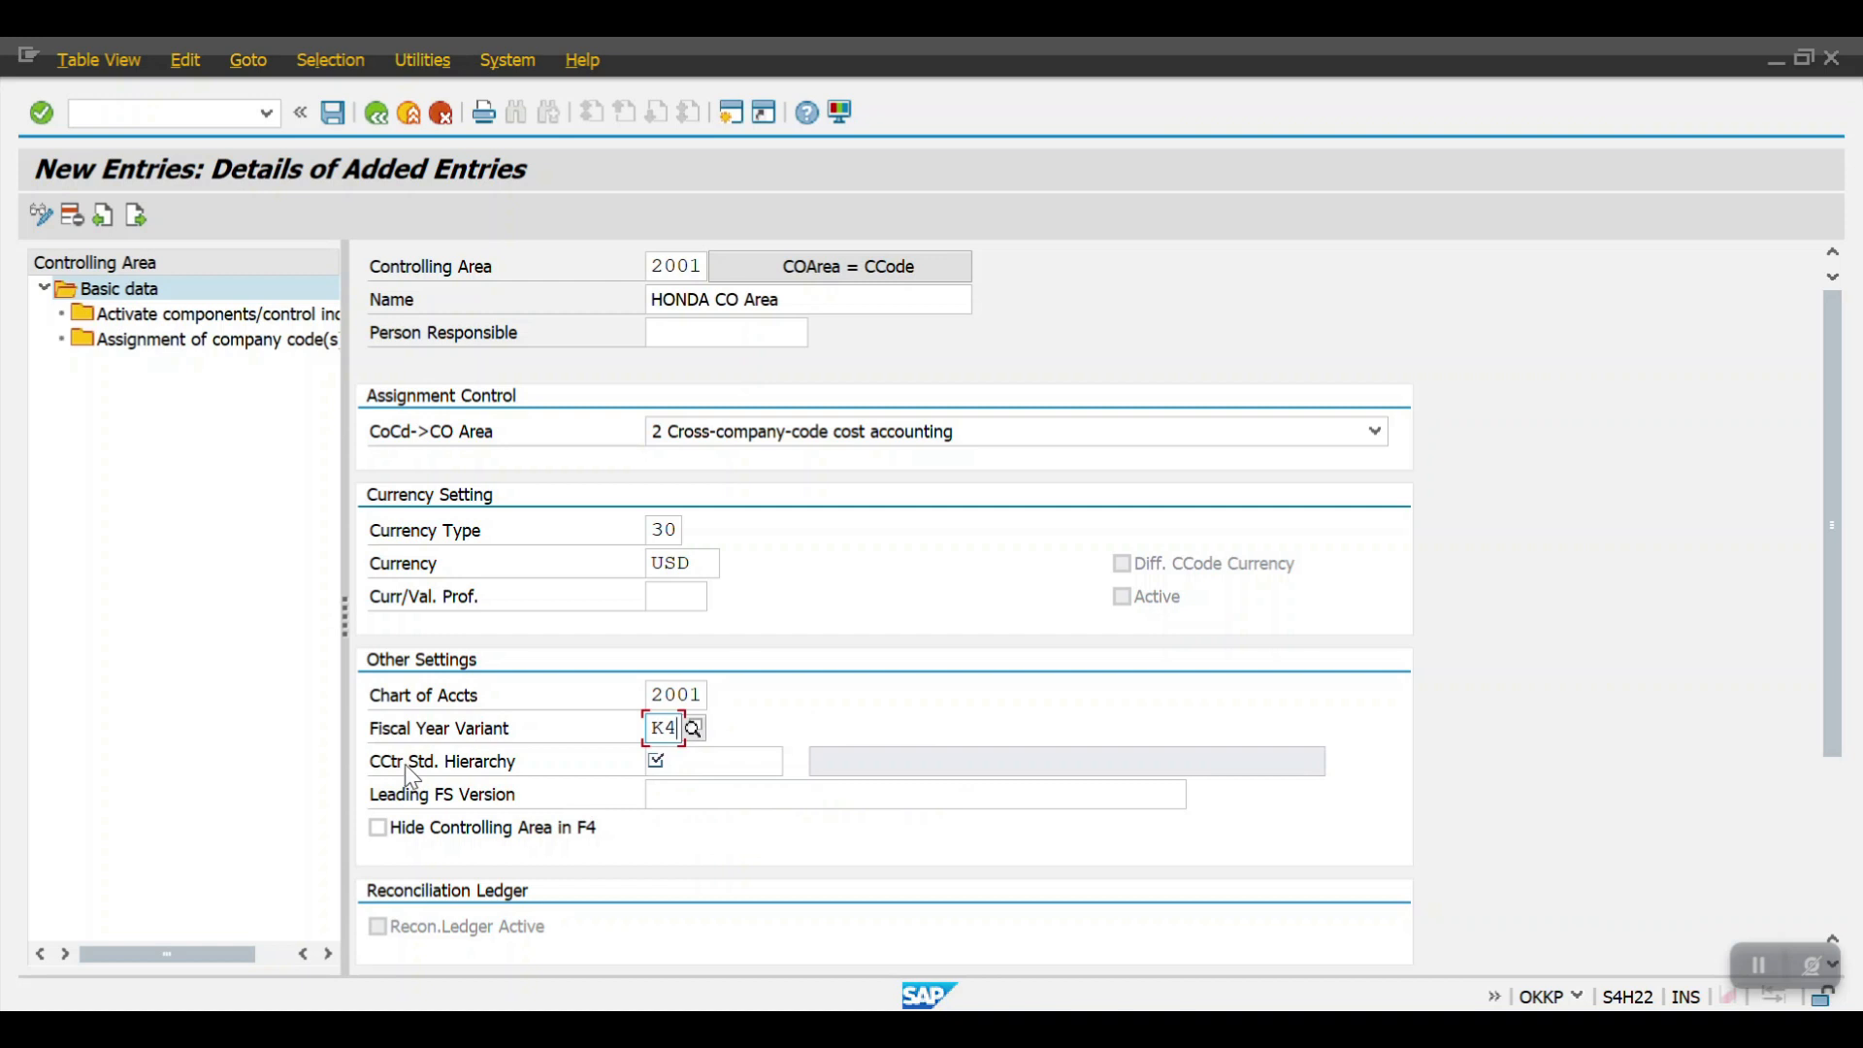
left_click(710, 761)
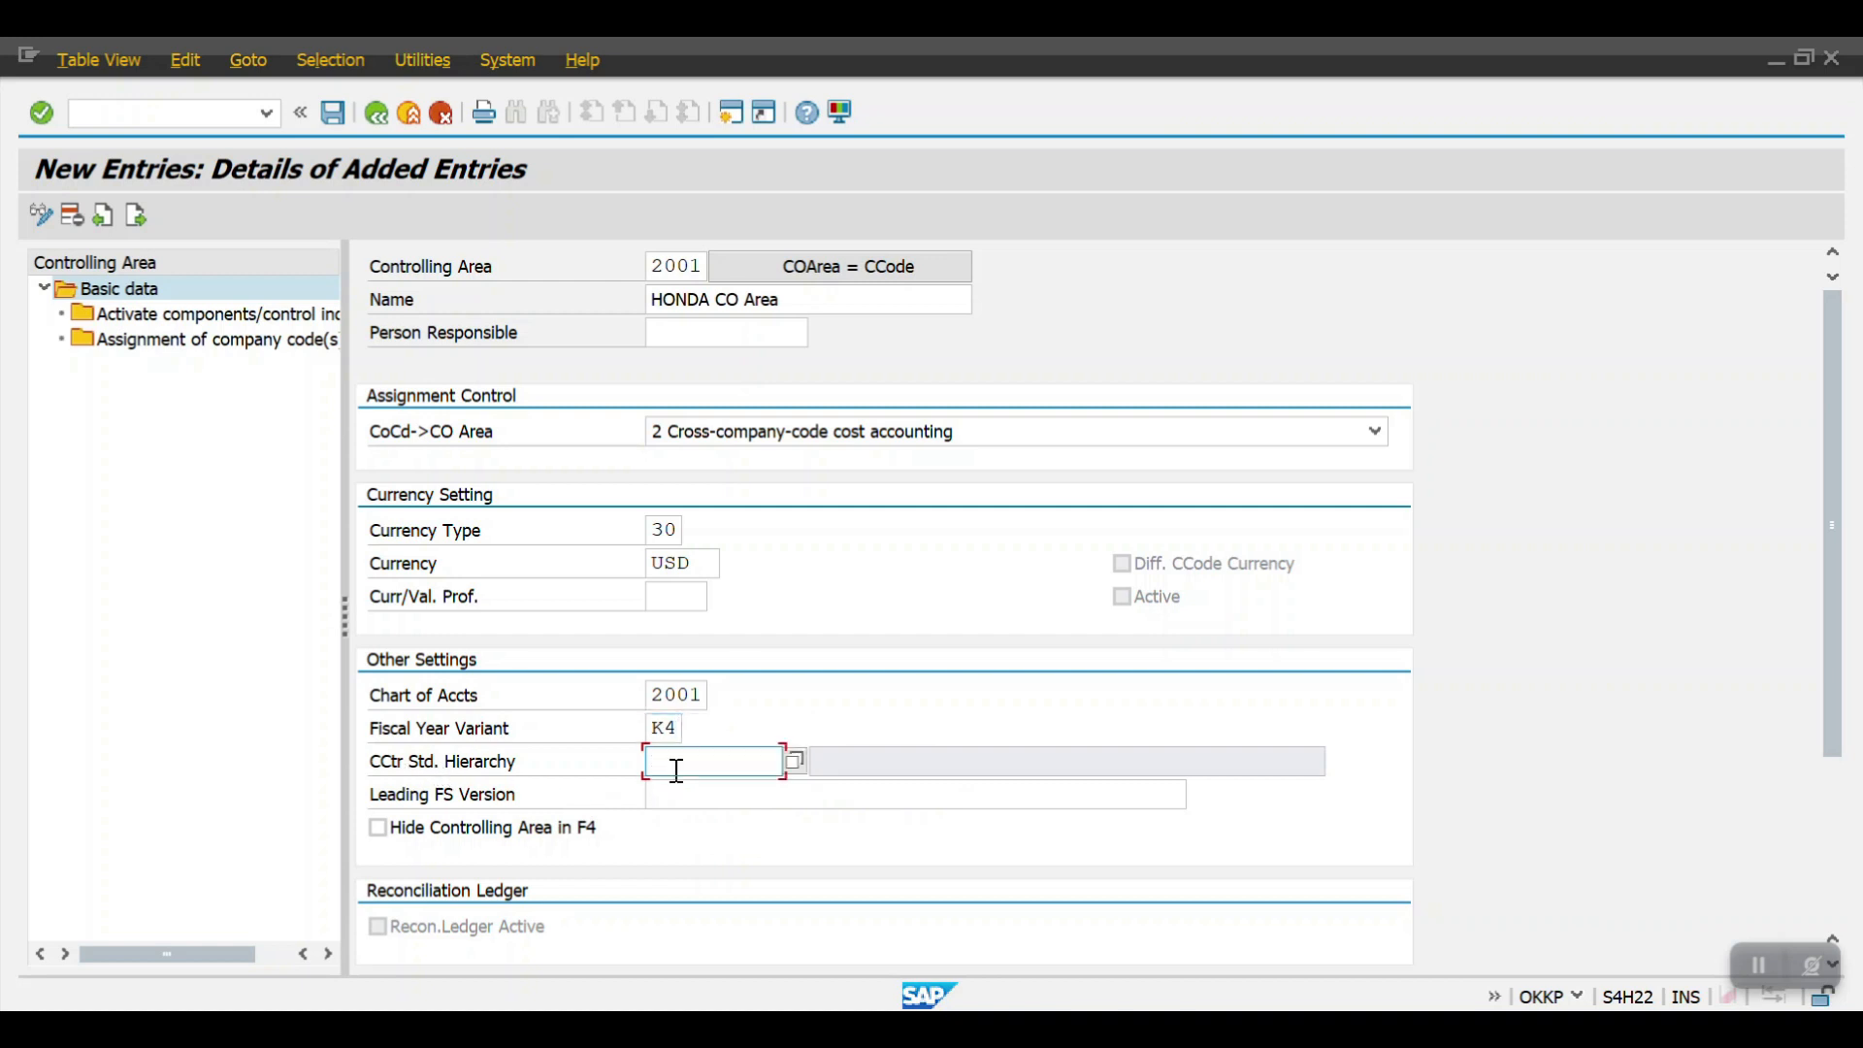
type("2001")
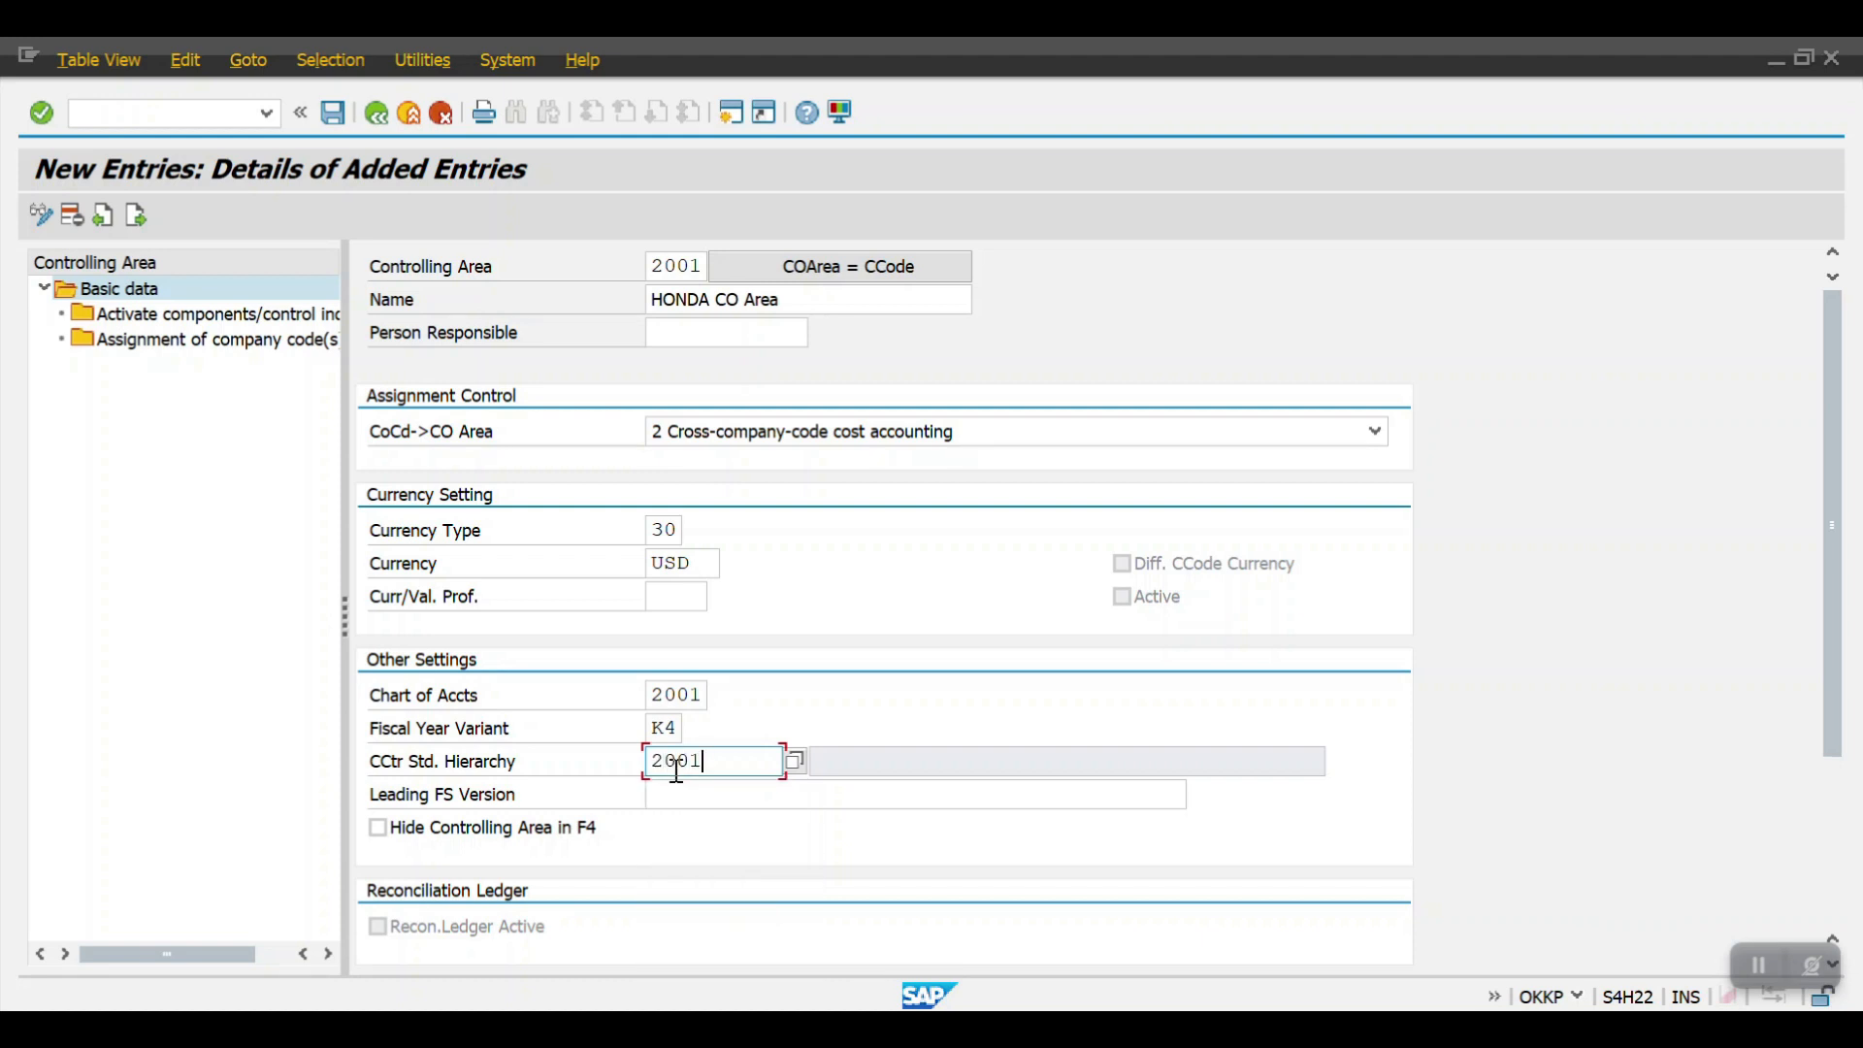
type("_CO")
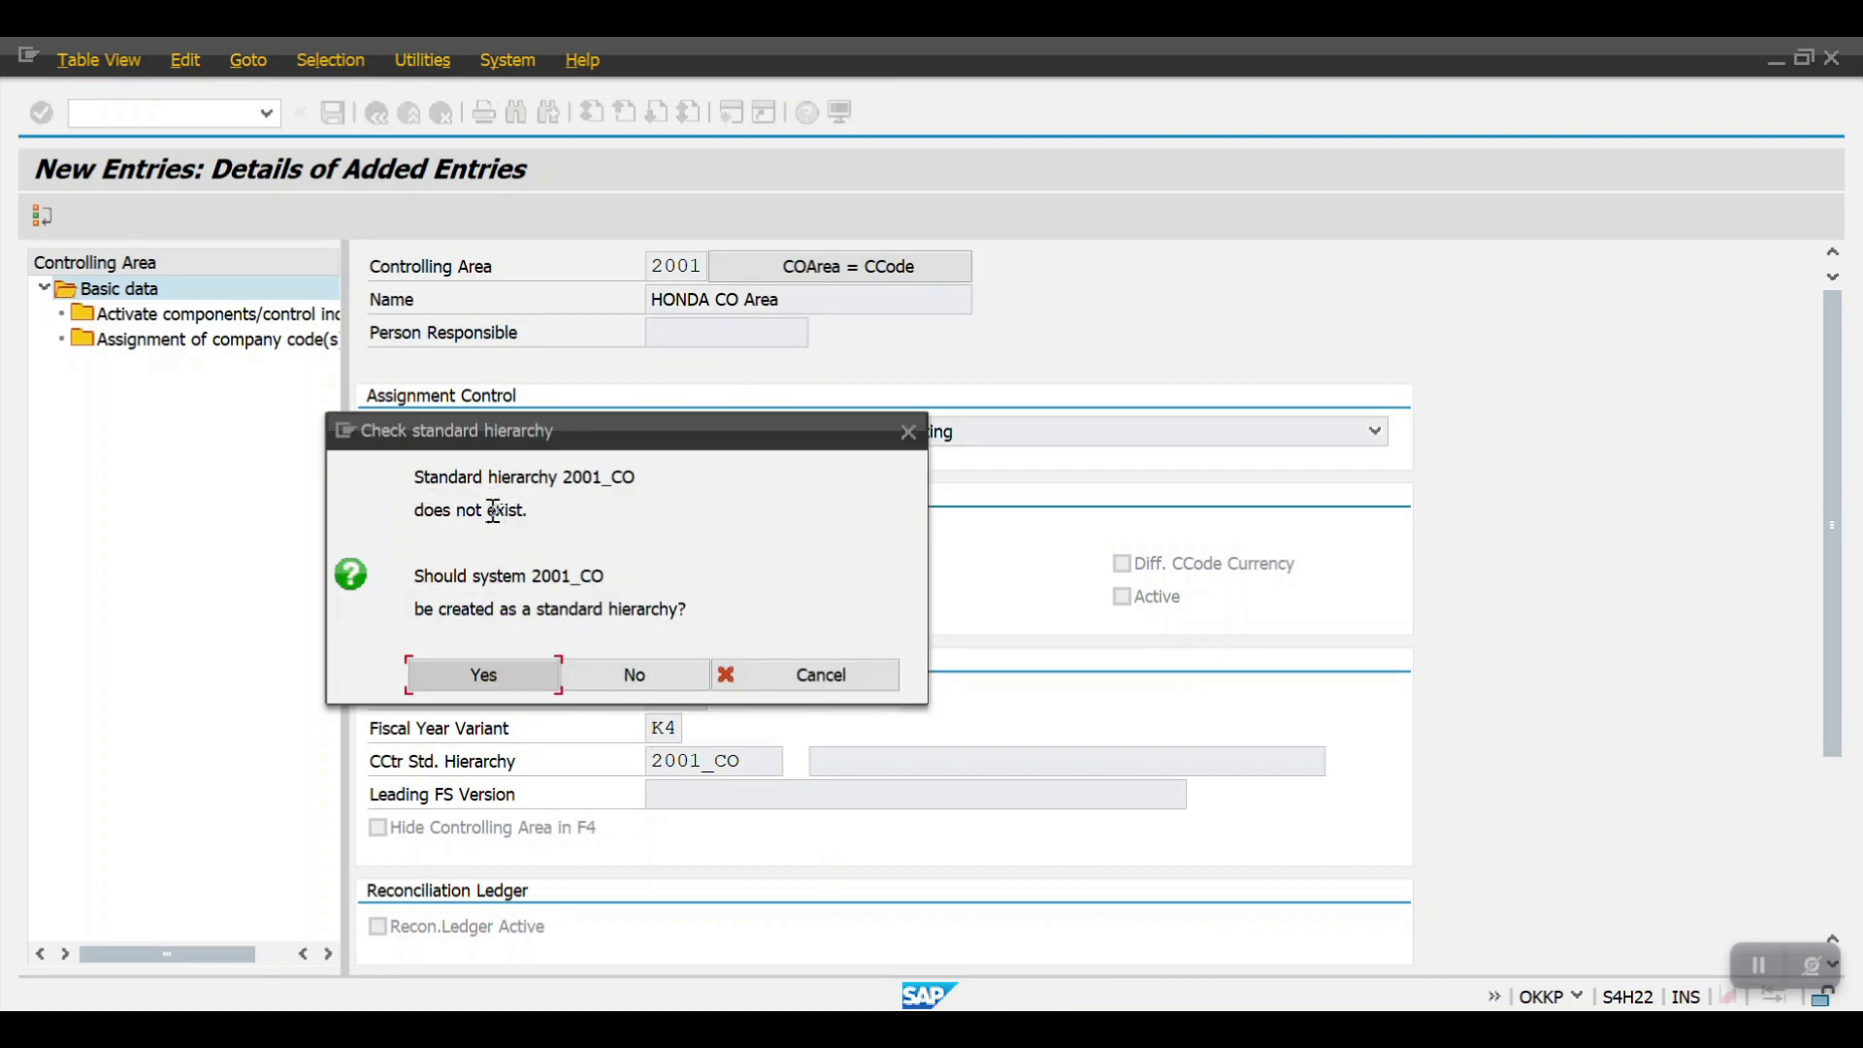
mouse_move(586, 546)
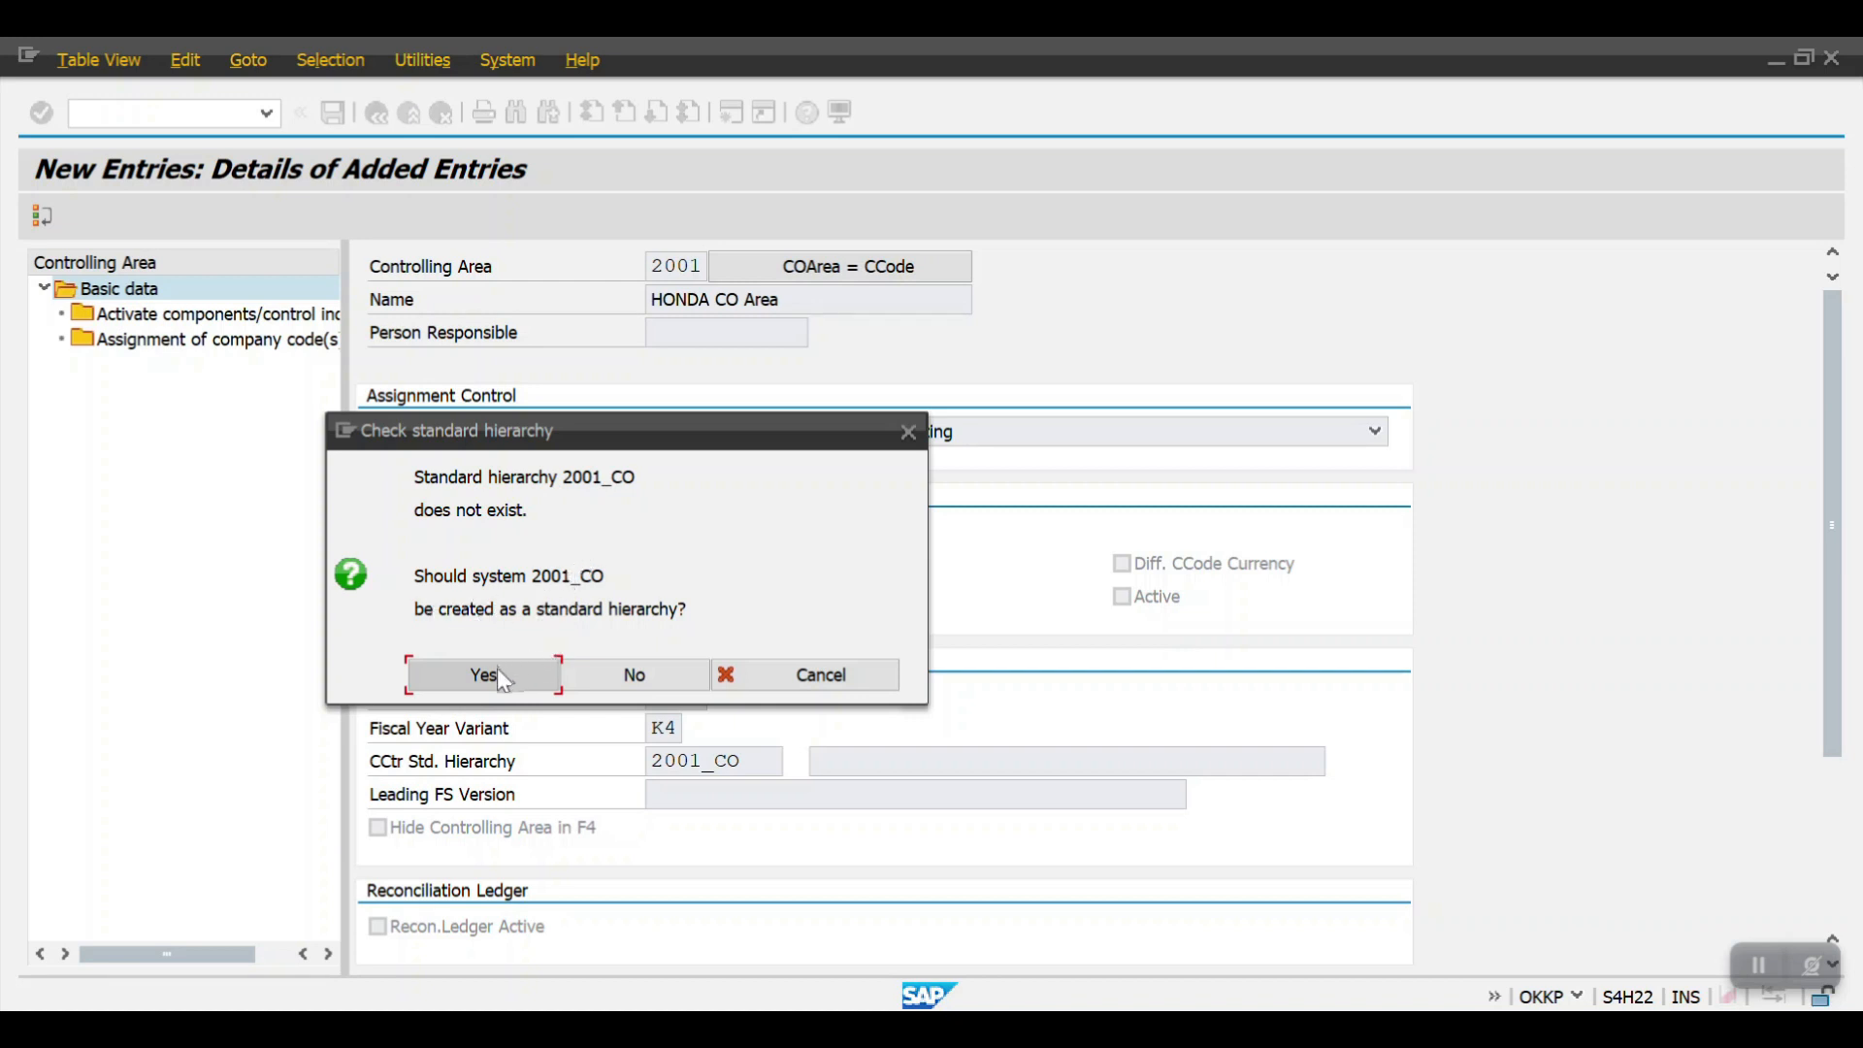
- Confirm creation of 2001_CO as the new standard hierarchy
left_click(483, 675)
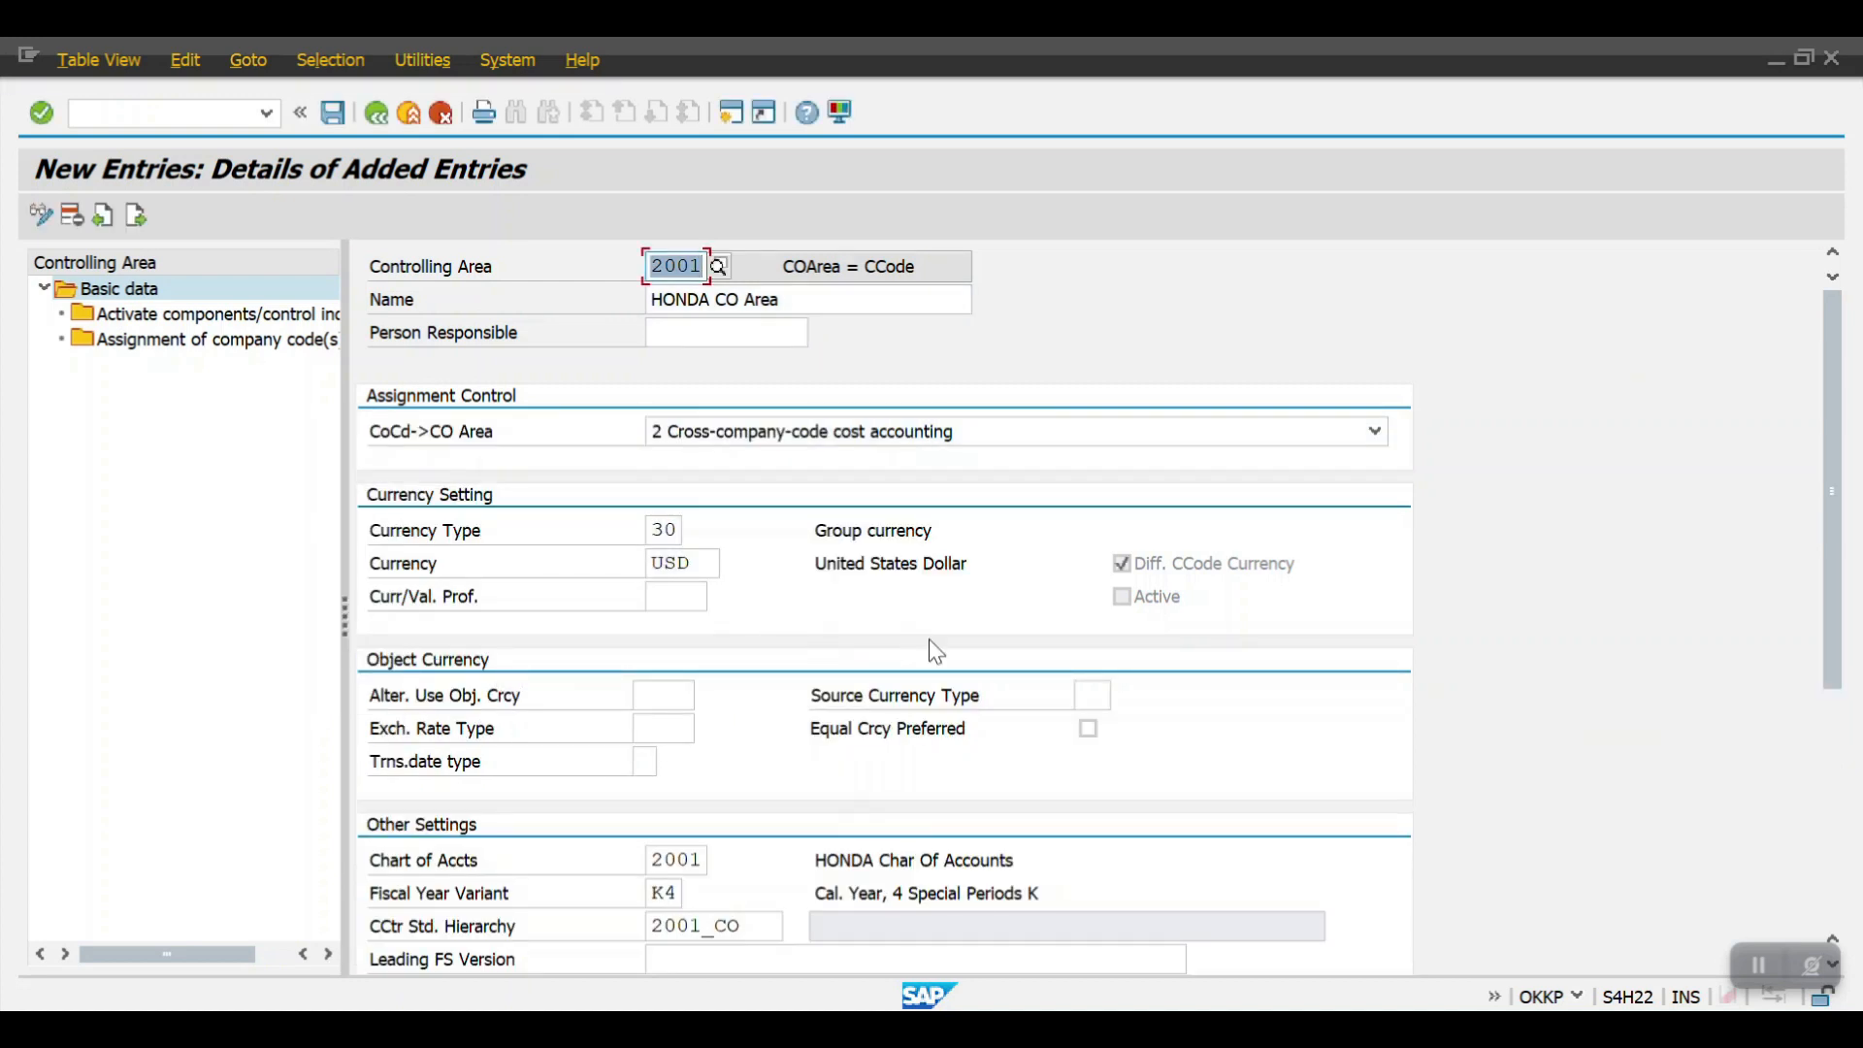
mouse_move(365, 225)
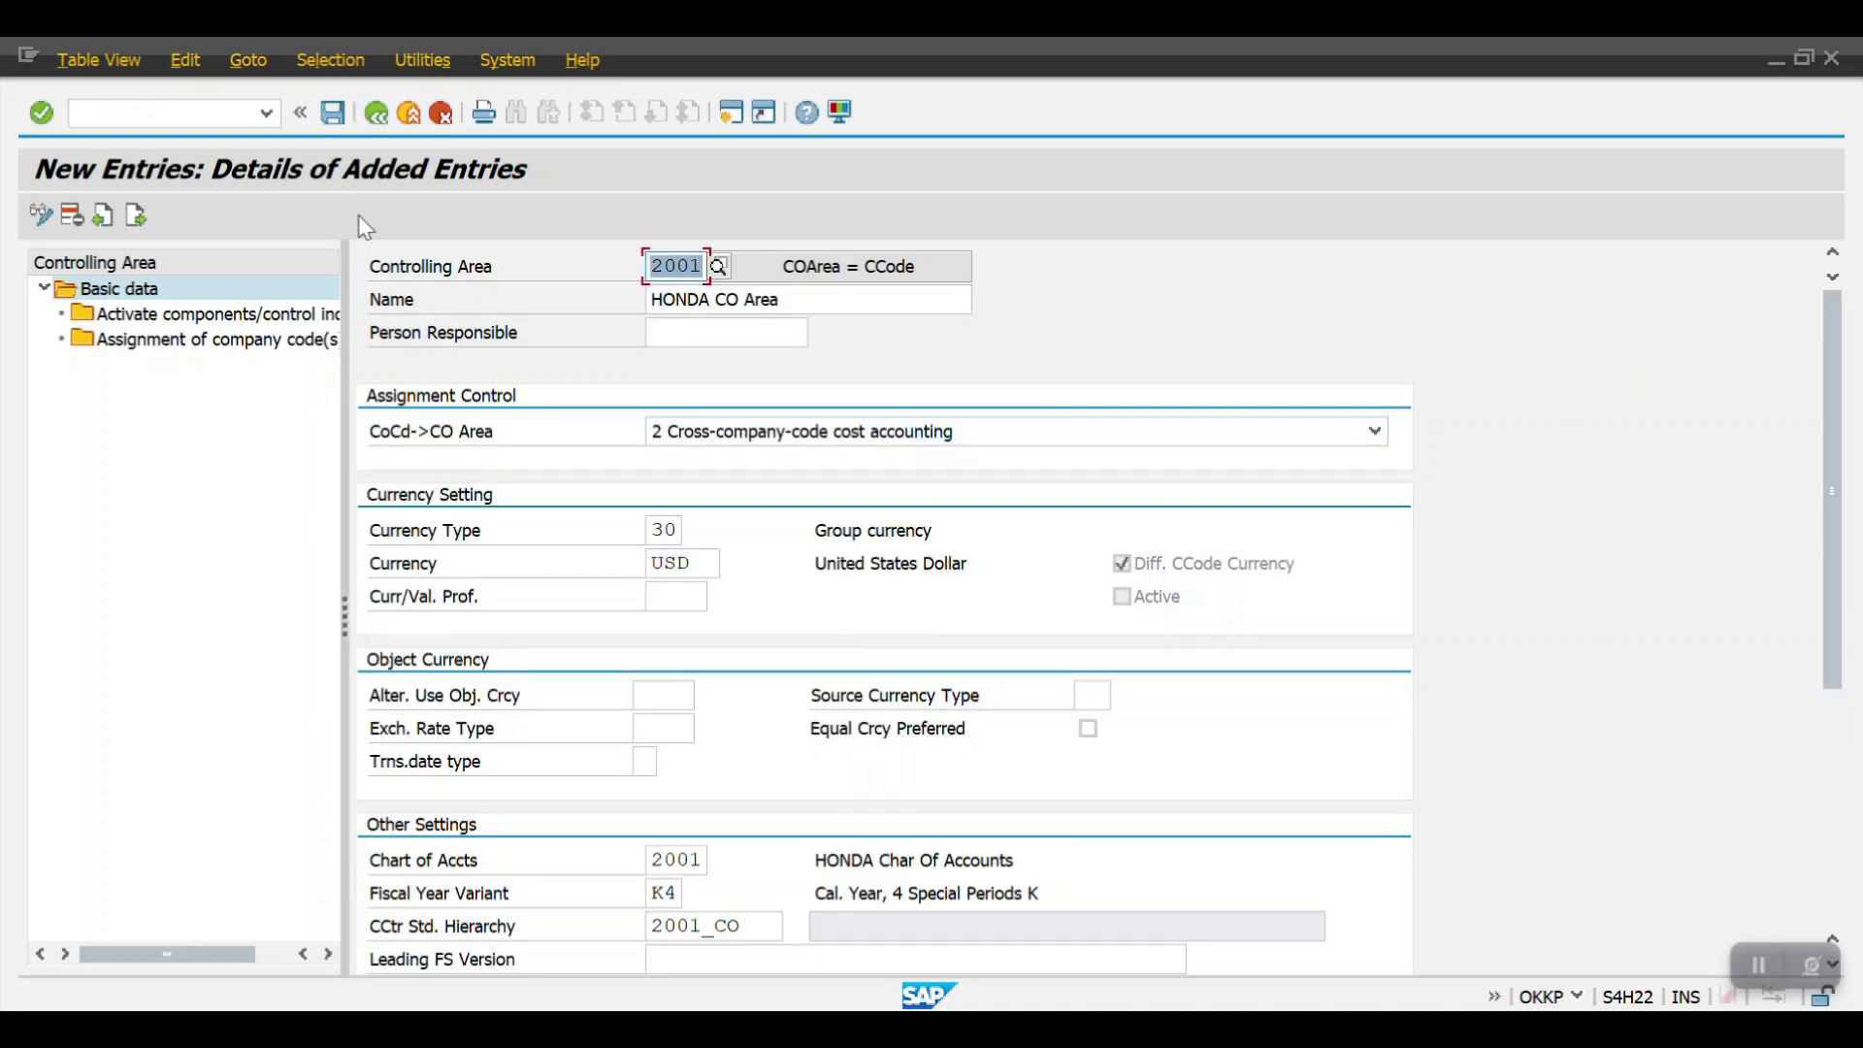
- Save controlling area 2001 under customizing request H22K901440, confirming the hierarchy prompt
left_click(333, 113)
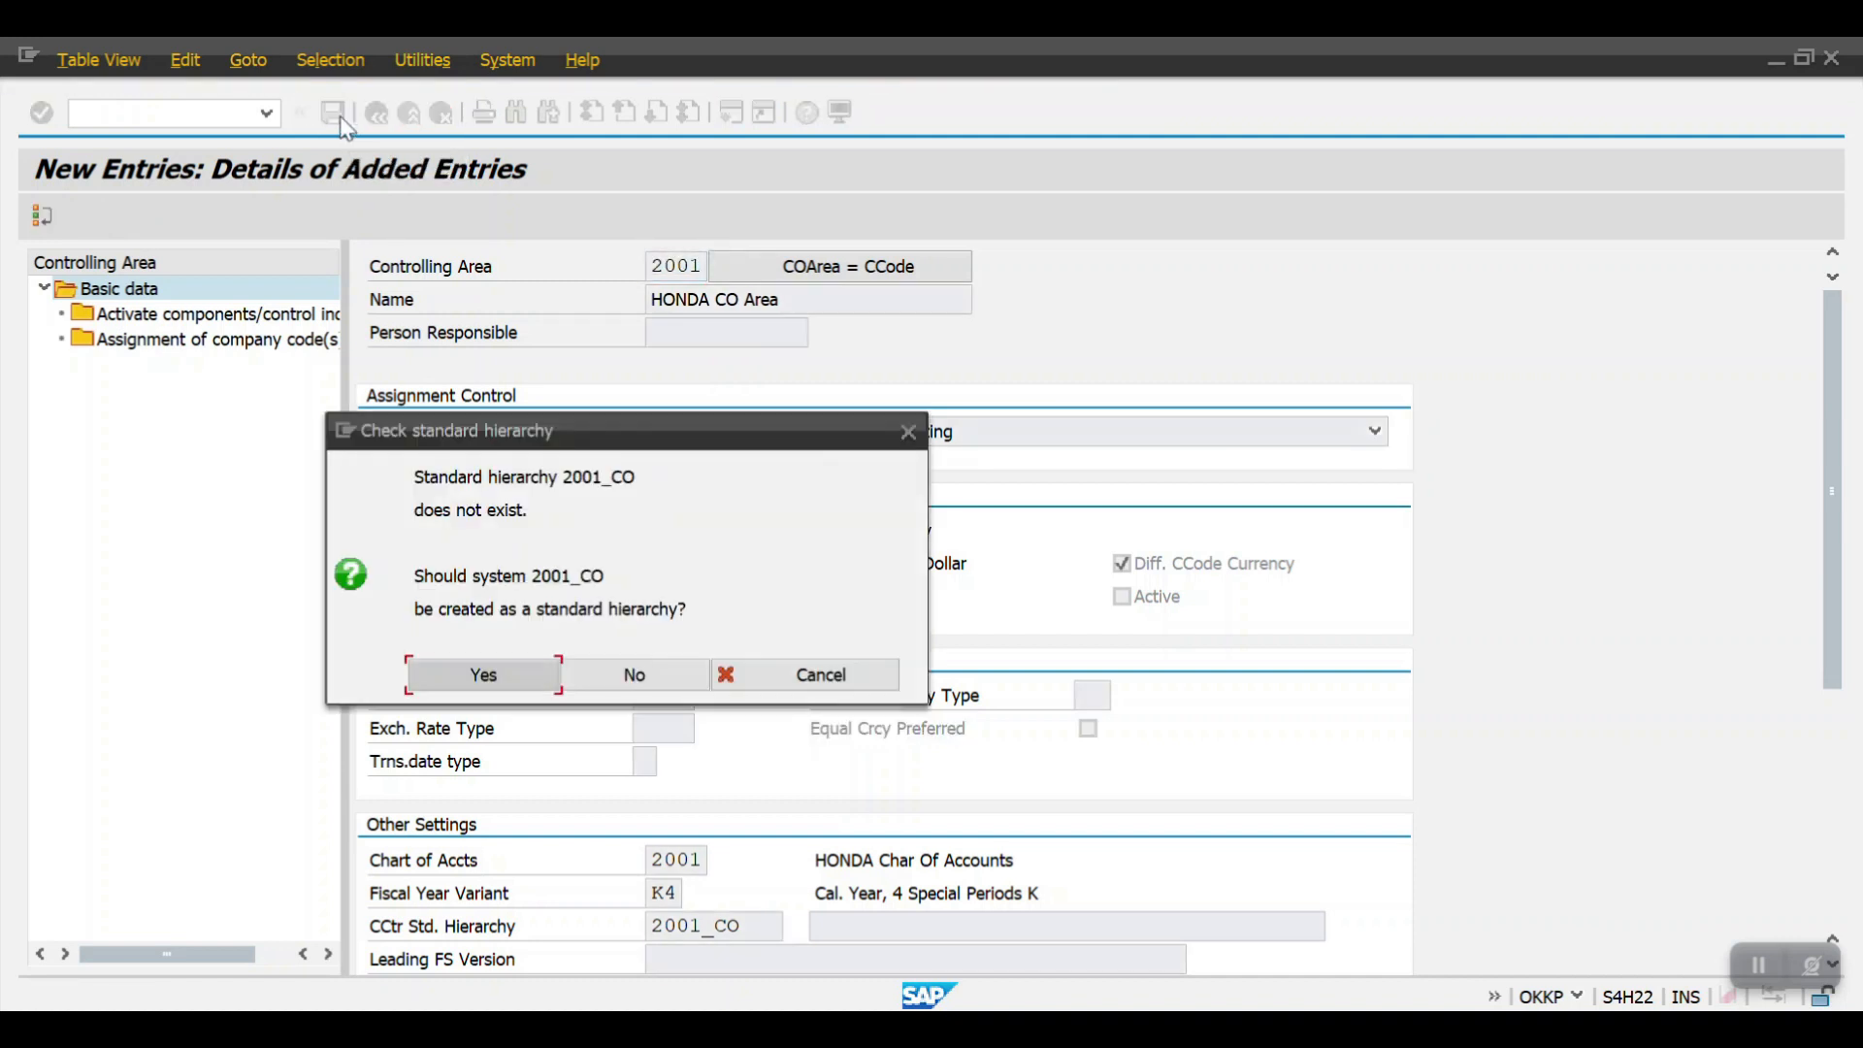
left_click(483, 676)
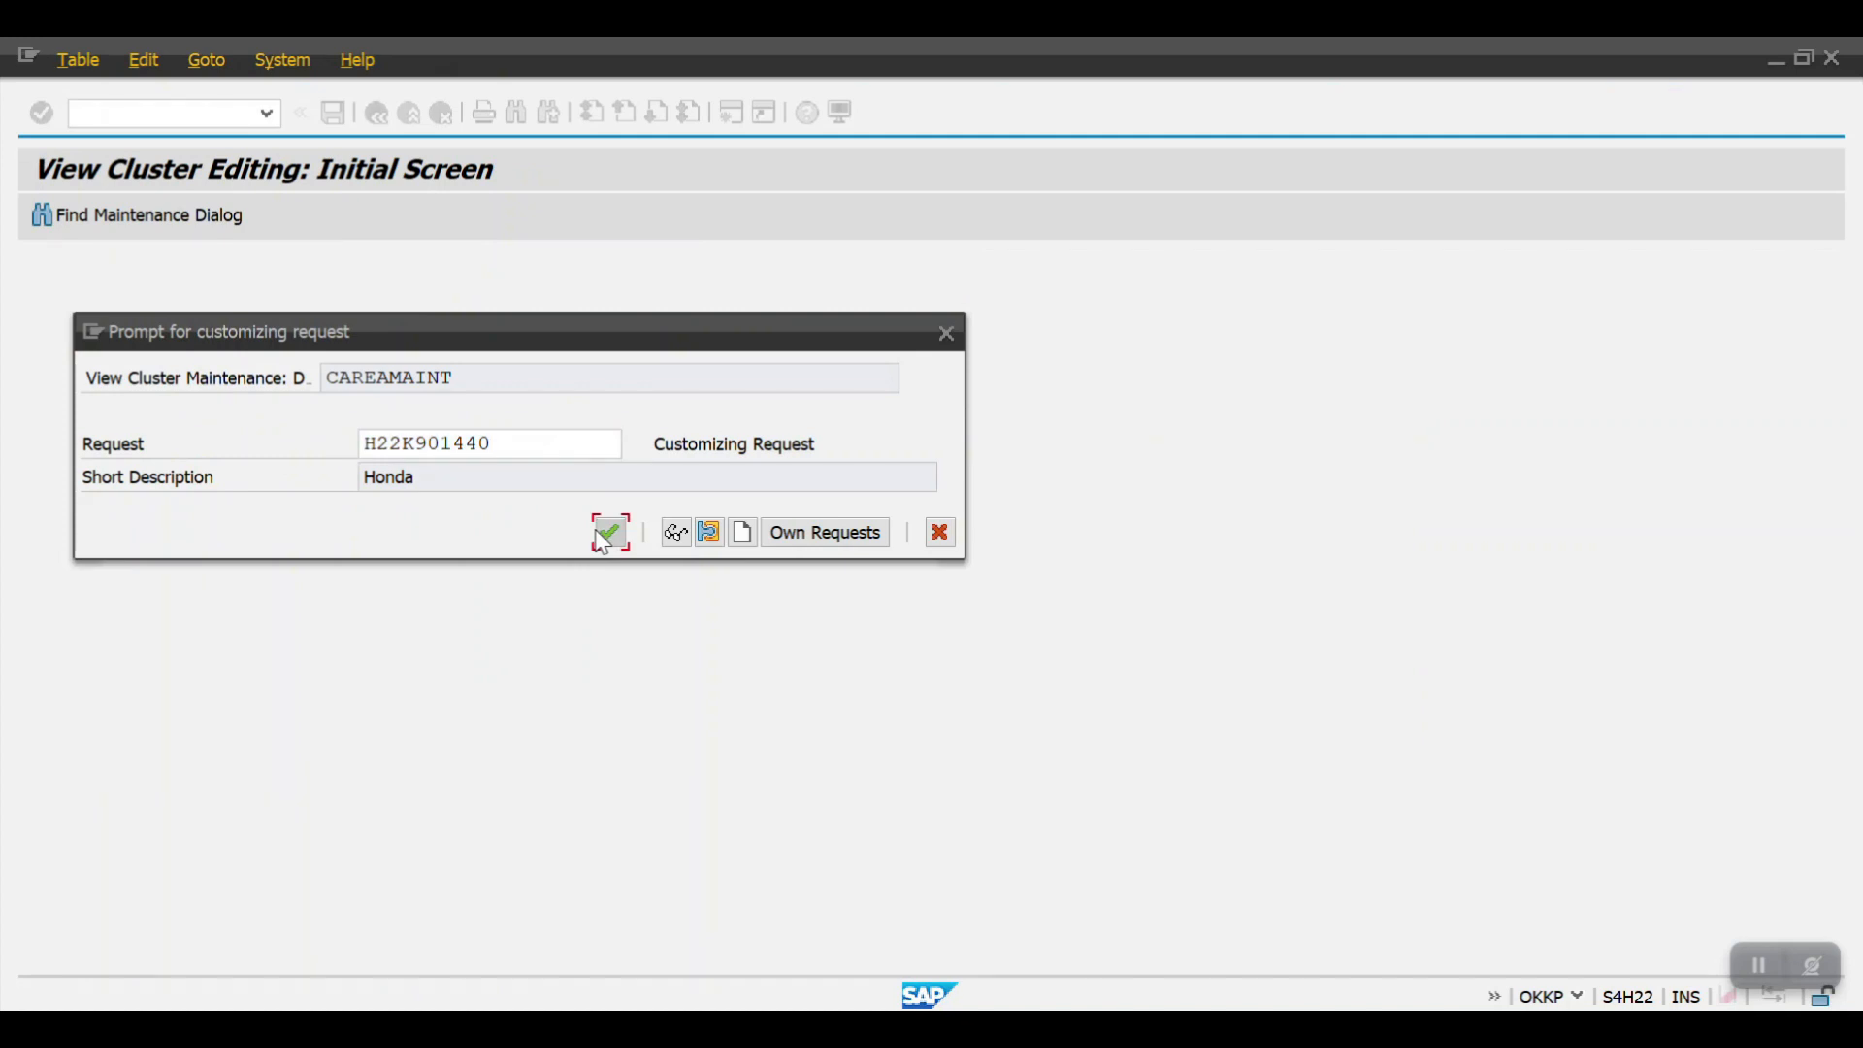
left_click(609, 531)
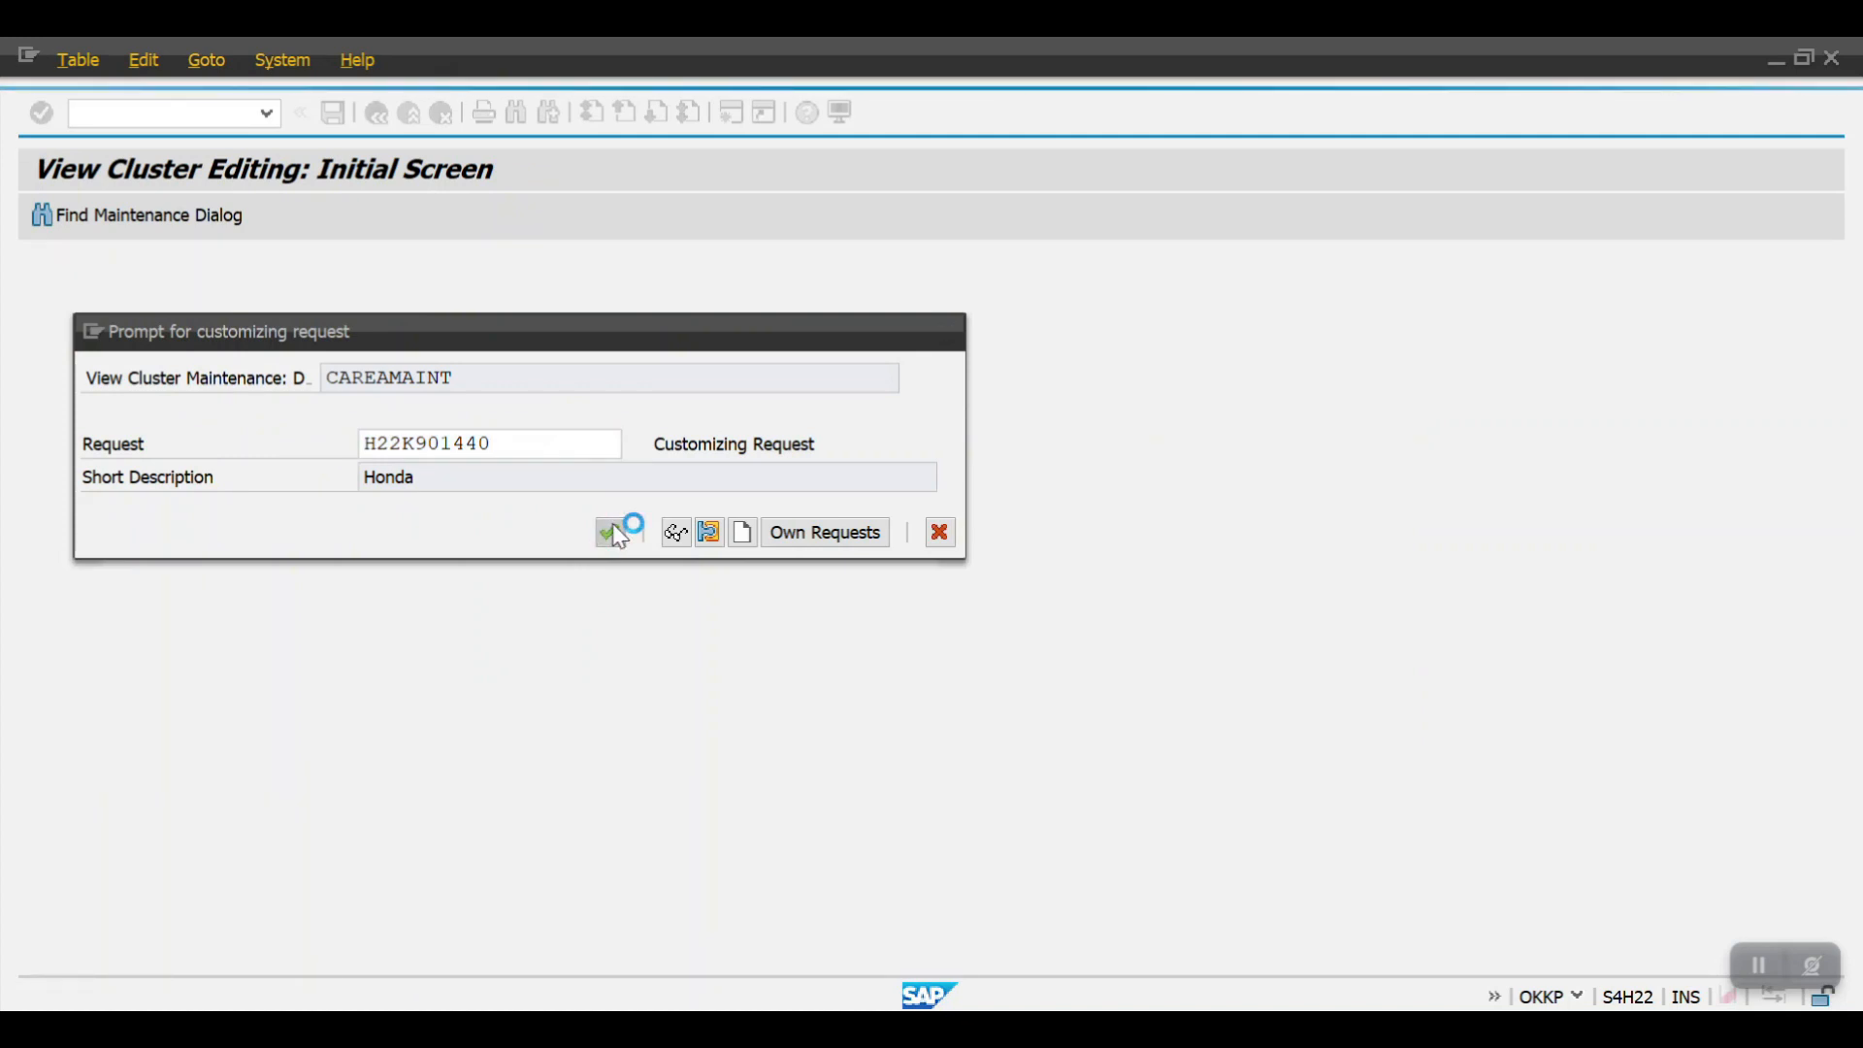
left_click(608, 532)
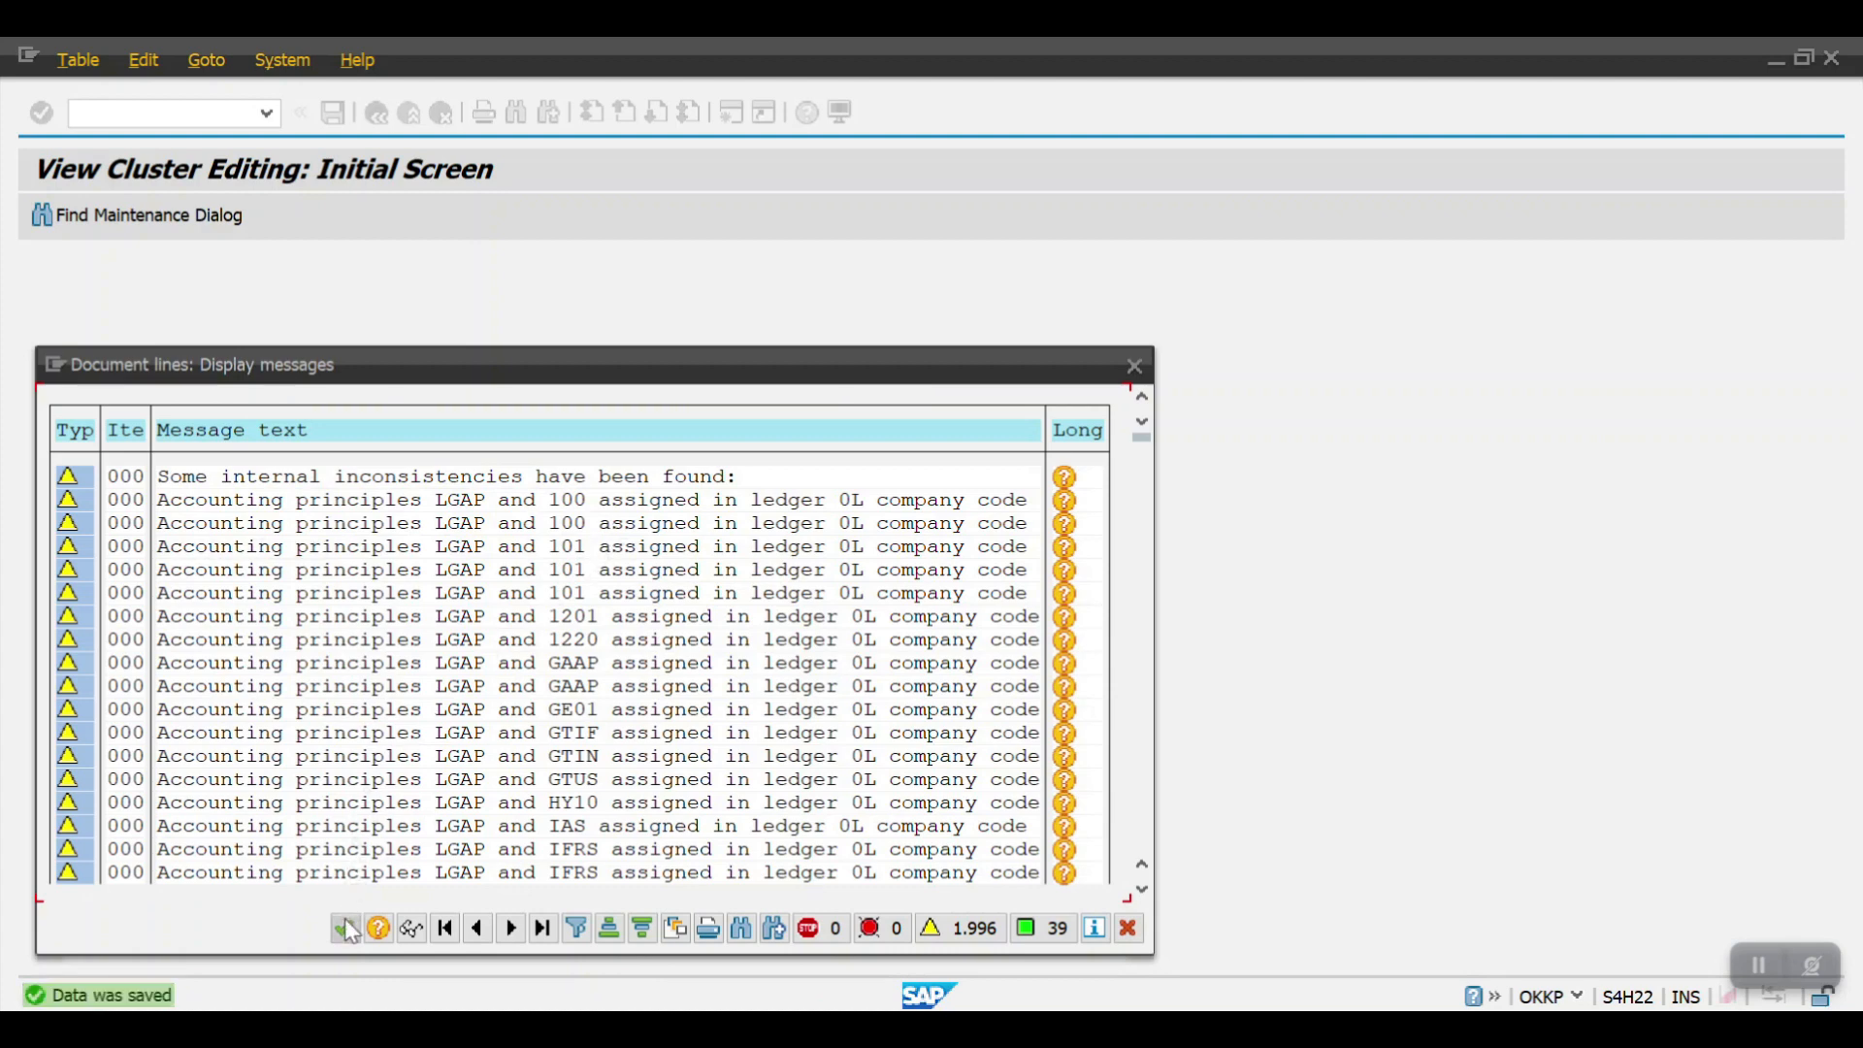
- Dismiss the inconsistency warning list to return to controlling area 2001's detail form
left_click(346, 933)
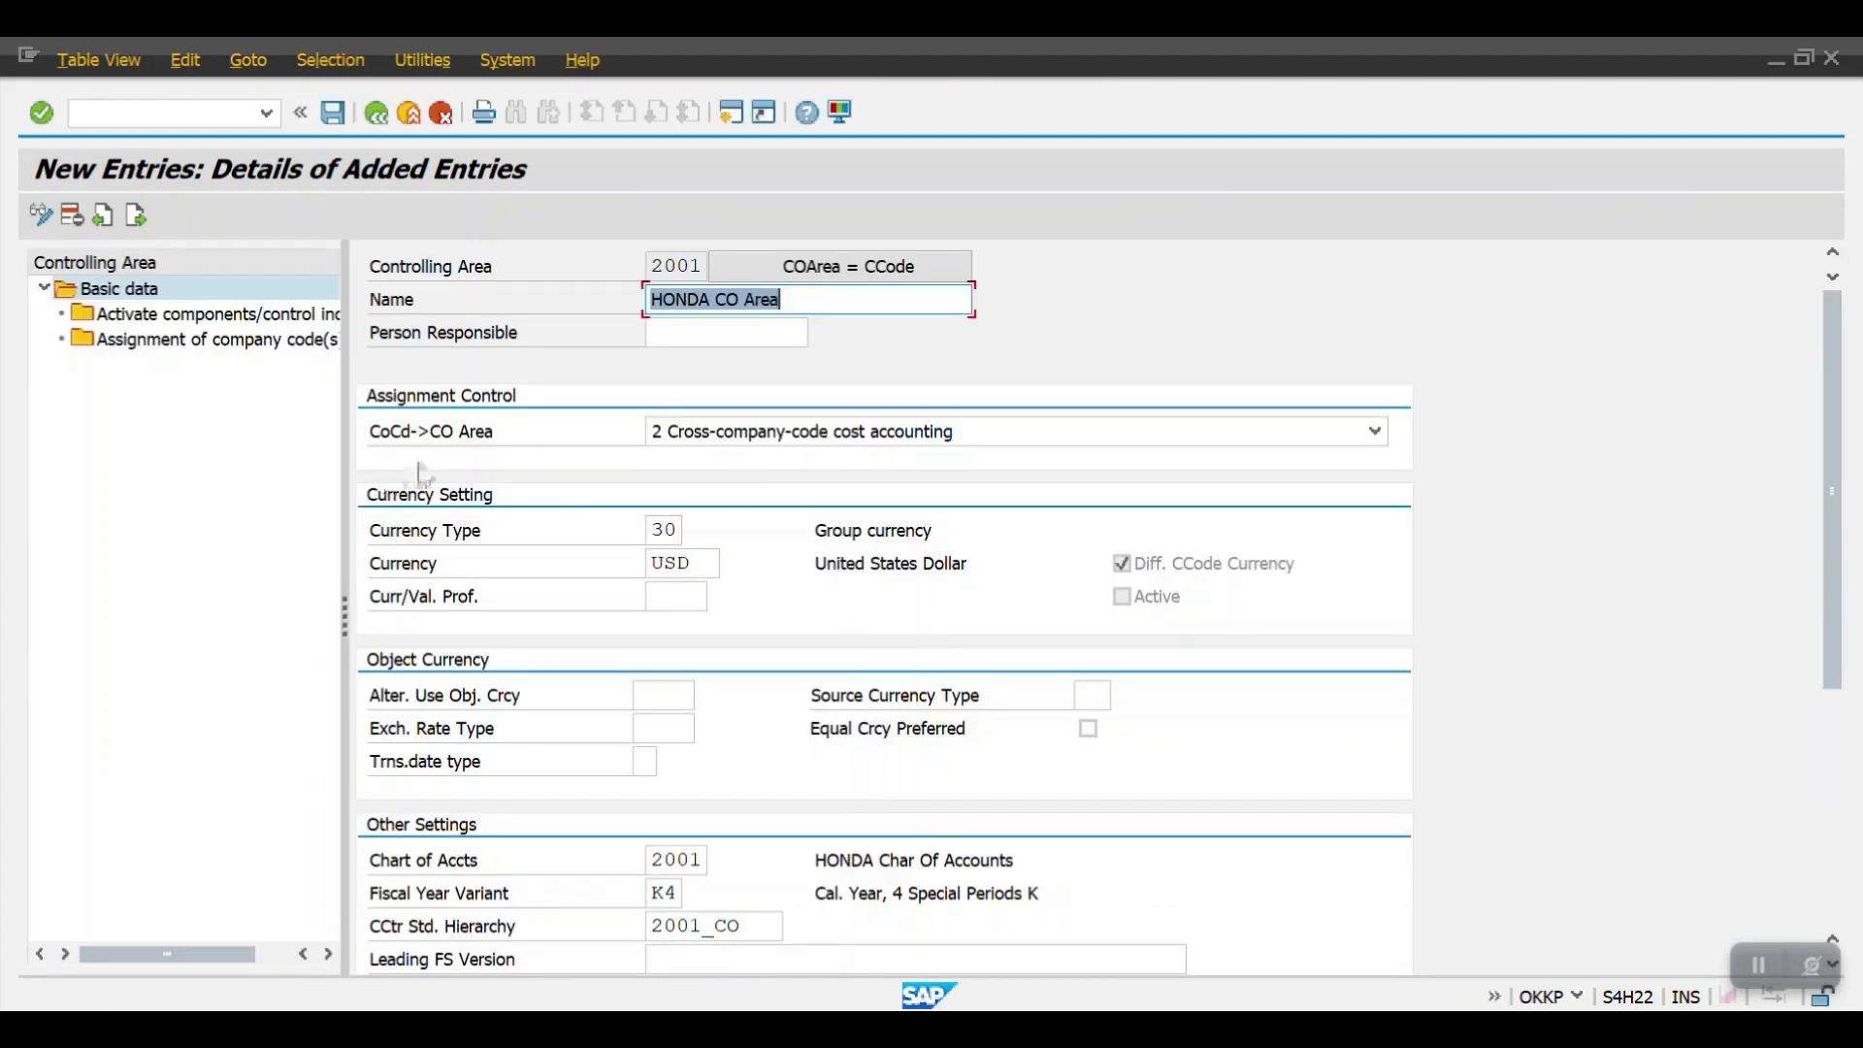
mouse_move(184, 345)
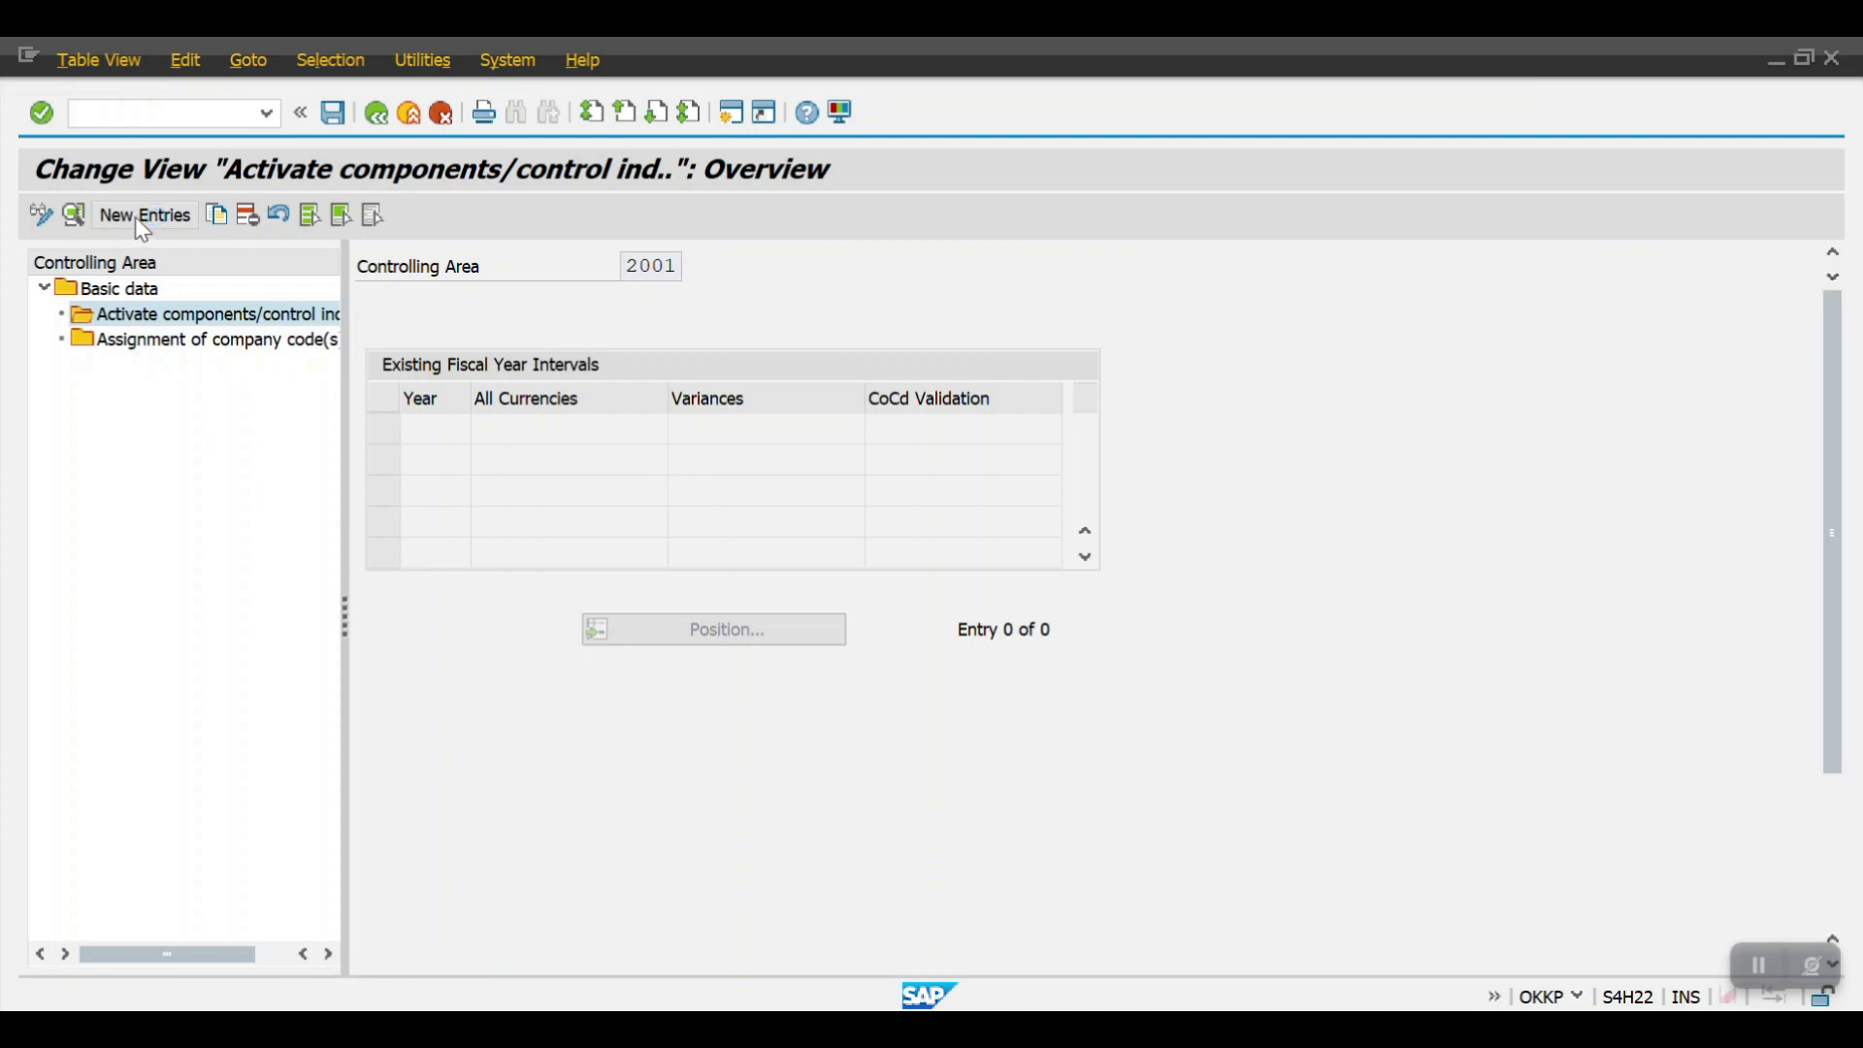
- Add fiscal year 2024 with cost centers and order management components active
left_click(143, 216)
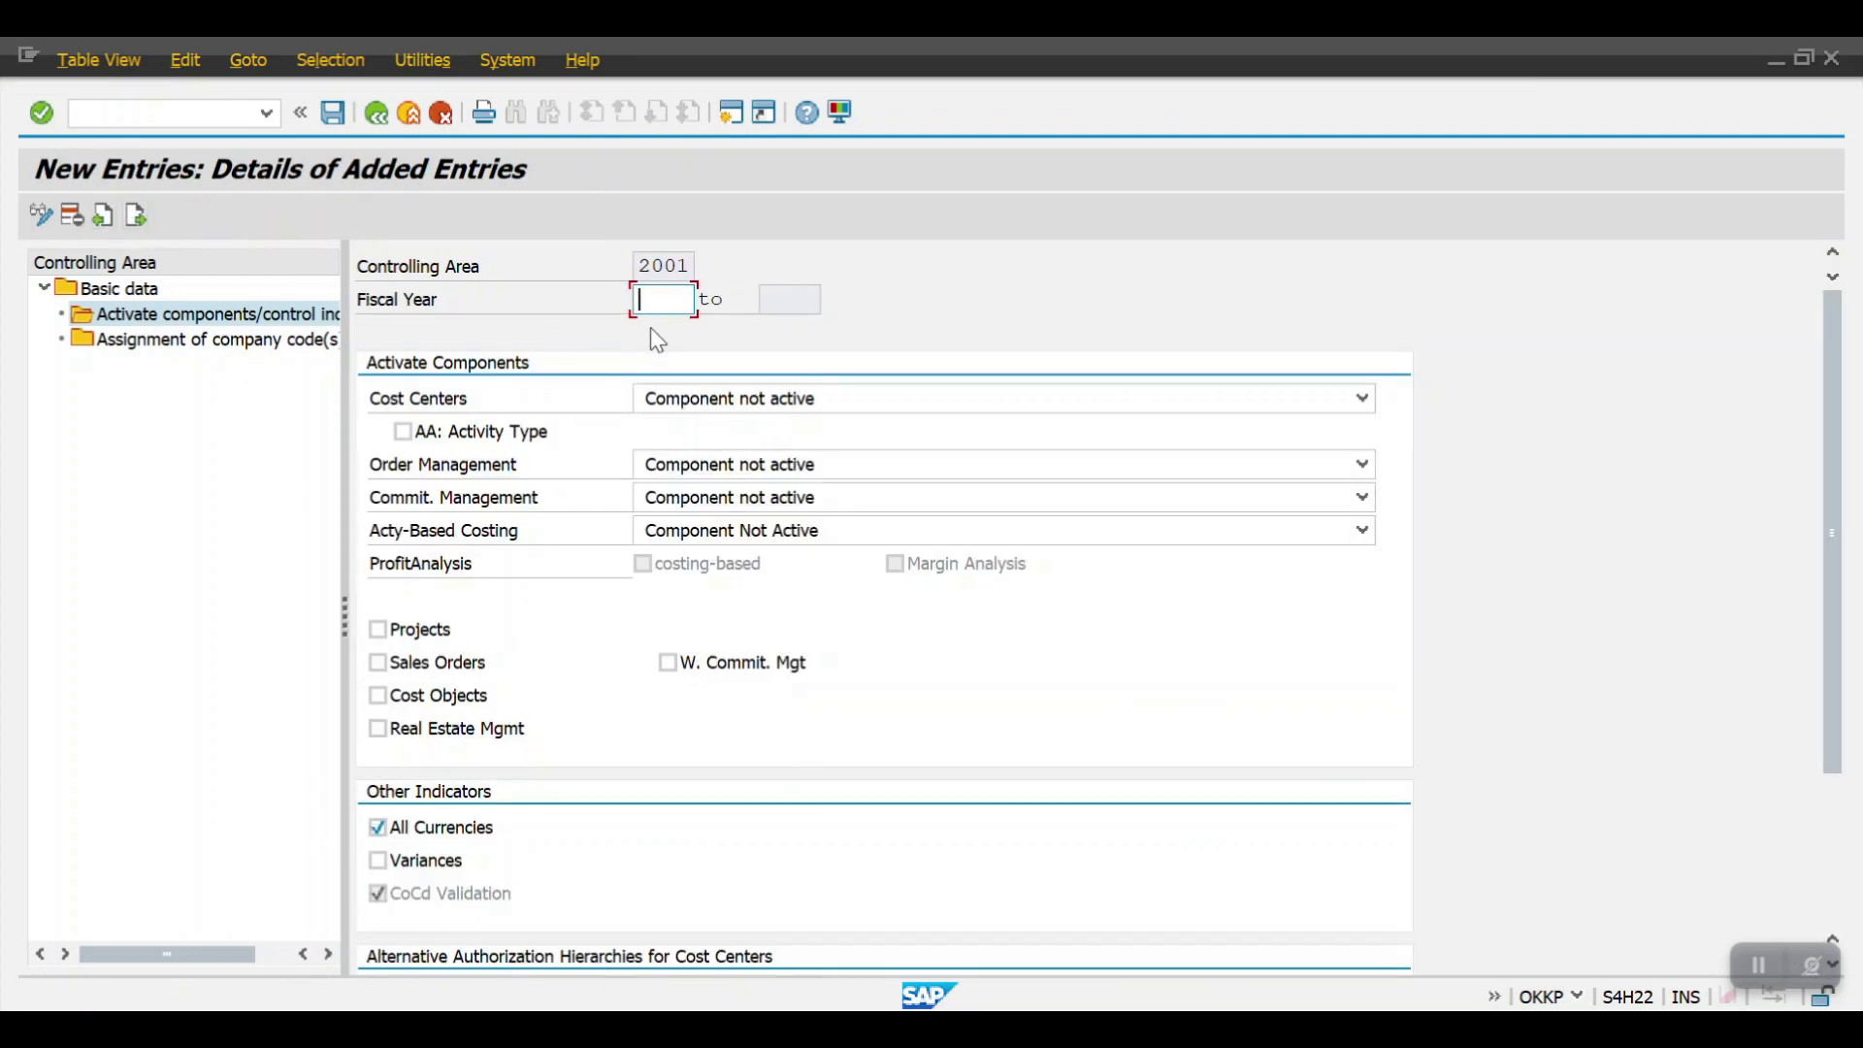
type("202")
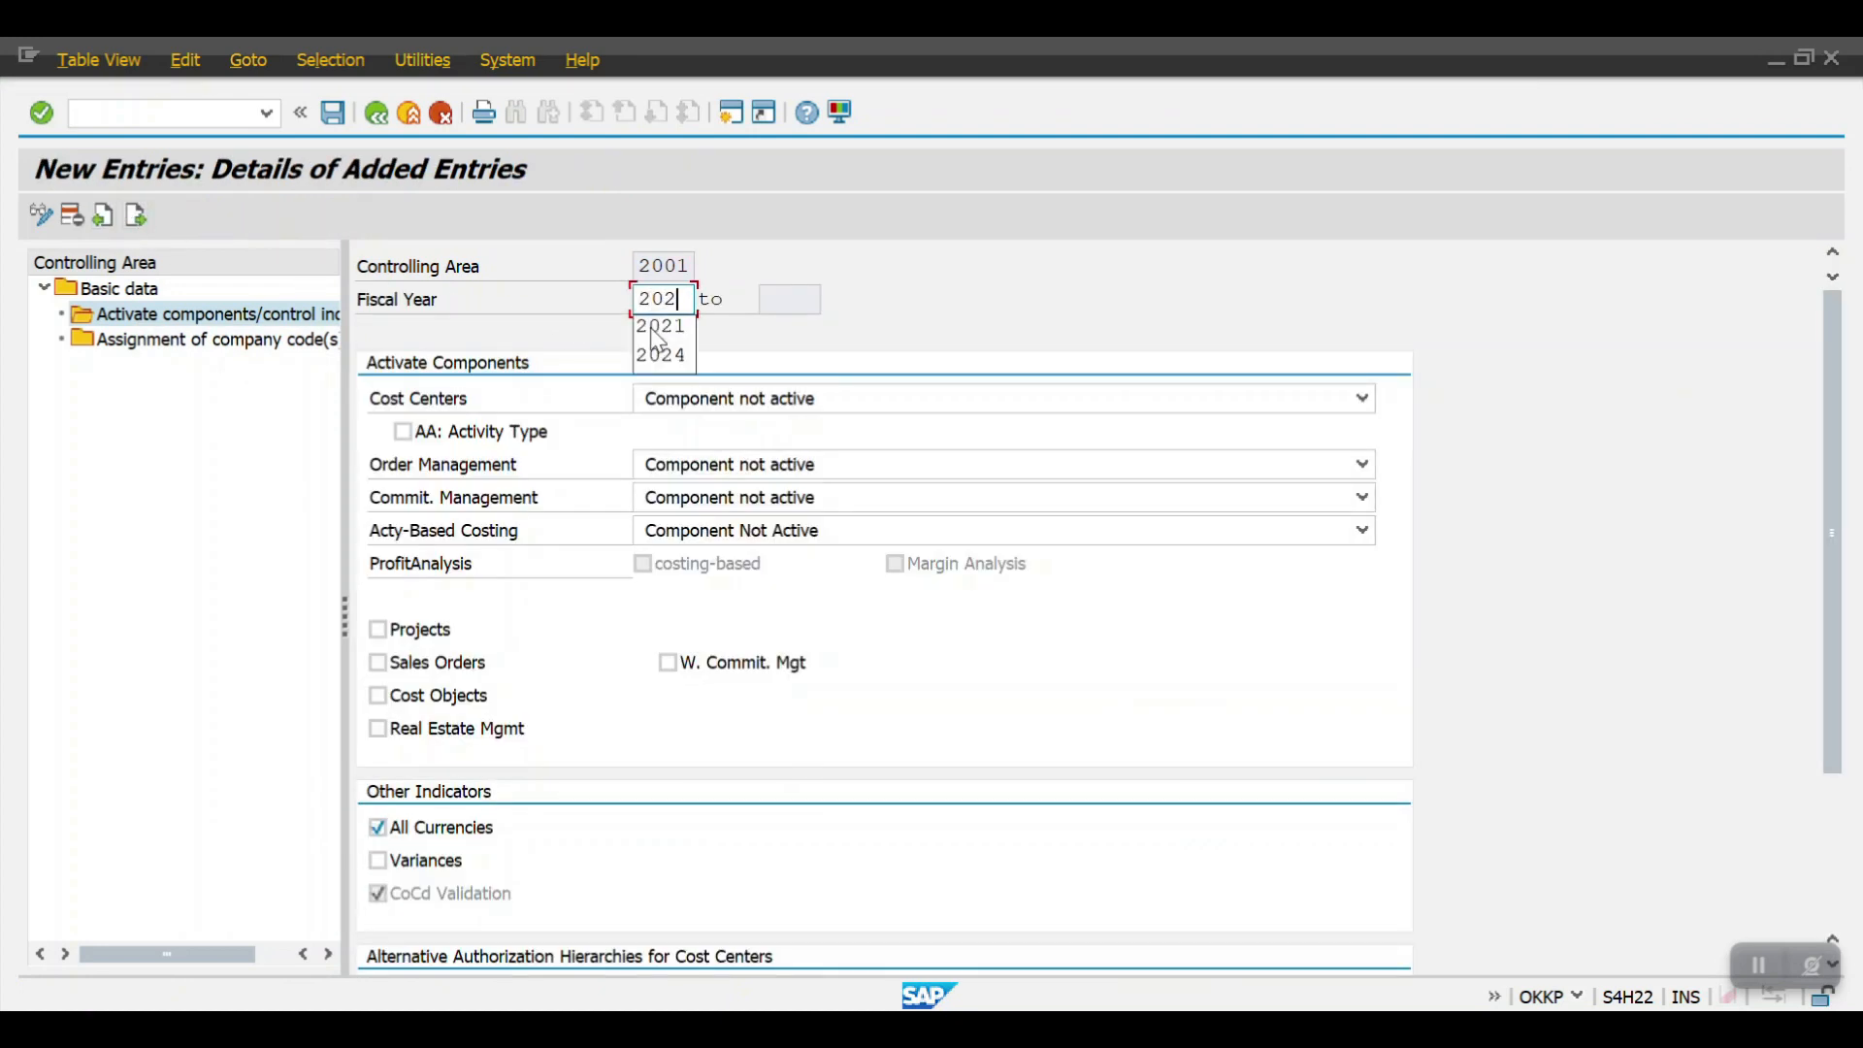
left_click(662, 355)
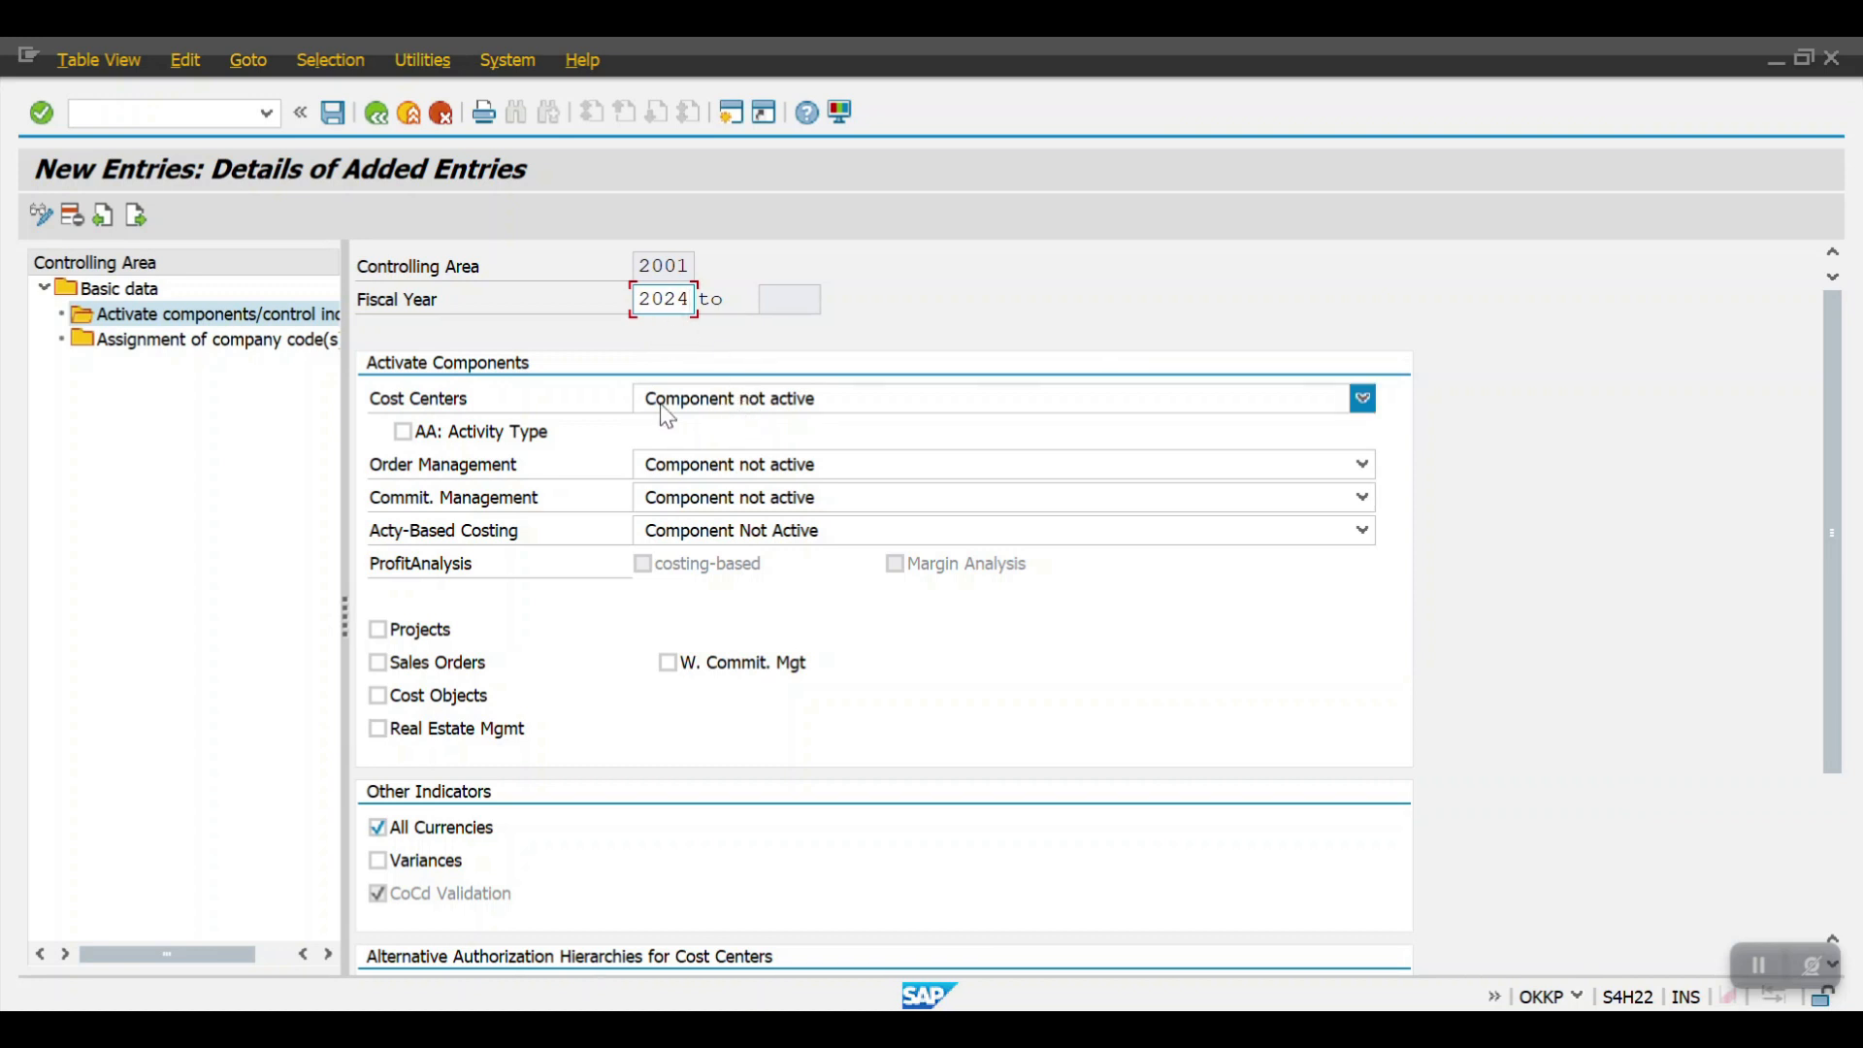
mouse_move(558, 415)
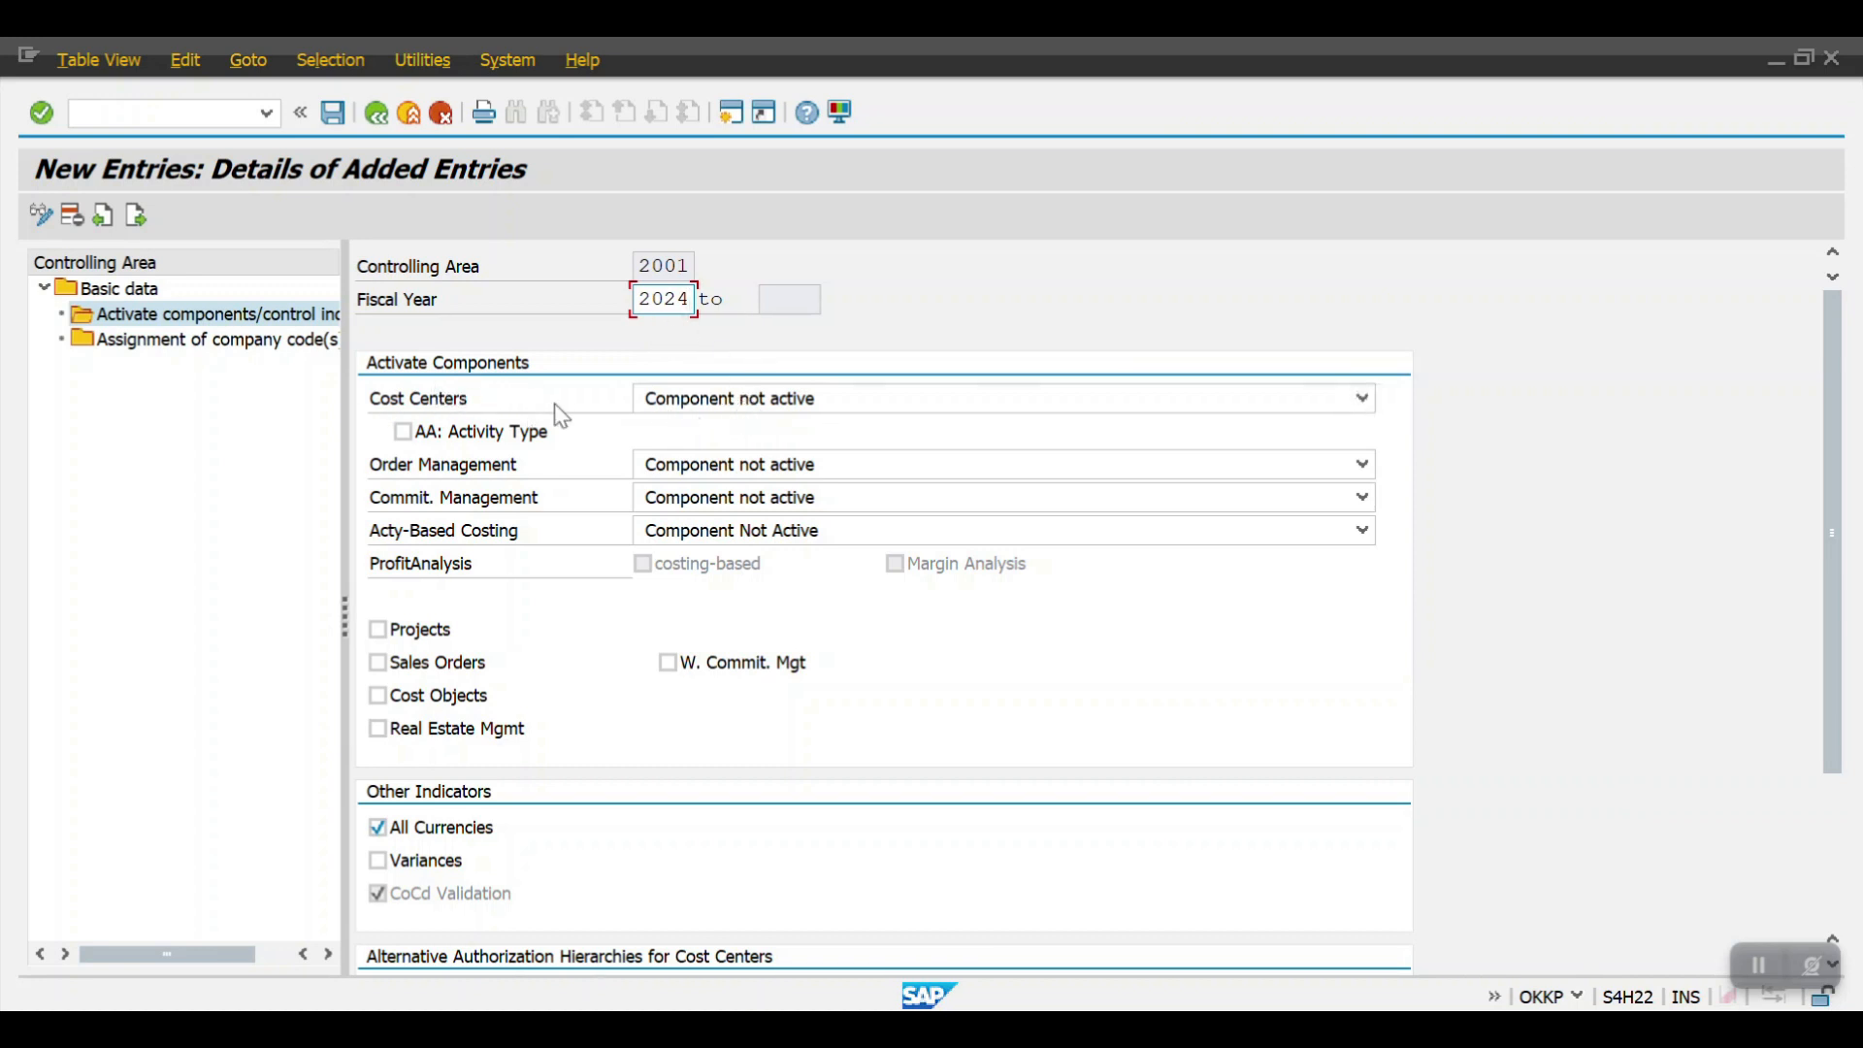
left_click(1364, 398)
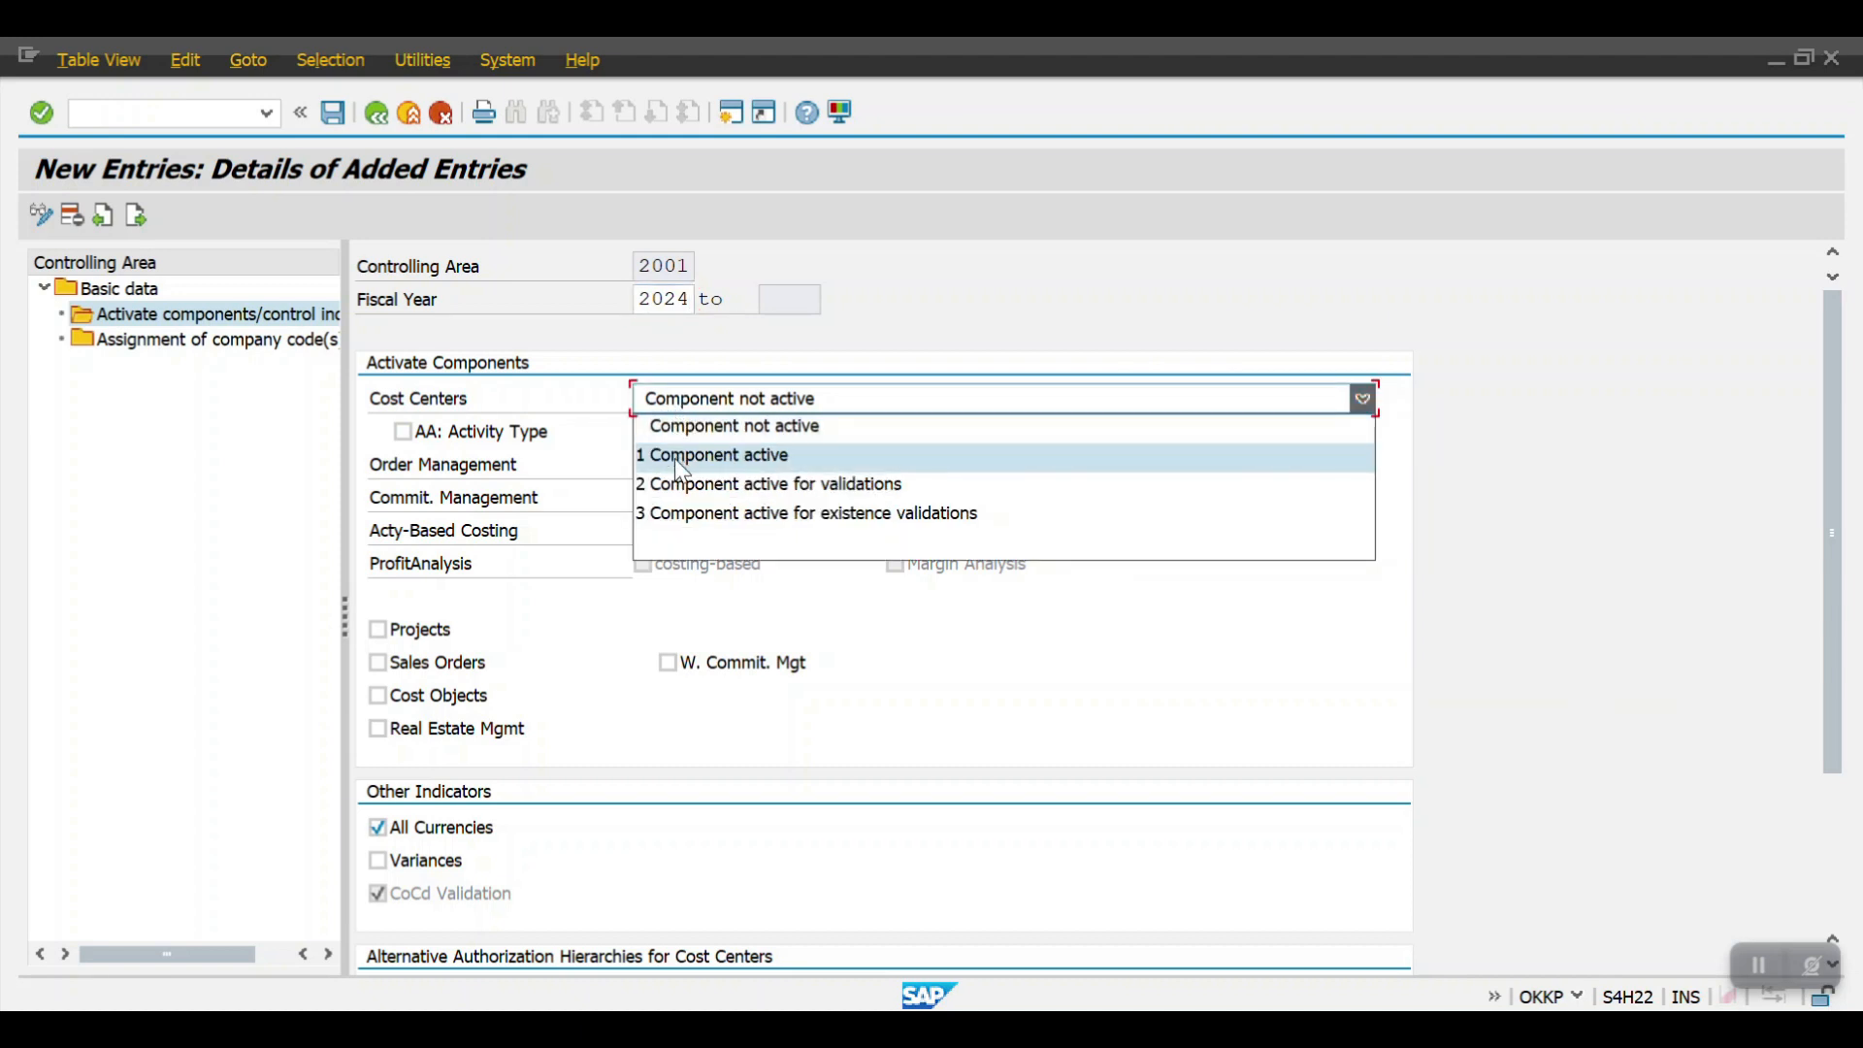
left_click(710, 454)
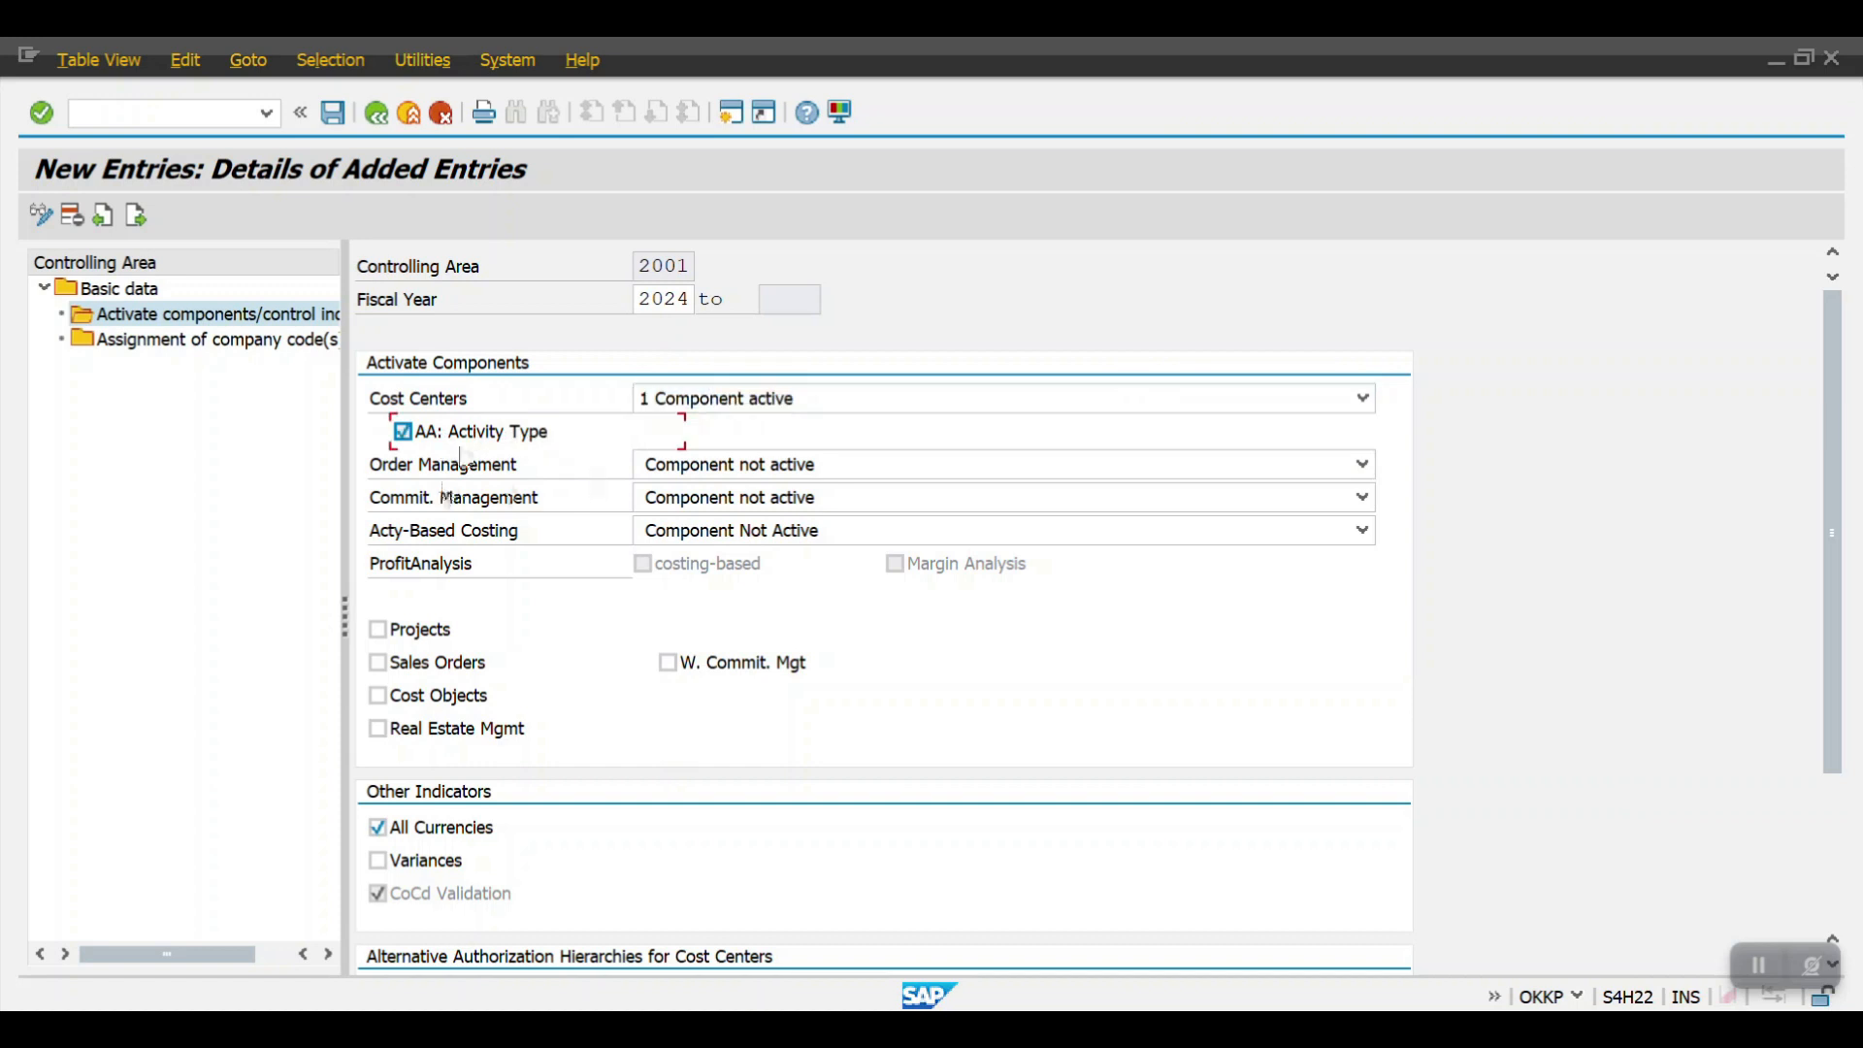
left_click(1364, 464)
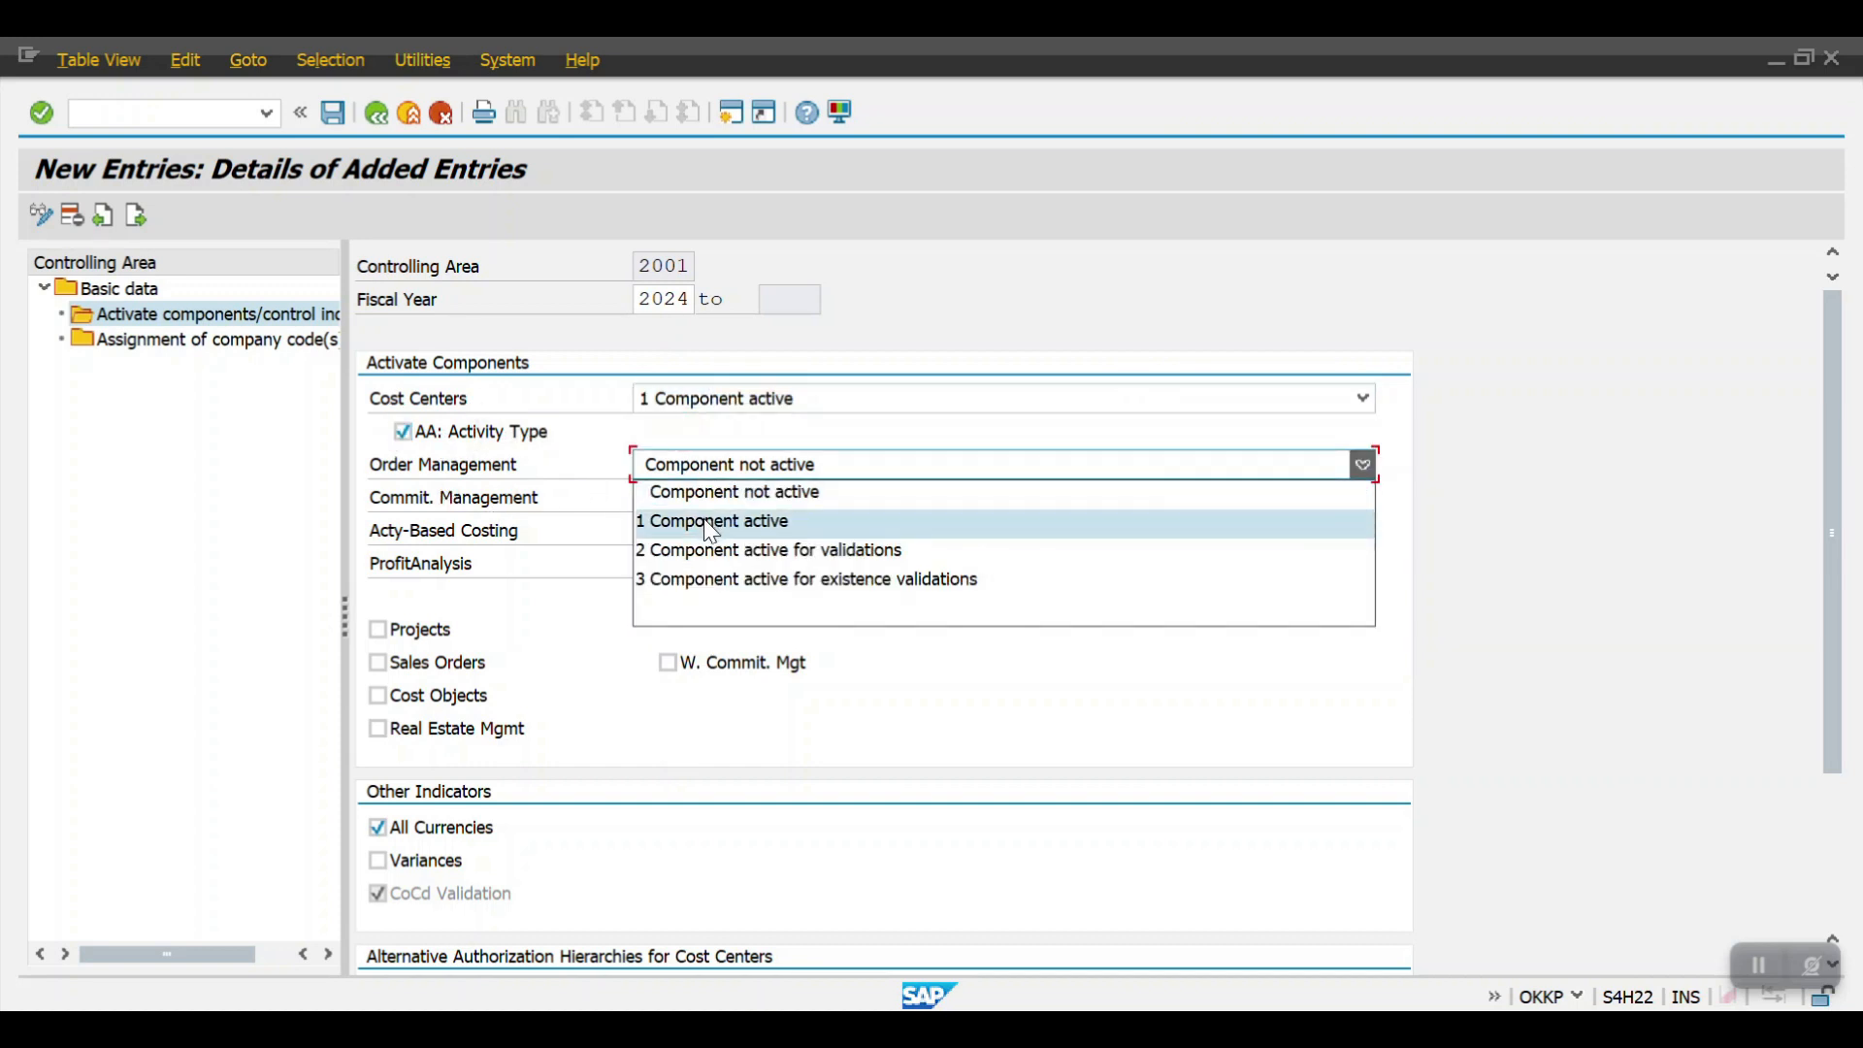
left_click(712, 520)
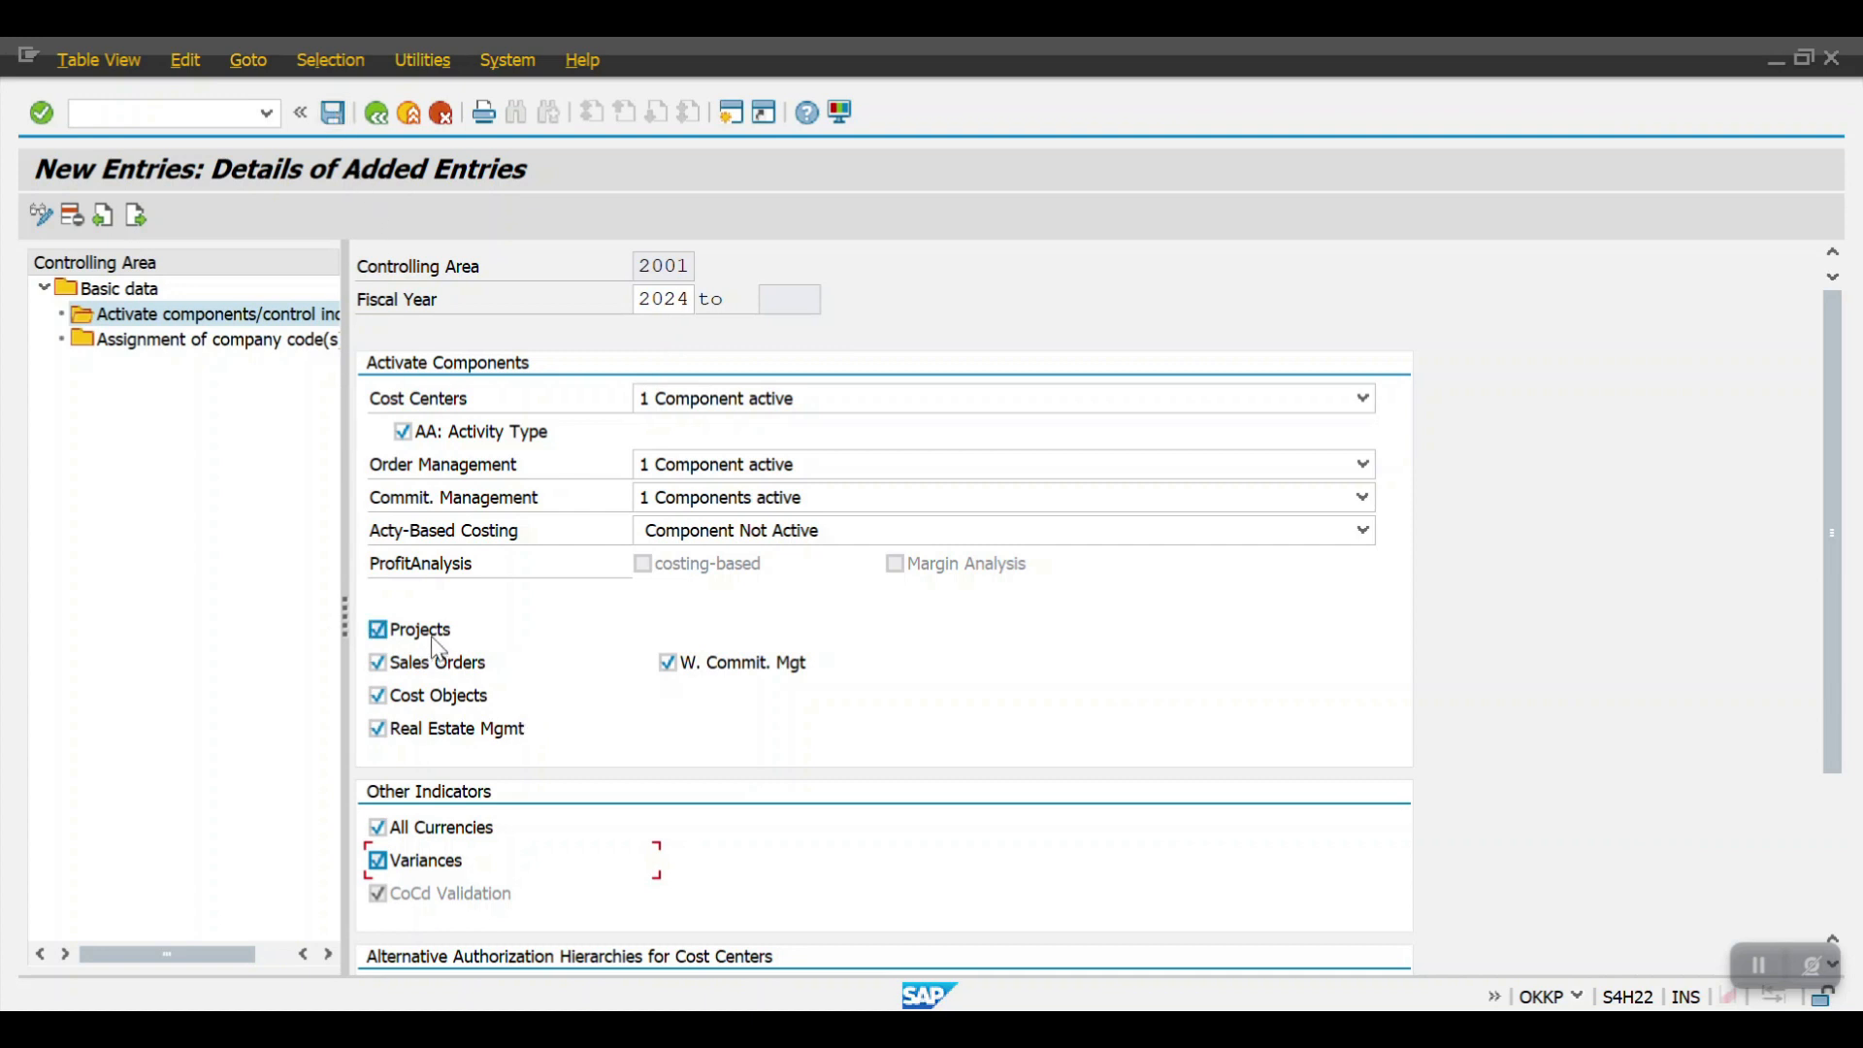
mouse_move(472, 636)
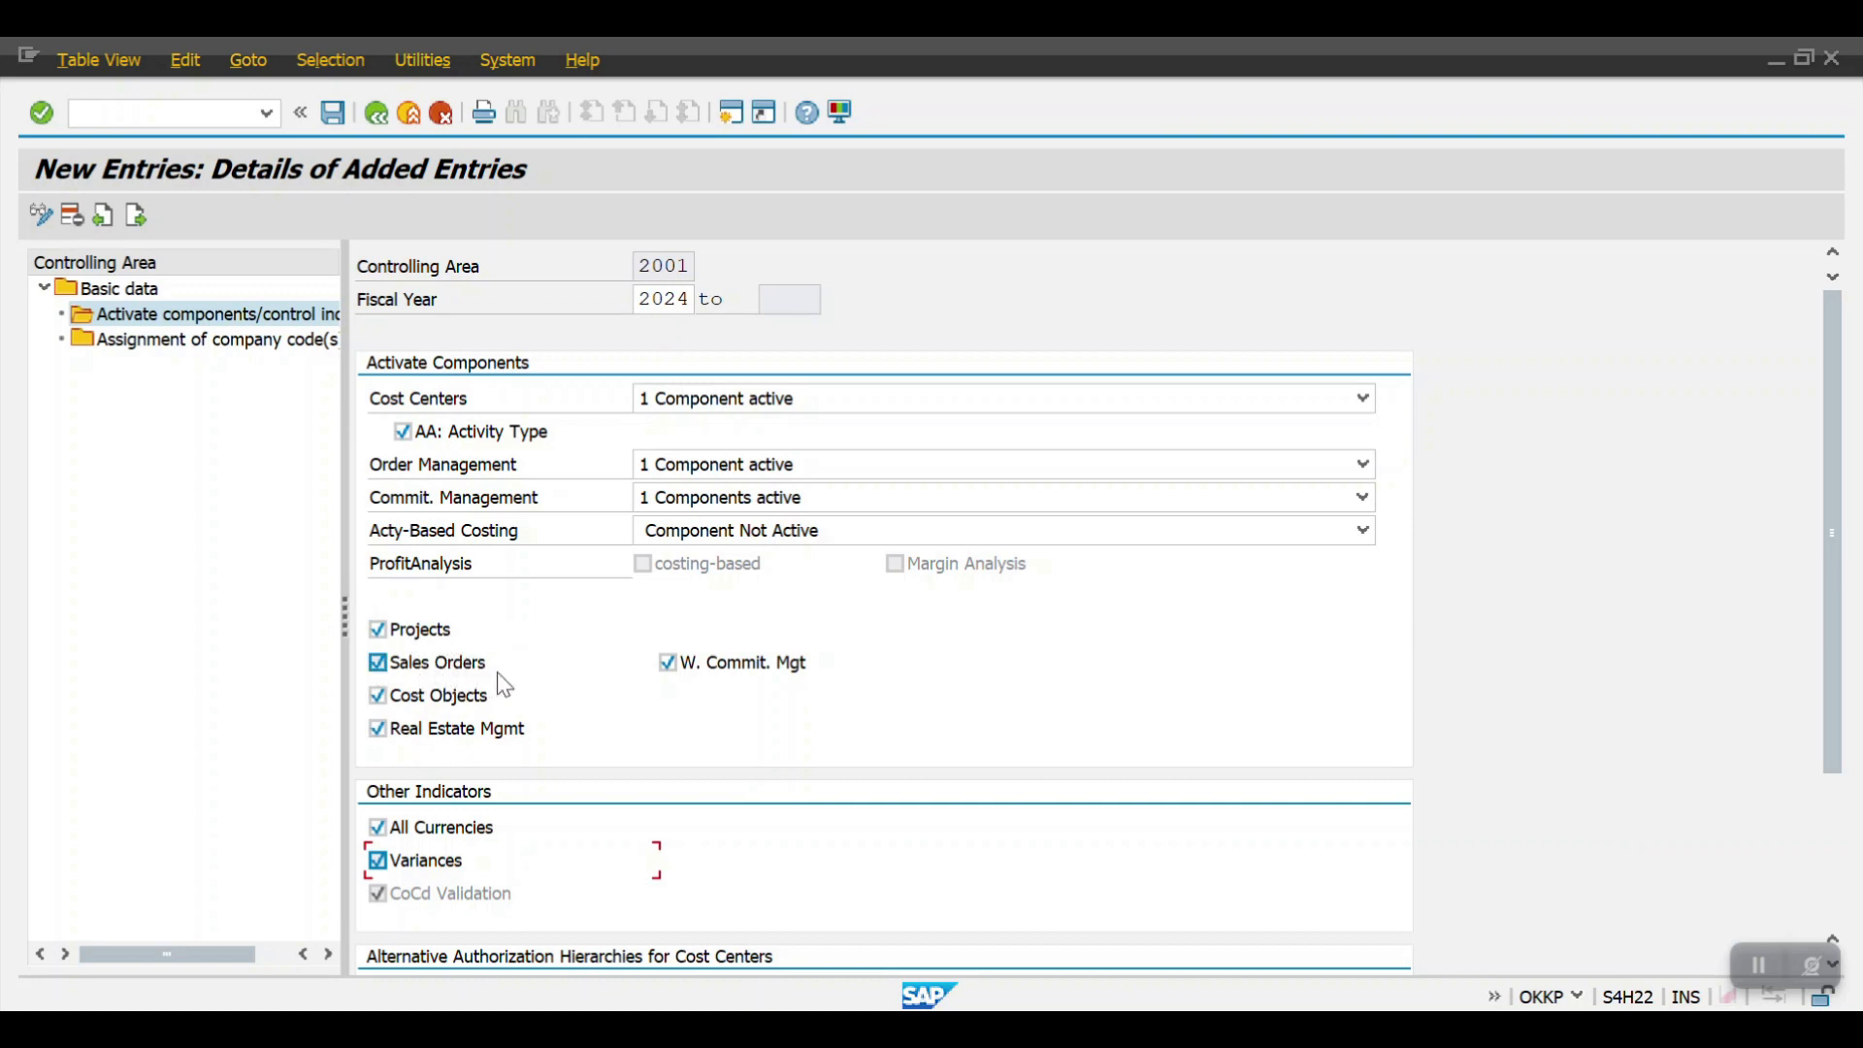
- Tick the projects and sales orders indicators and review the remaining options
left_click(378, 664)
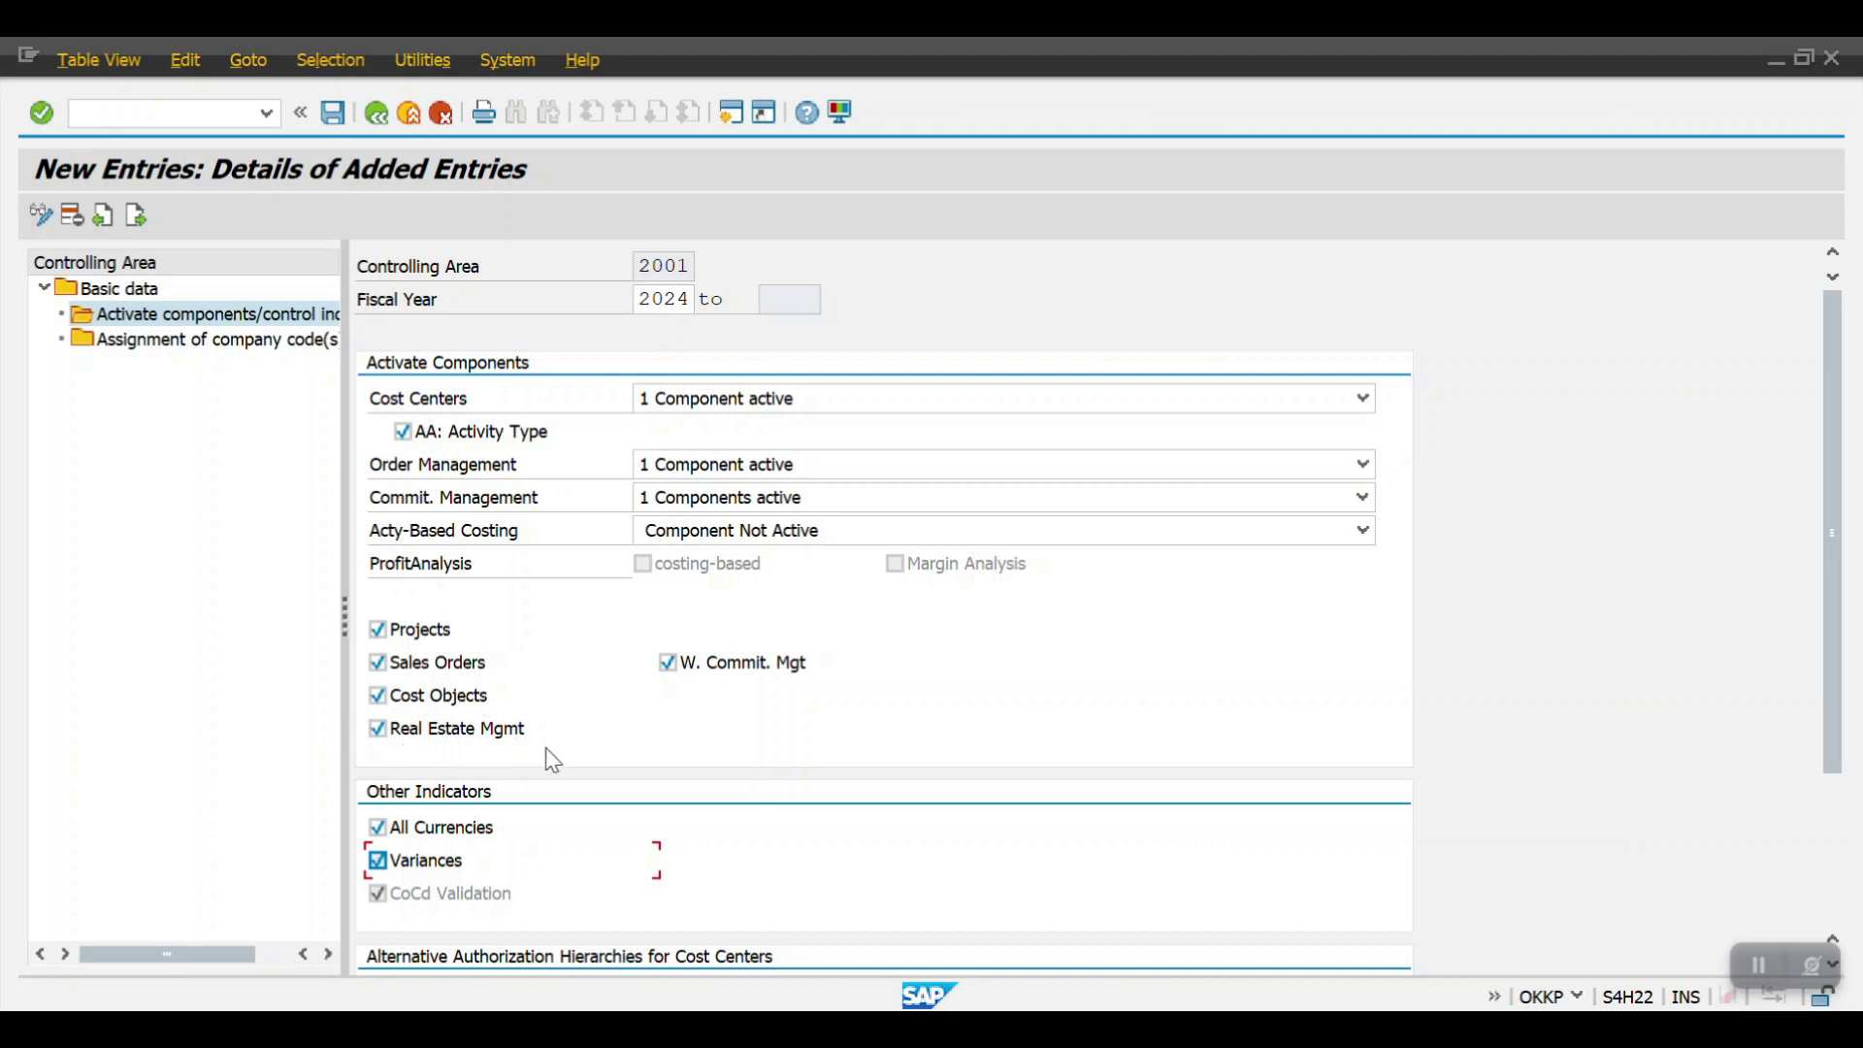
left_click(378, 727)
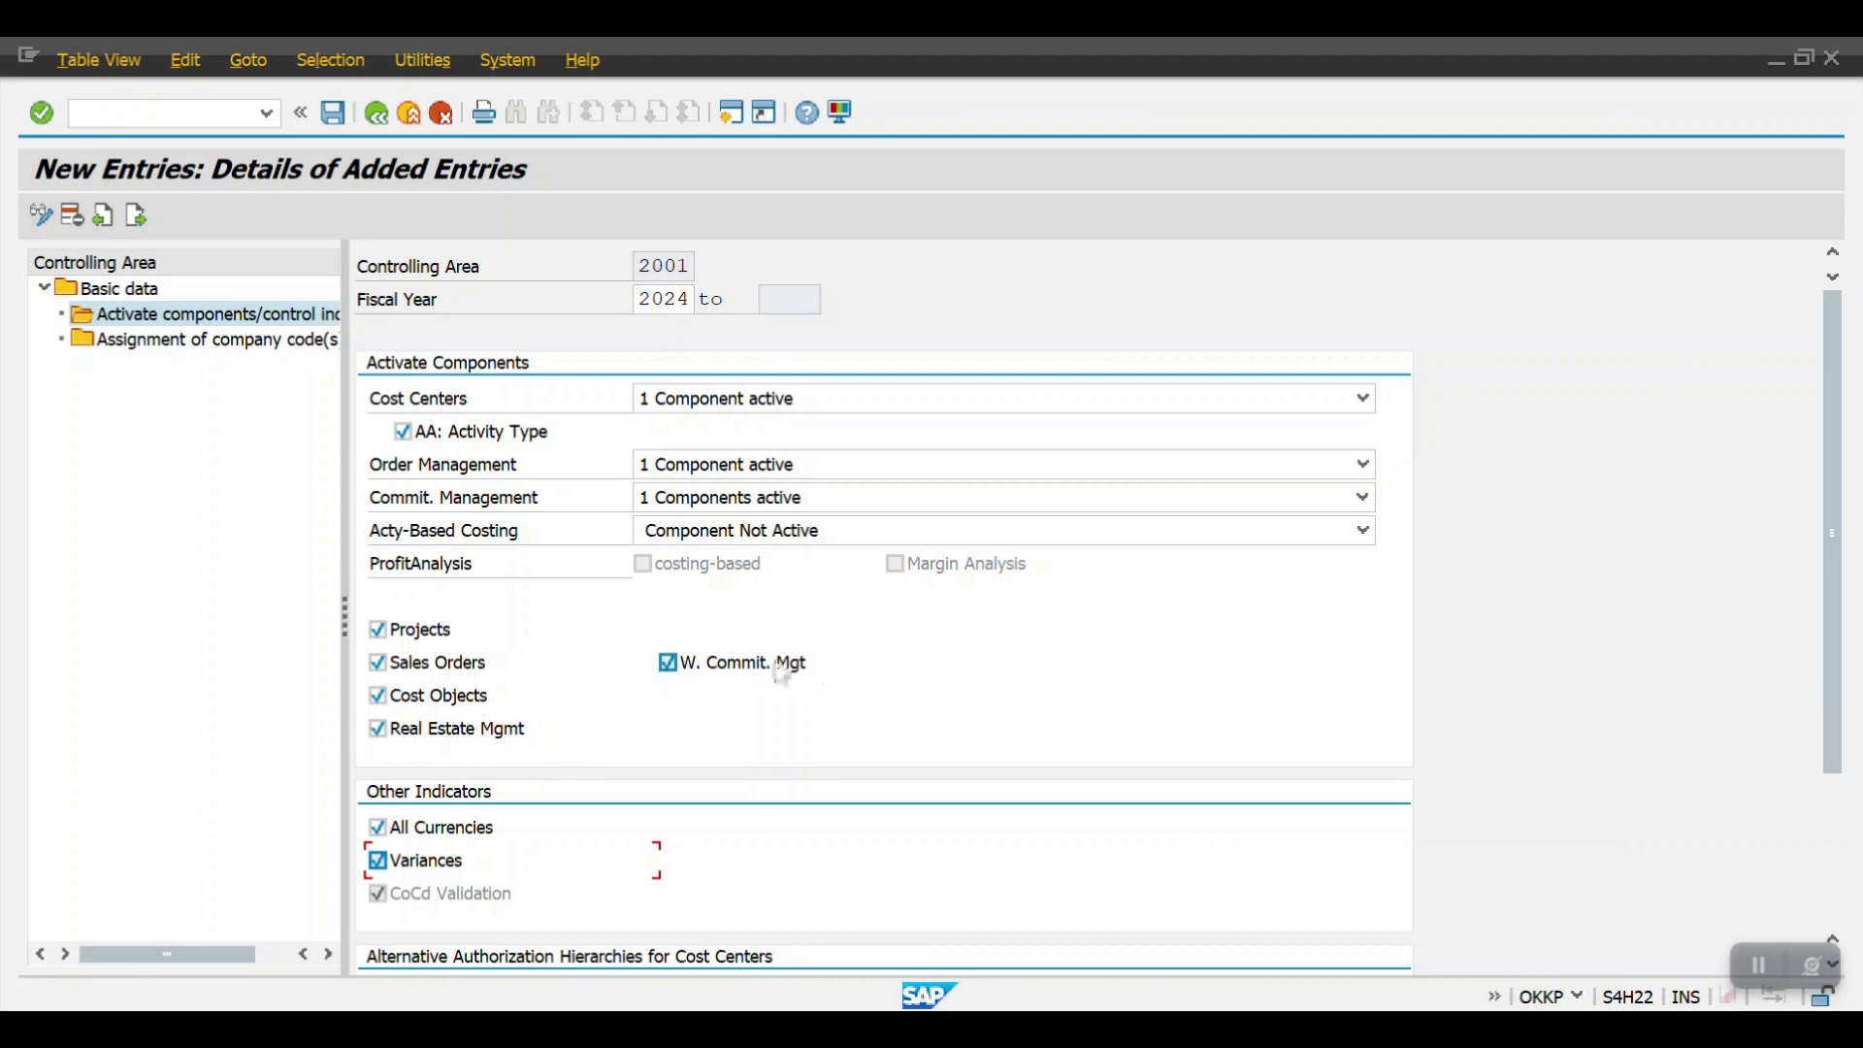
mouse_move(815, 680)
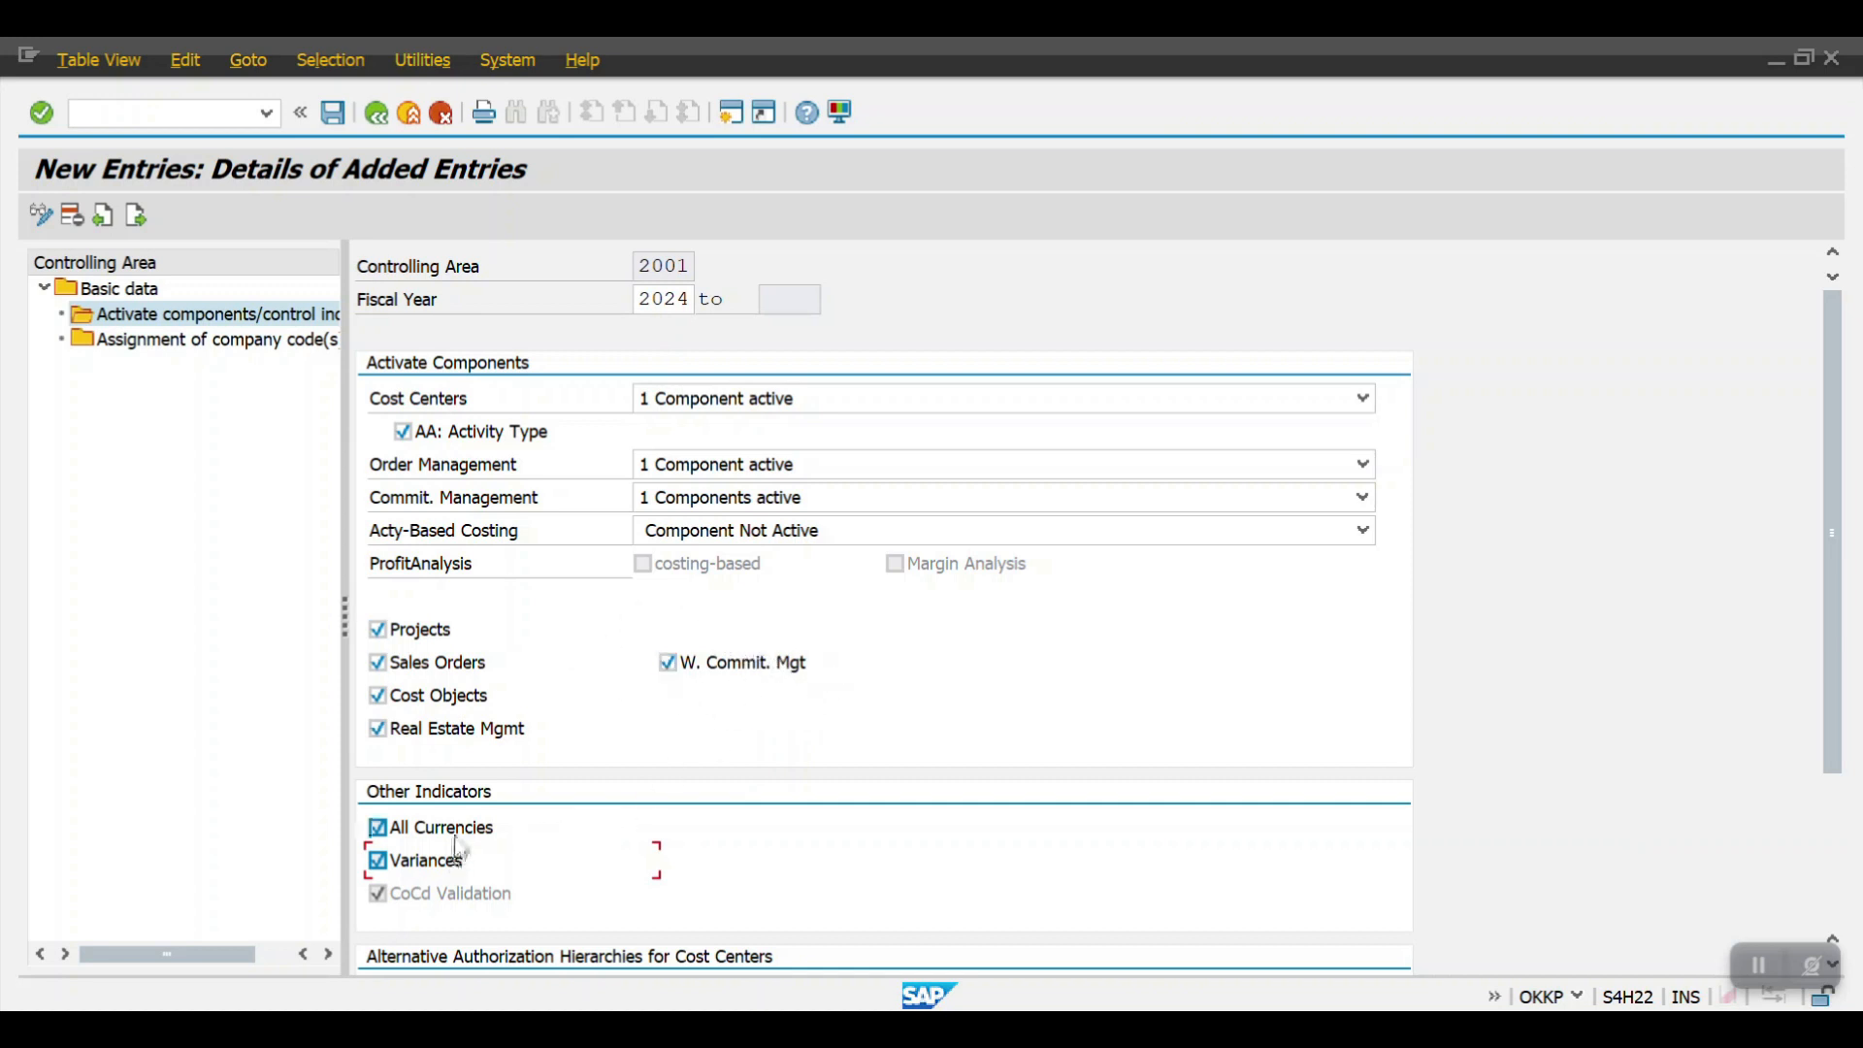
mouse_move(482, 844)
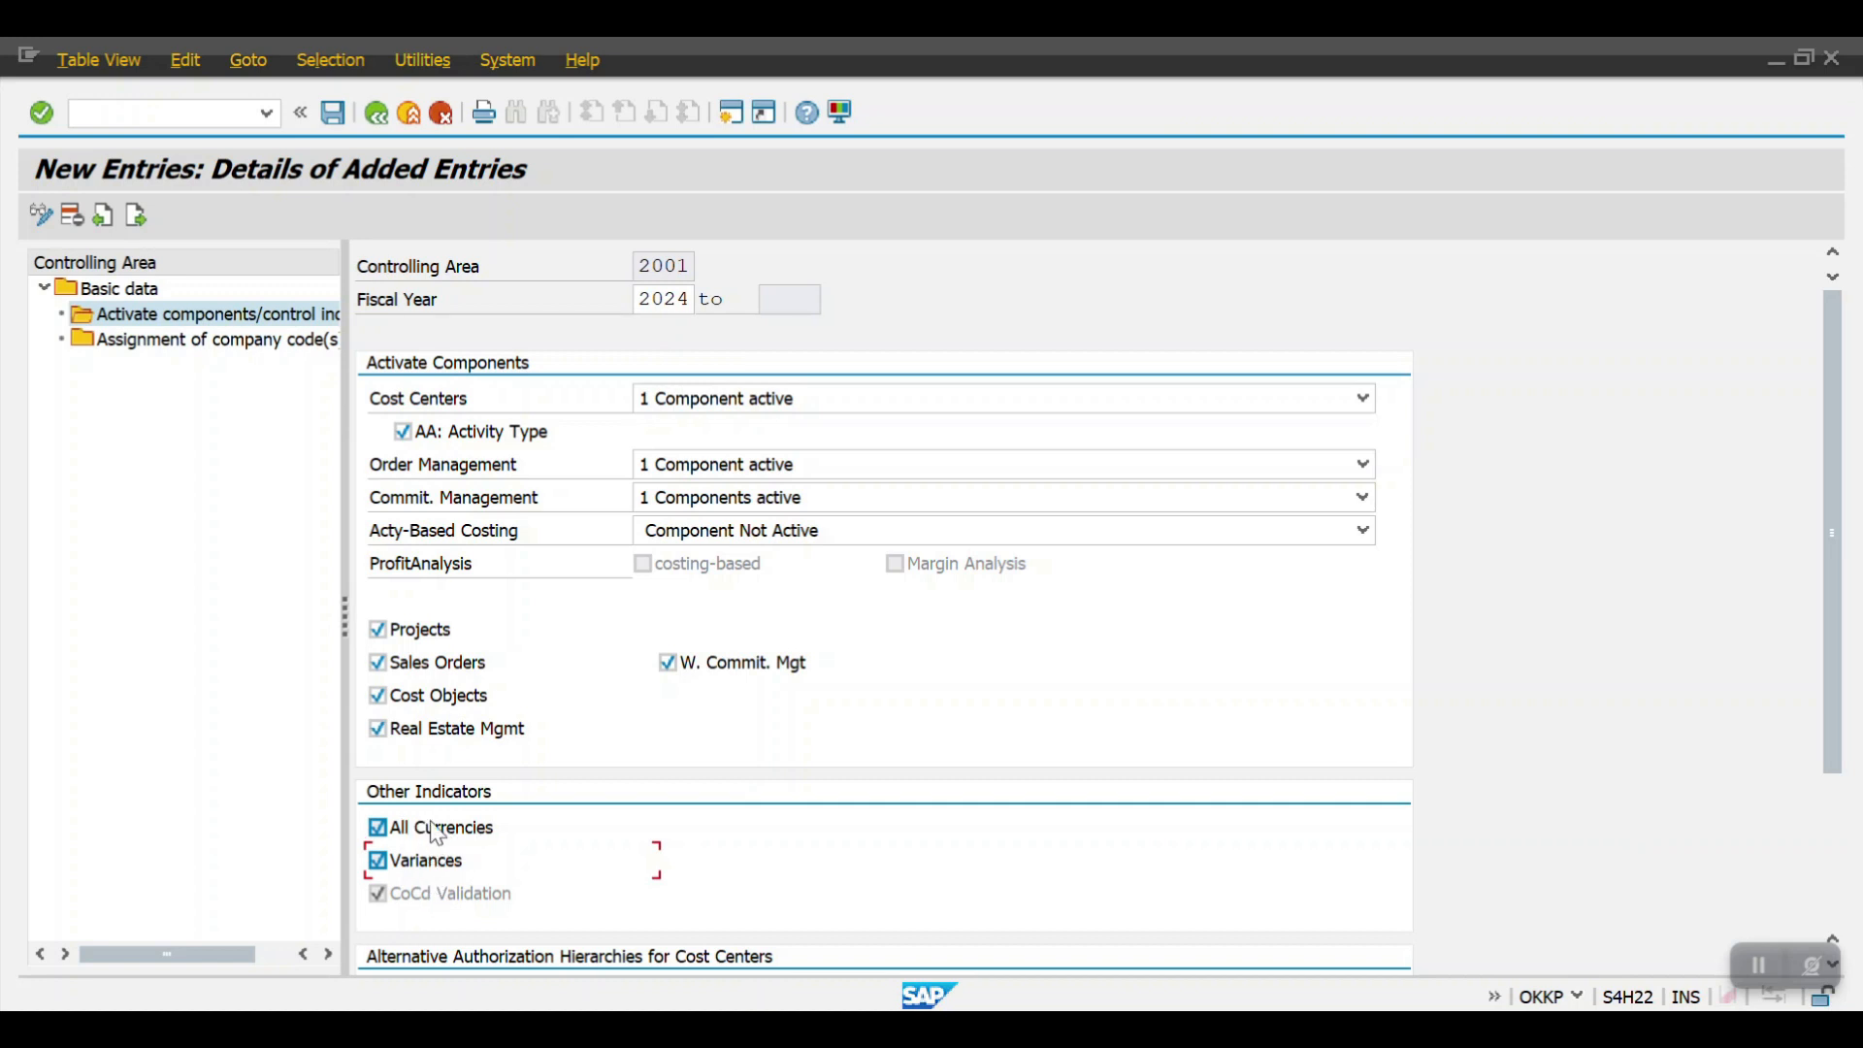
scroll("down", 3)
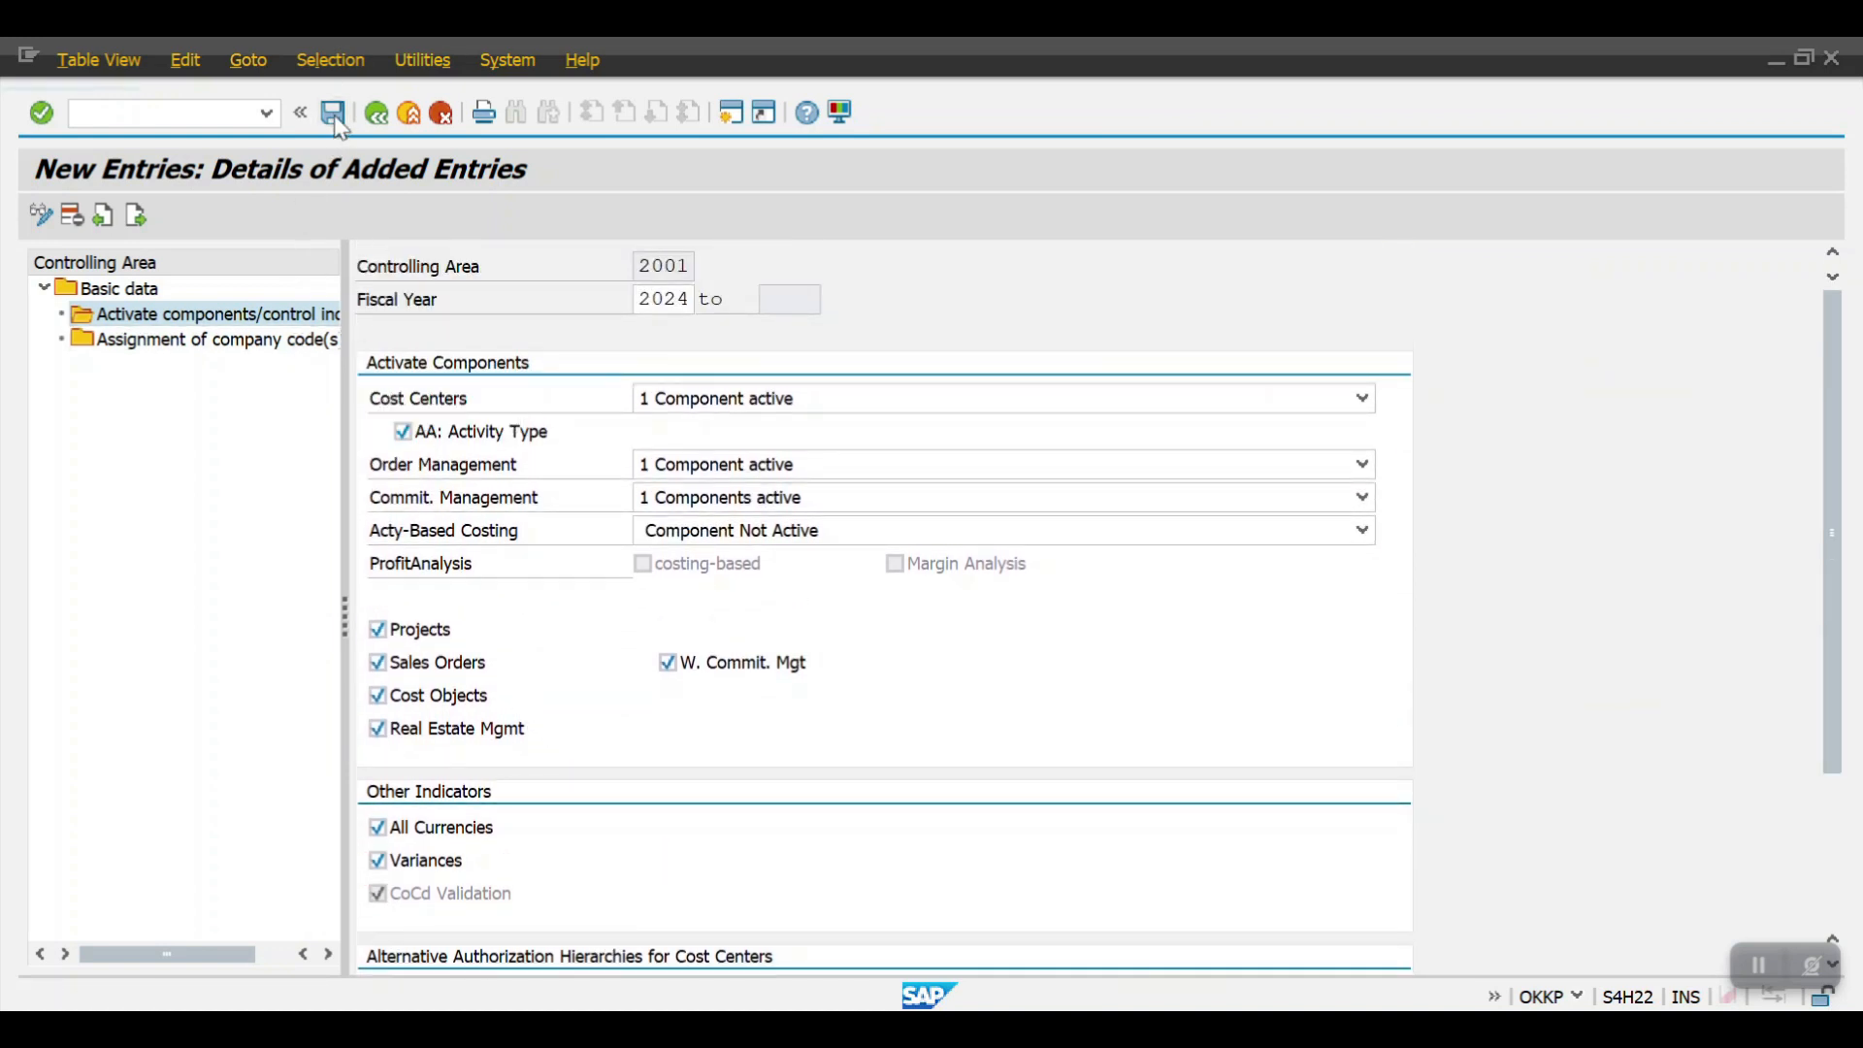
- Save the component activation for 2001 and dismiss the inconsistency warnings
left_click(334, 112)
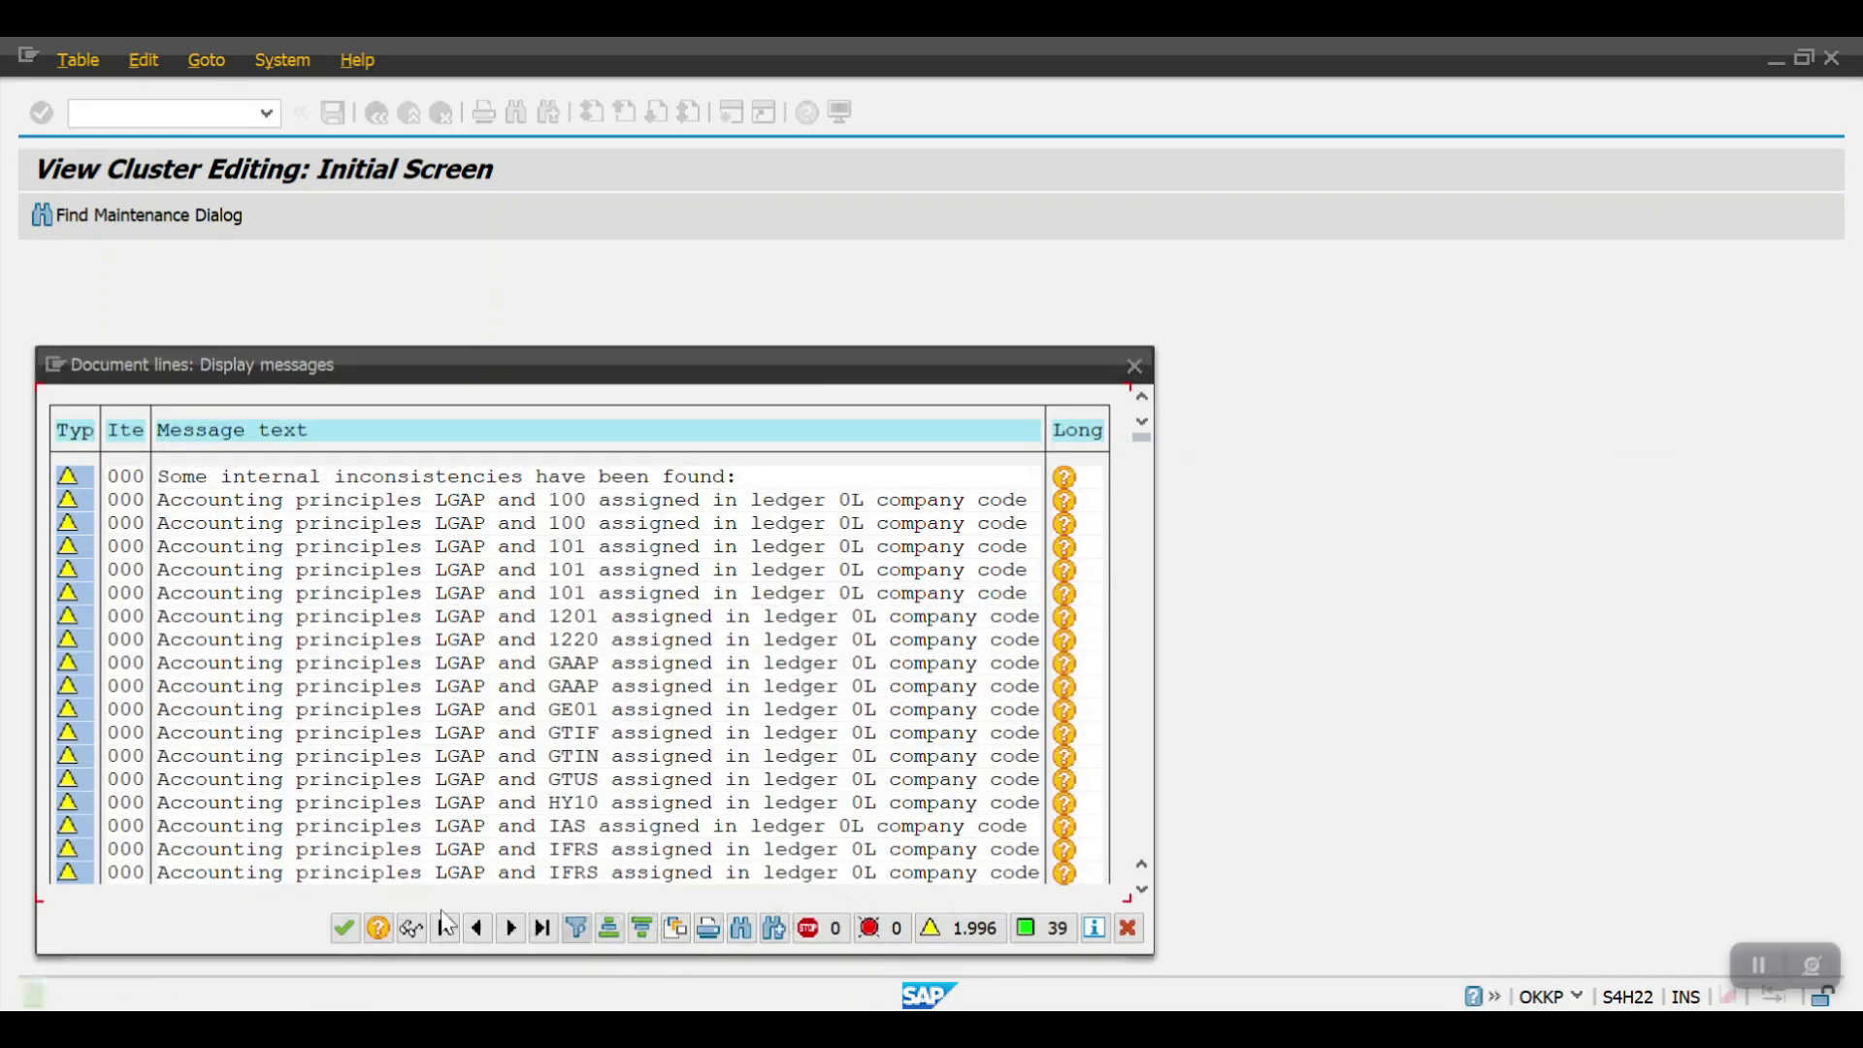
left_click(345, 935)
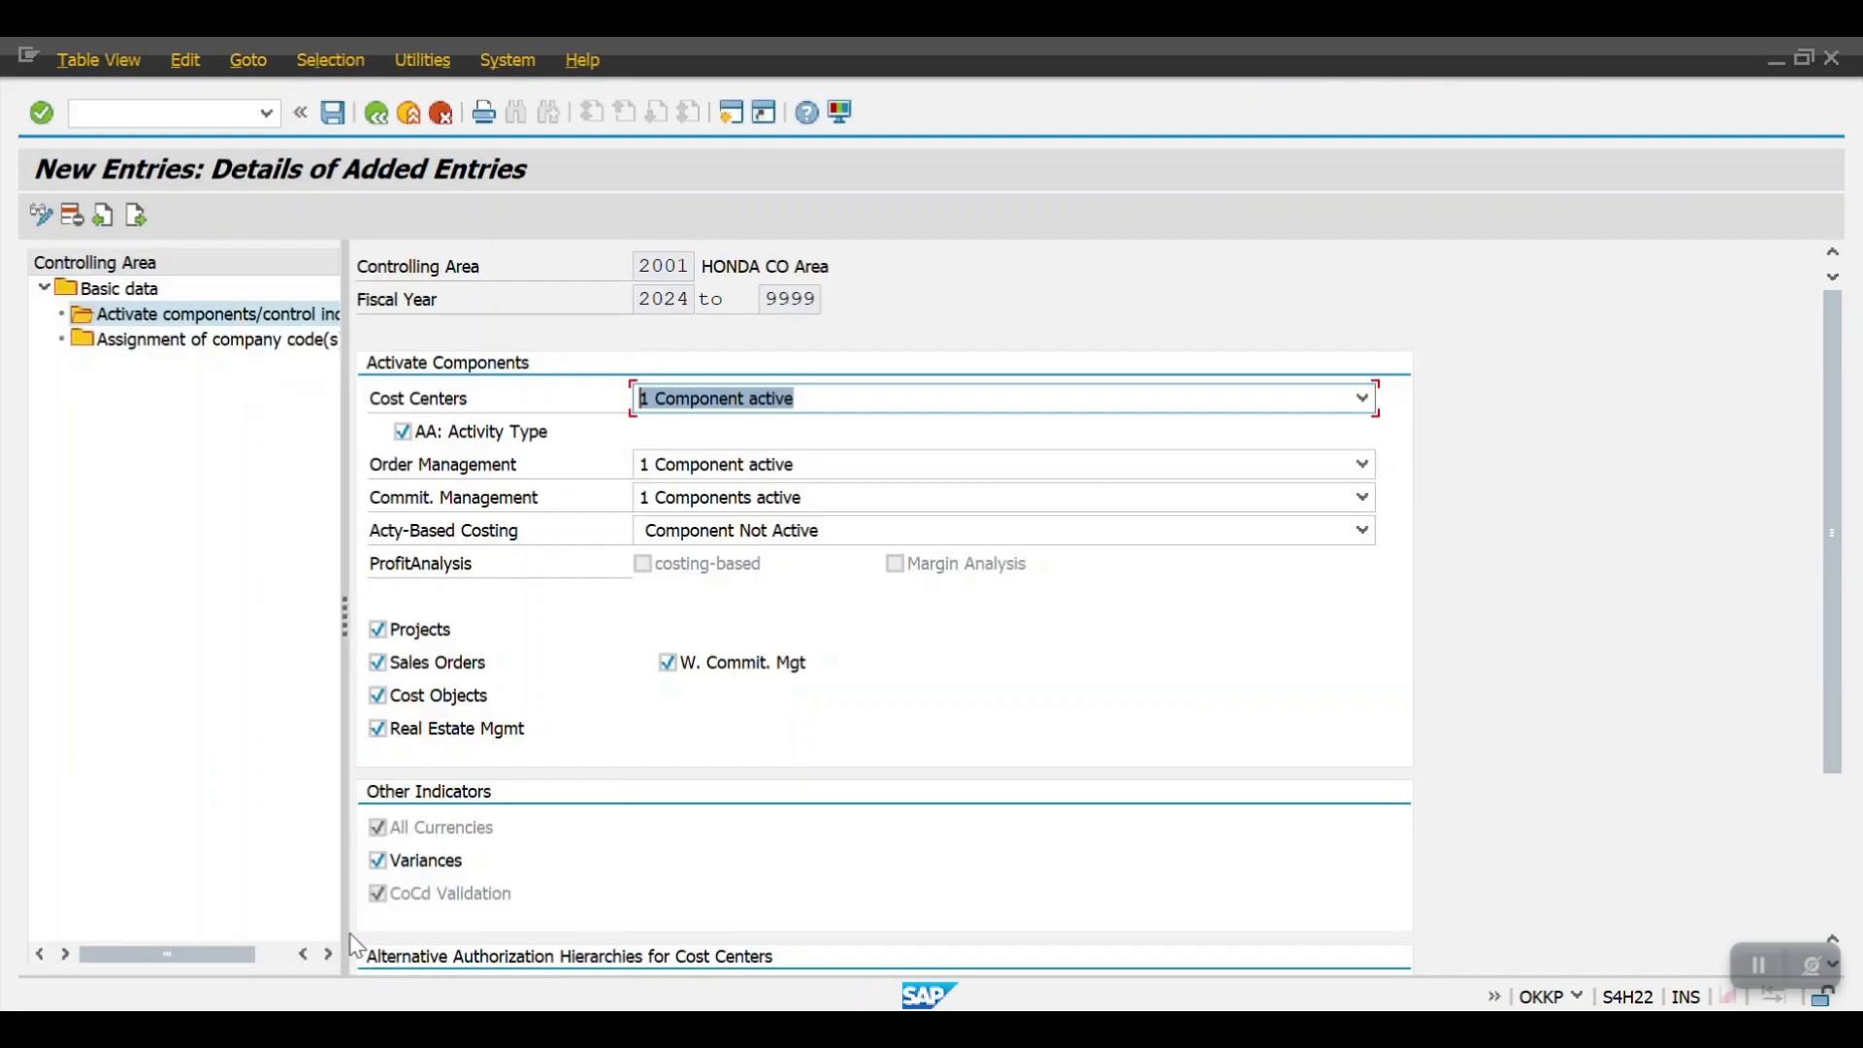
mouse_move(166, 346)
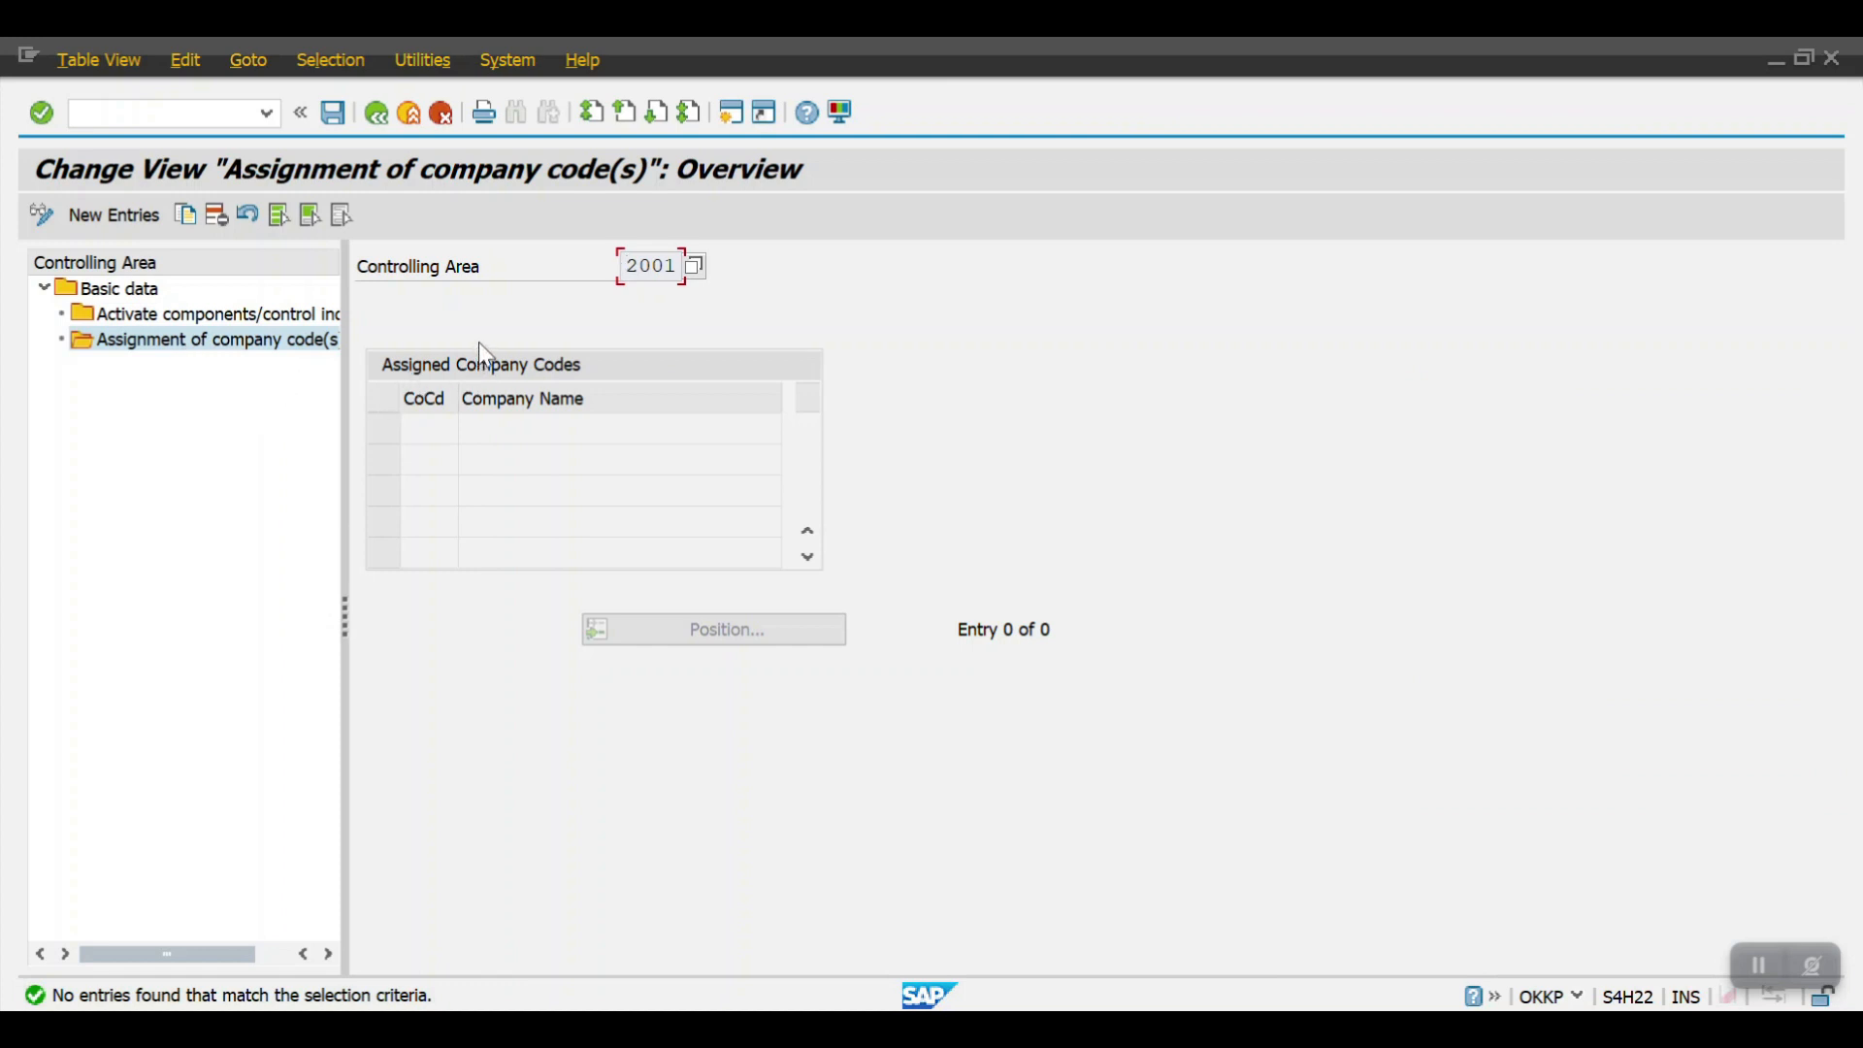
mouse_move(125, 235)
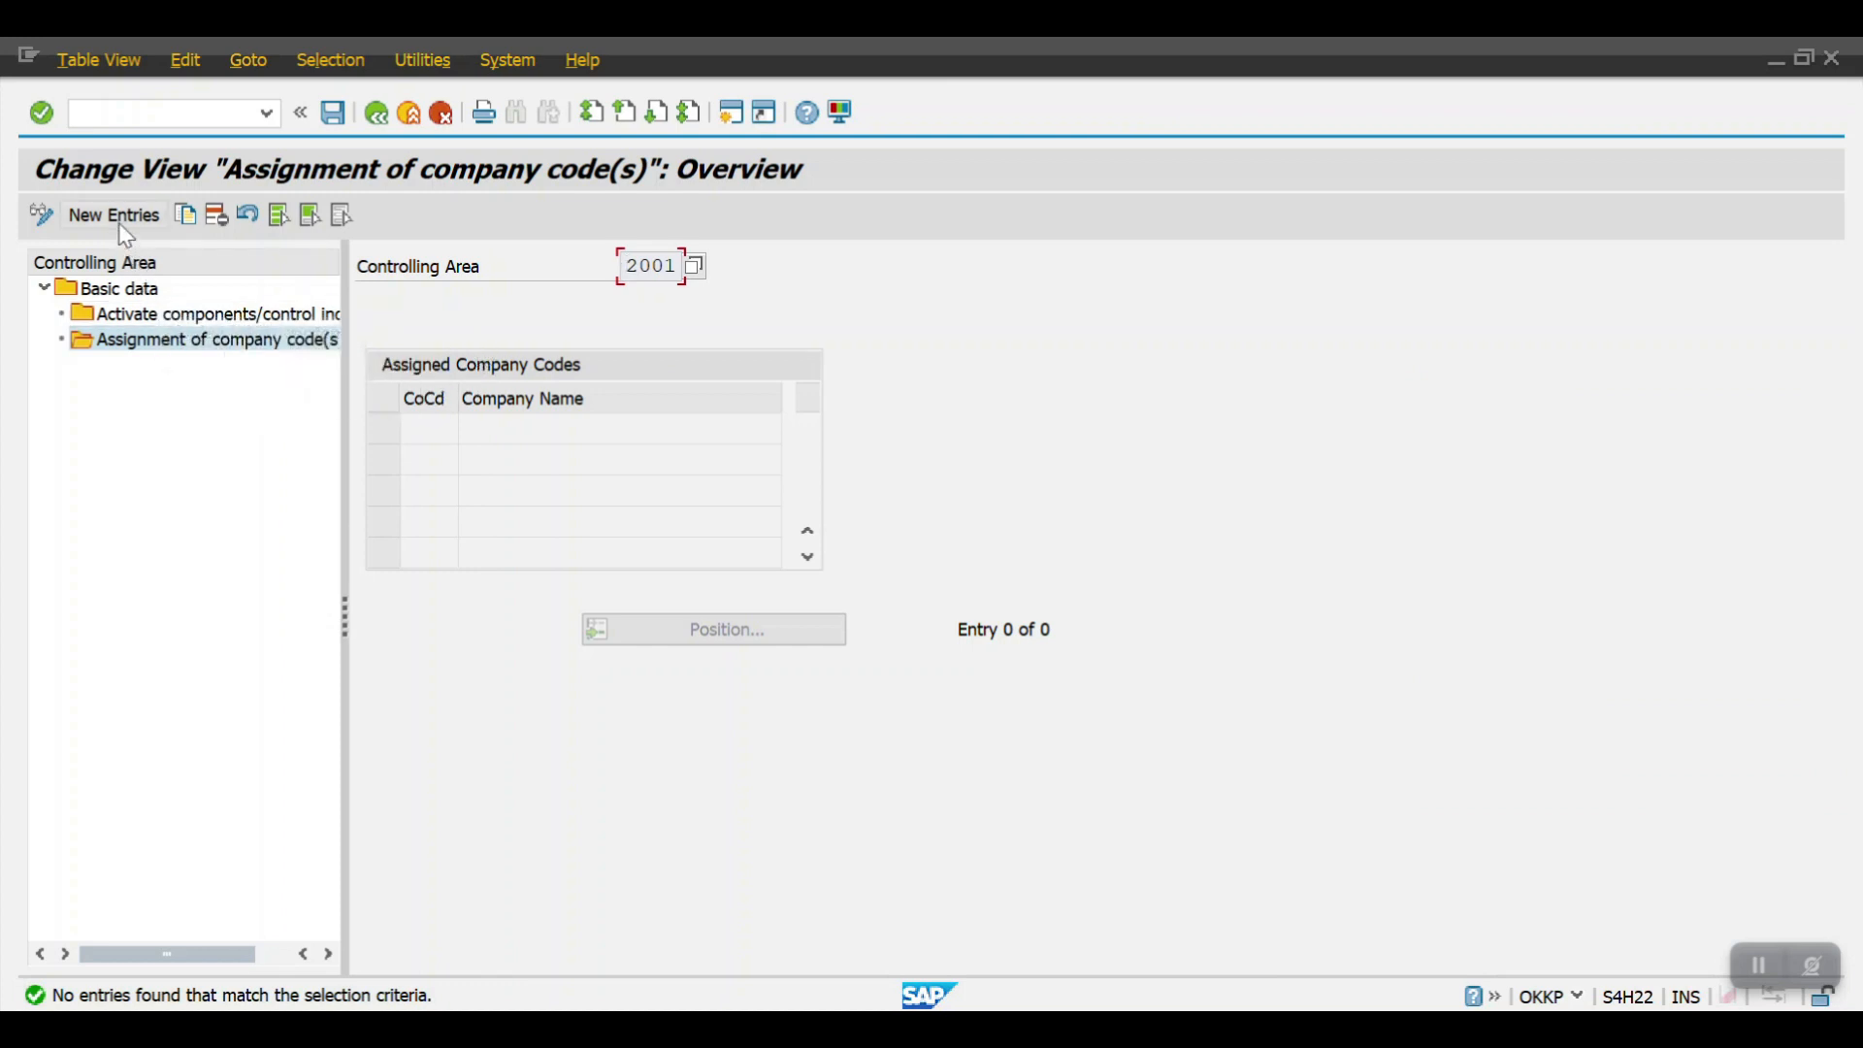
- Add company codes 2009 and 2010 as assigned to controlling area 2001
left_click(112, 215)
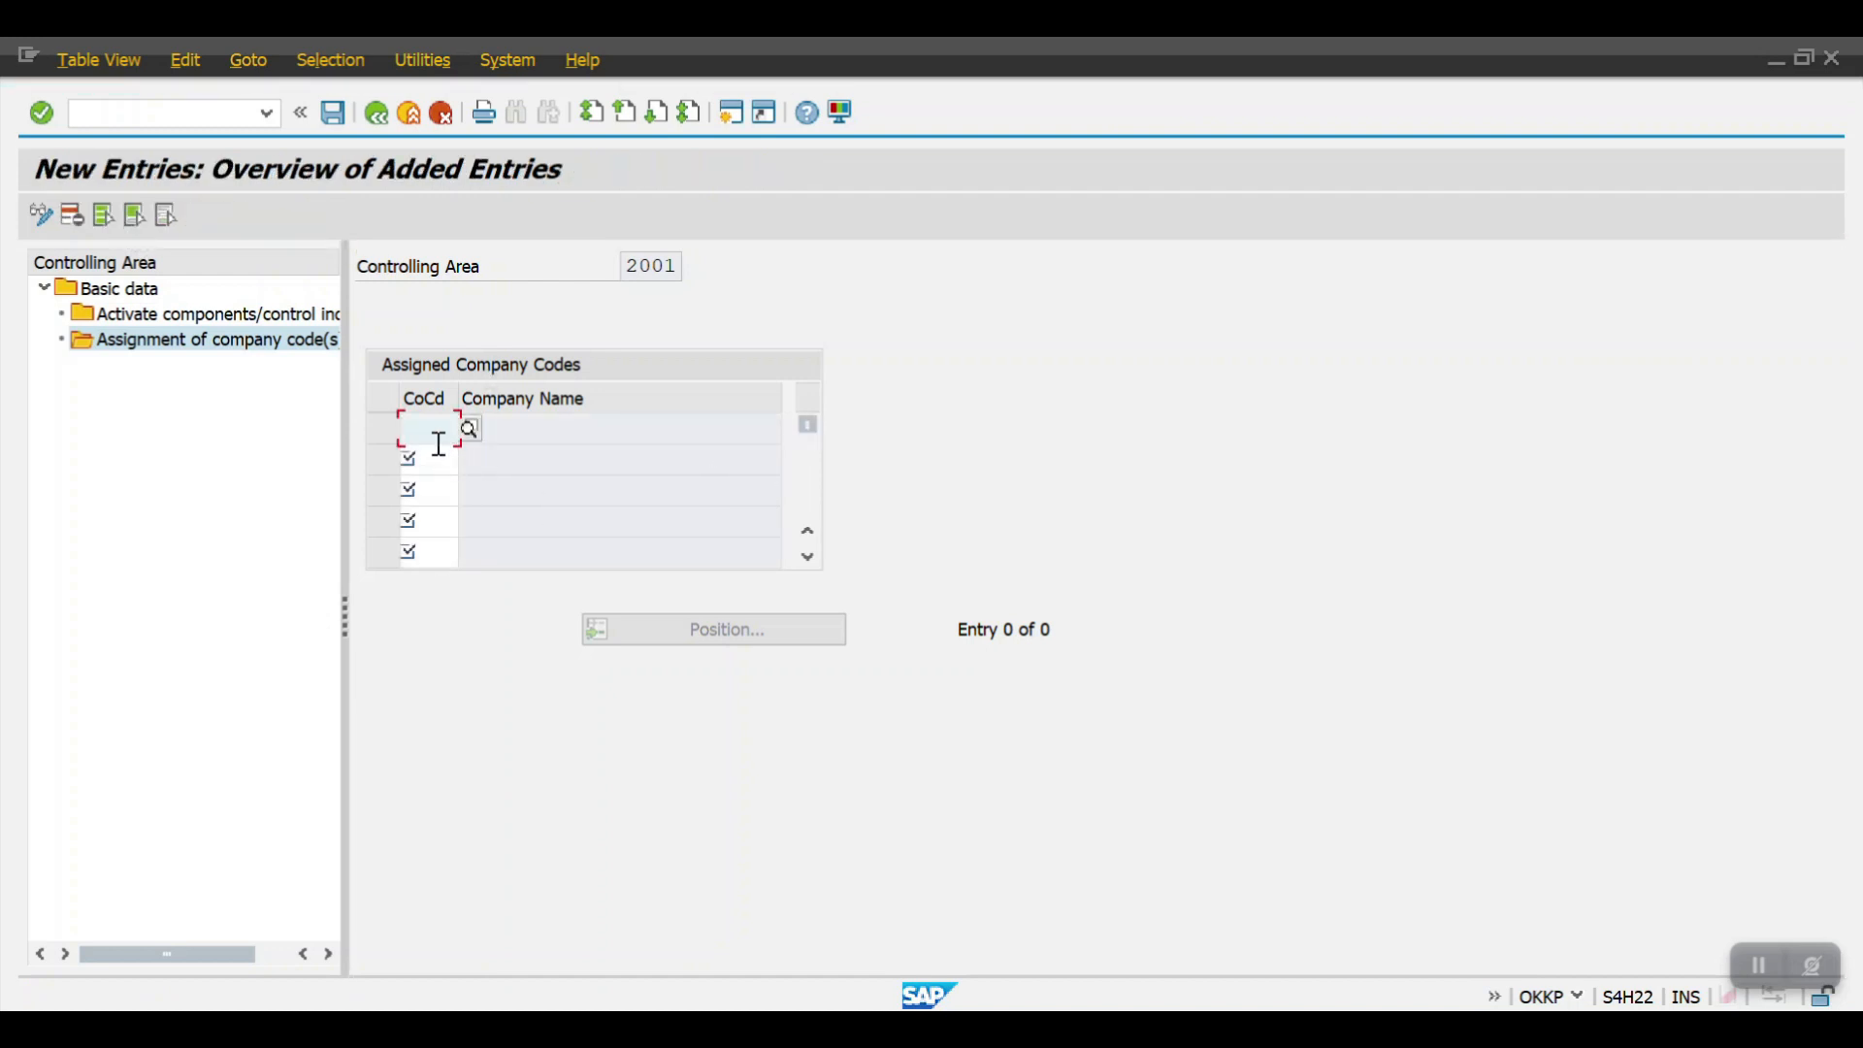
type("2009")
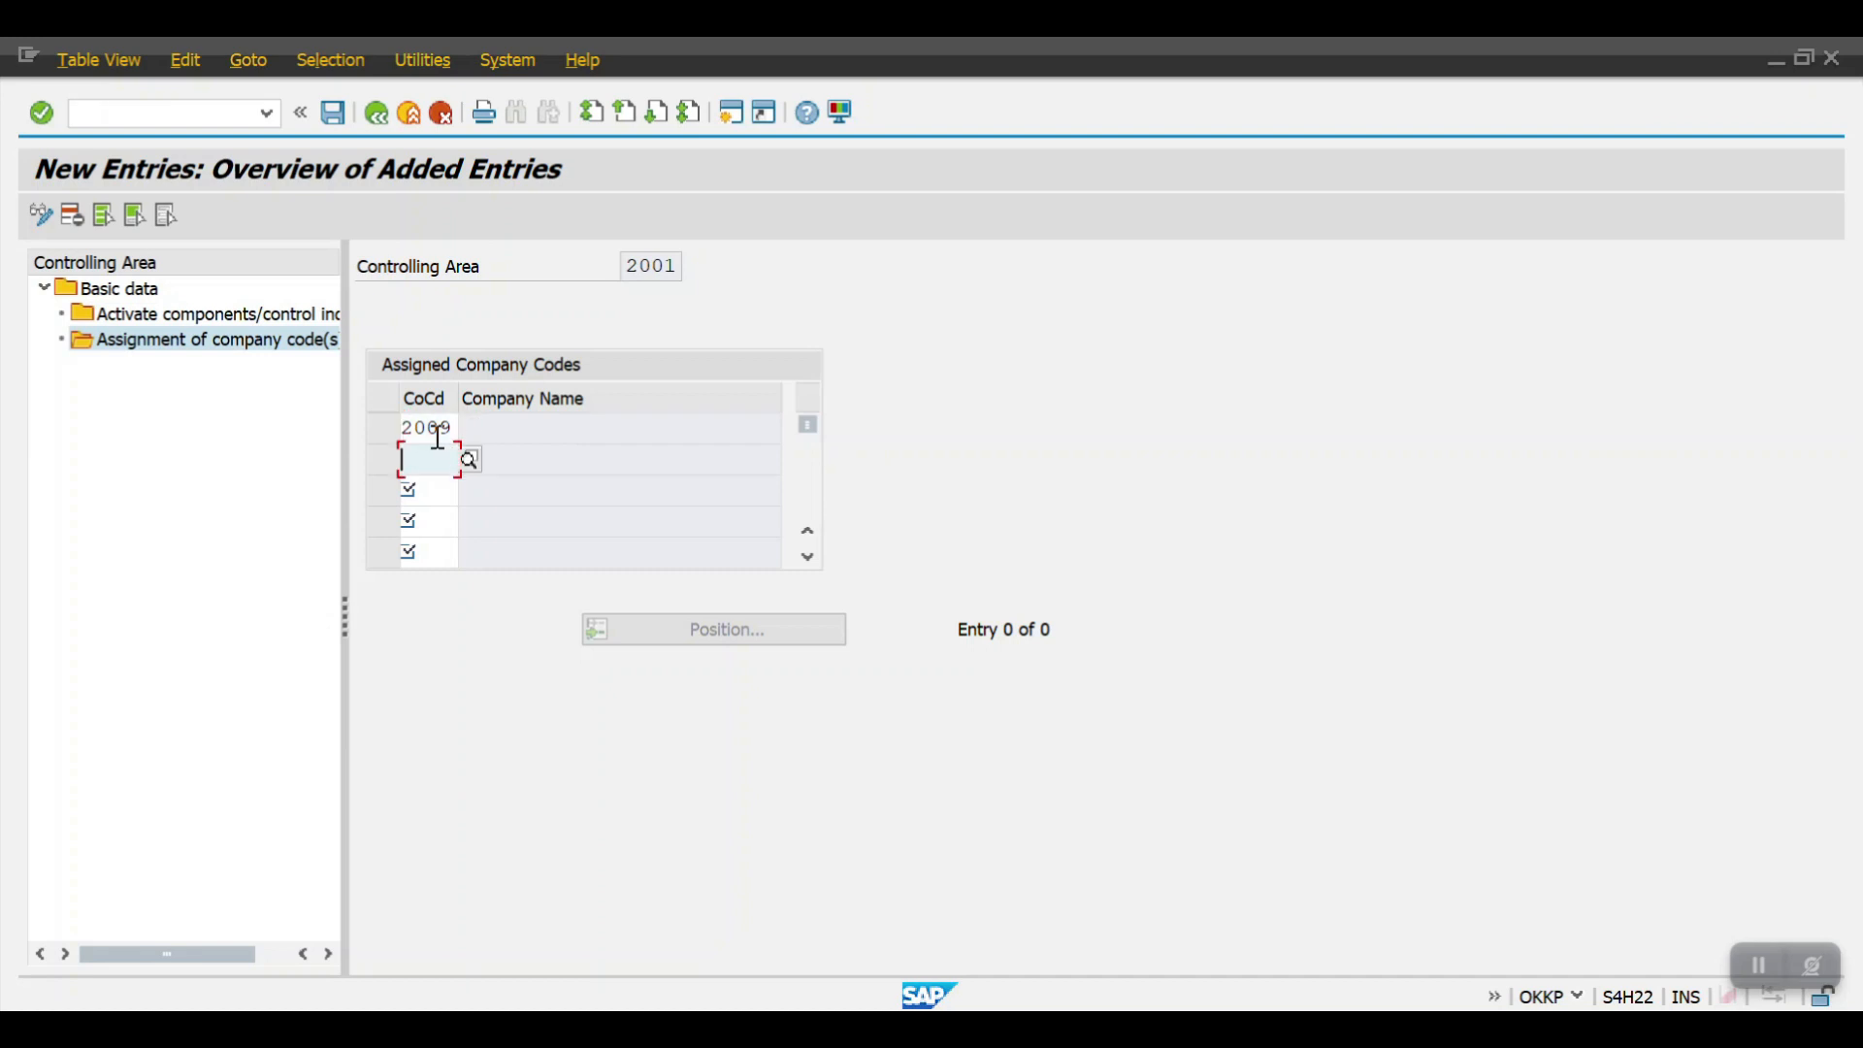
type("2010")
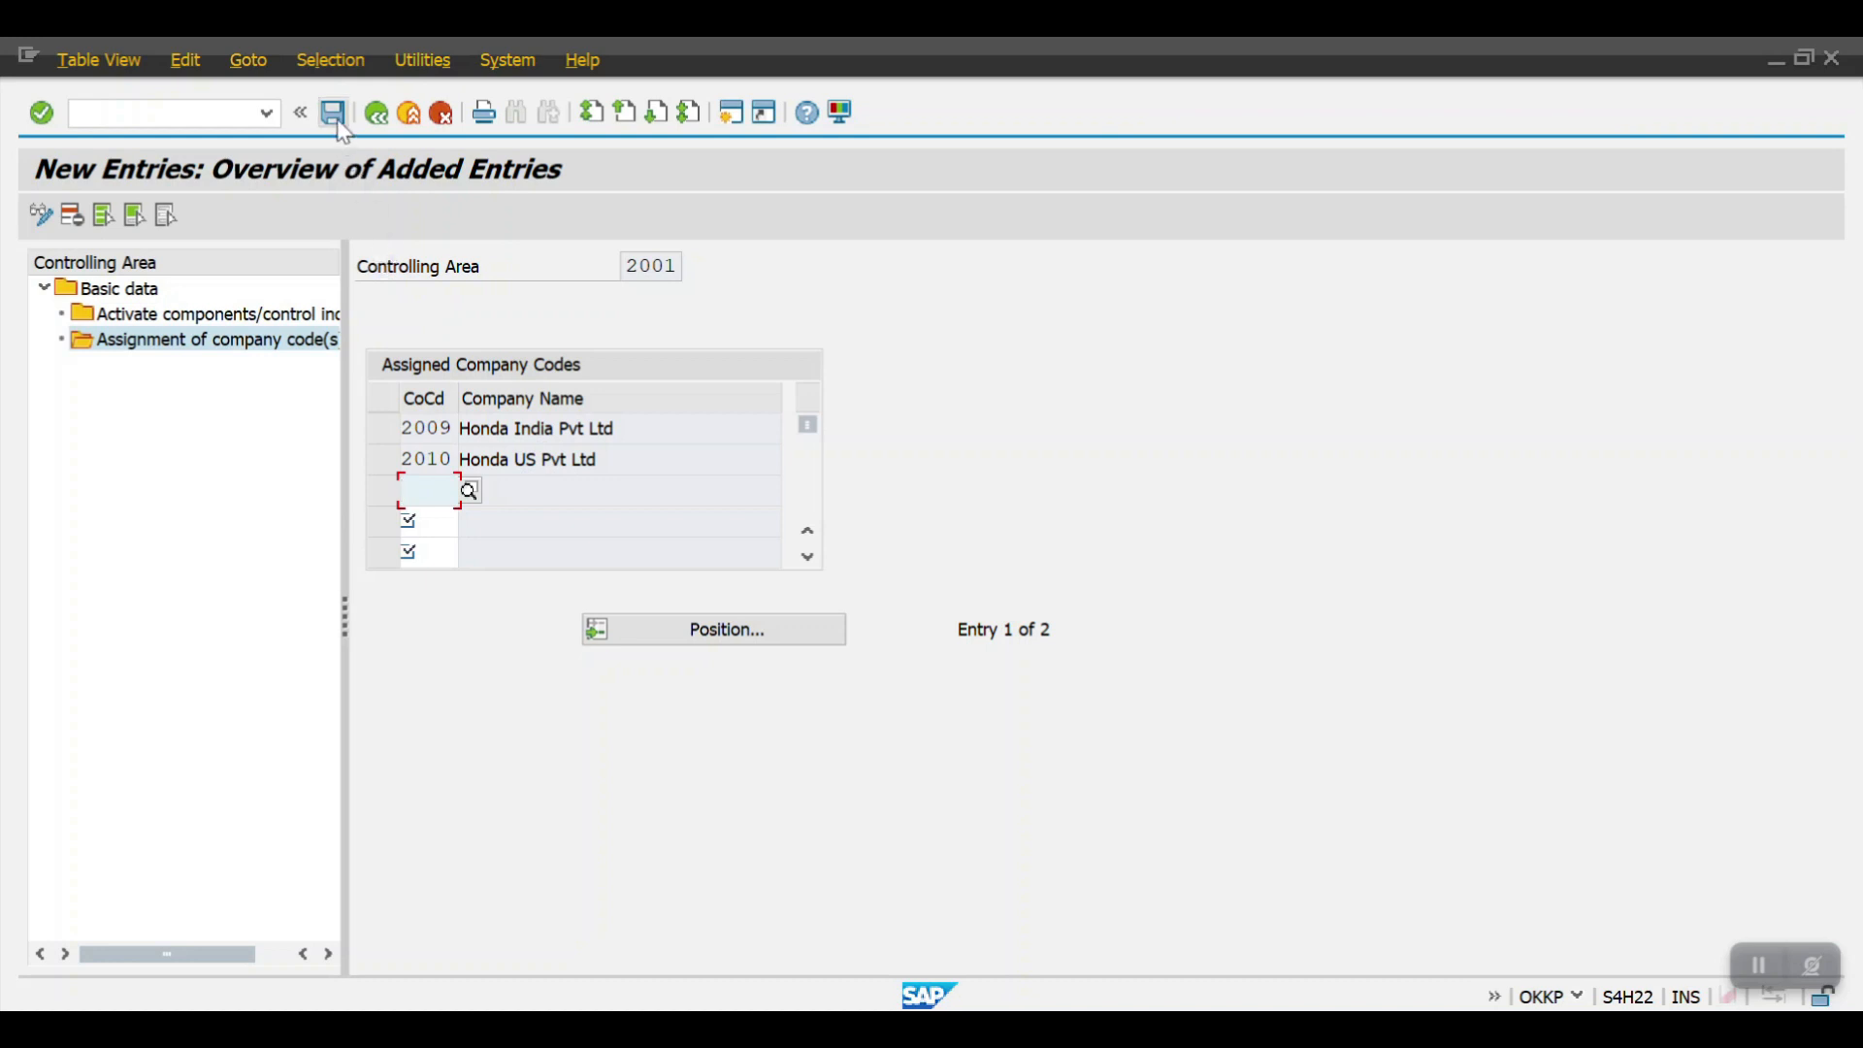
- Save the 2009 and 2010 assignments to area 2001, accepting currency type 30 messages and warnings
left_click(332, 112)
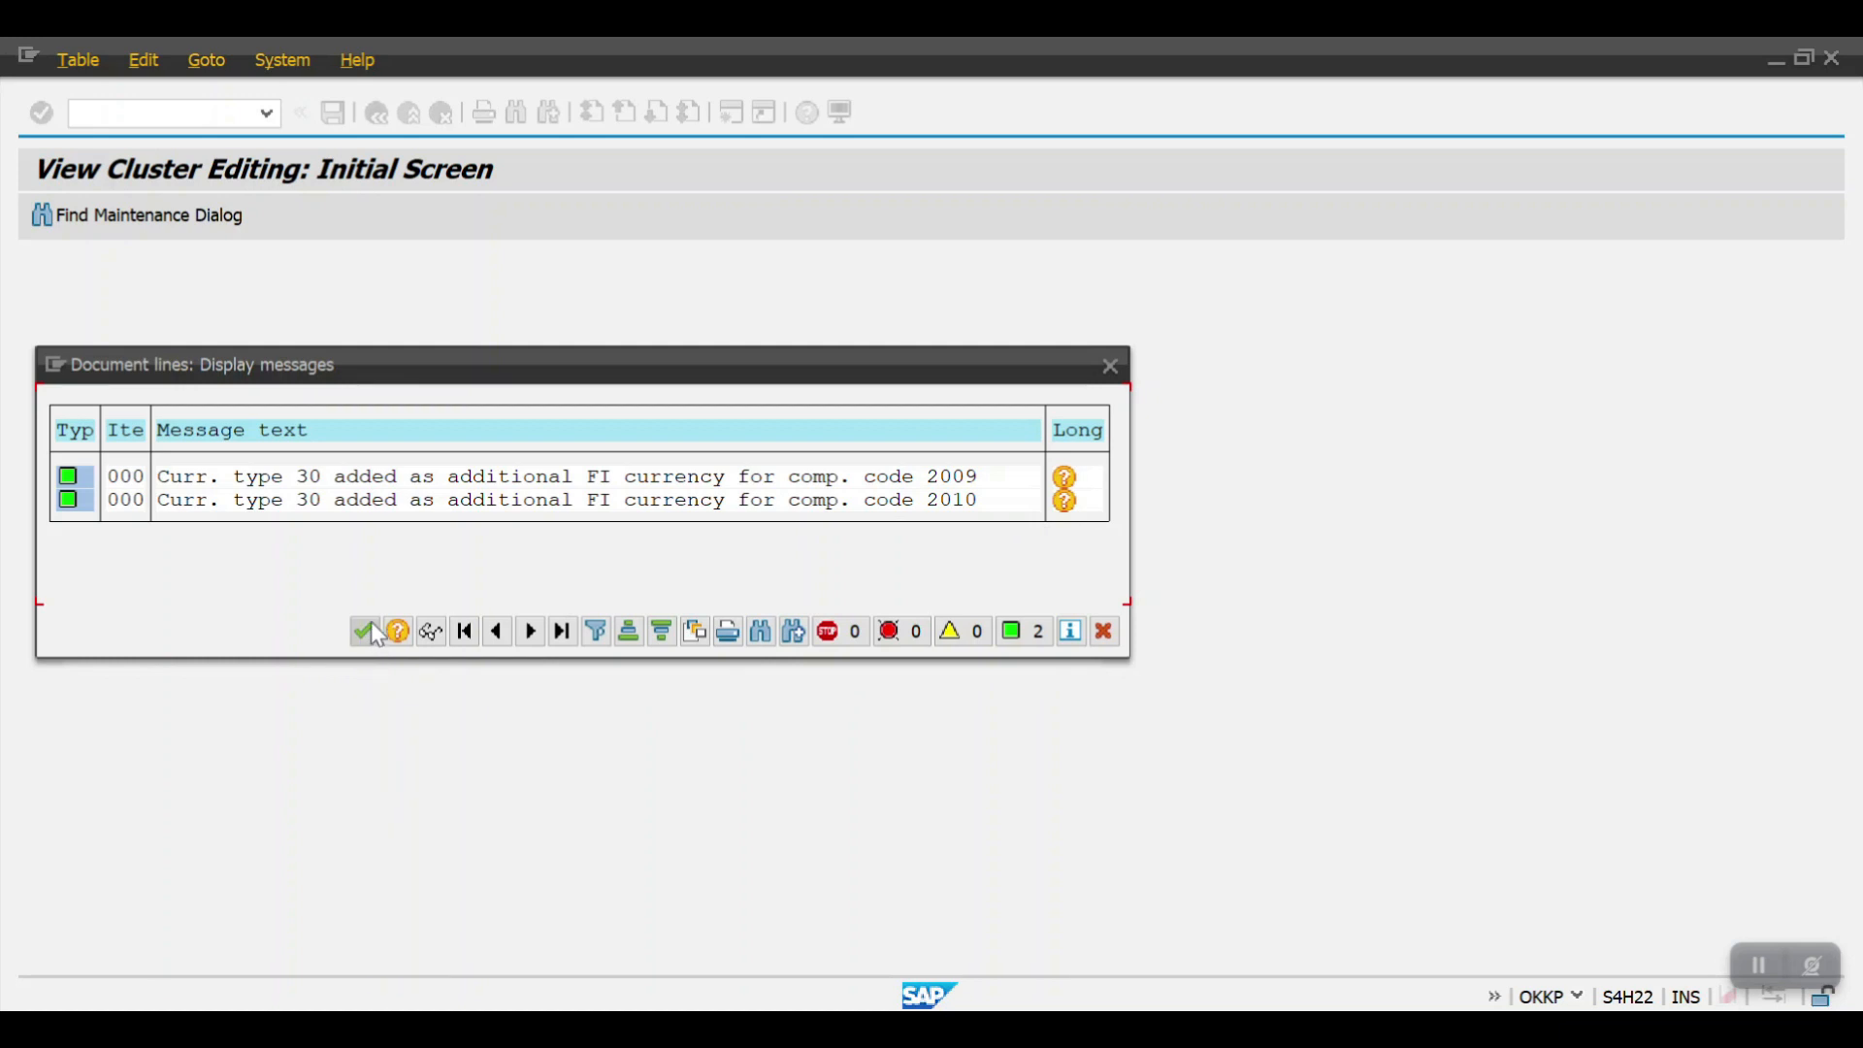
mouse_move(365, 630)
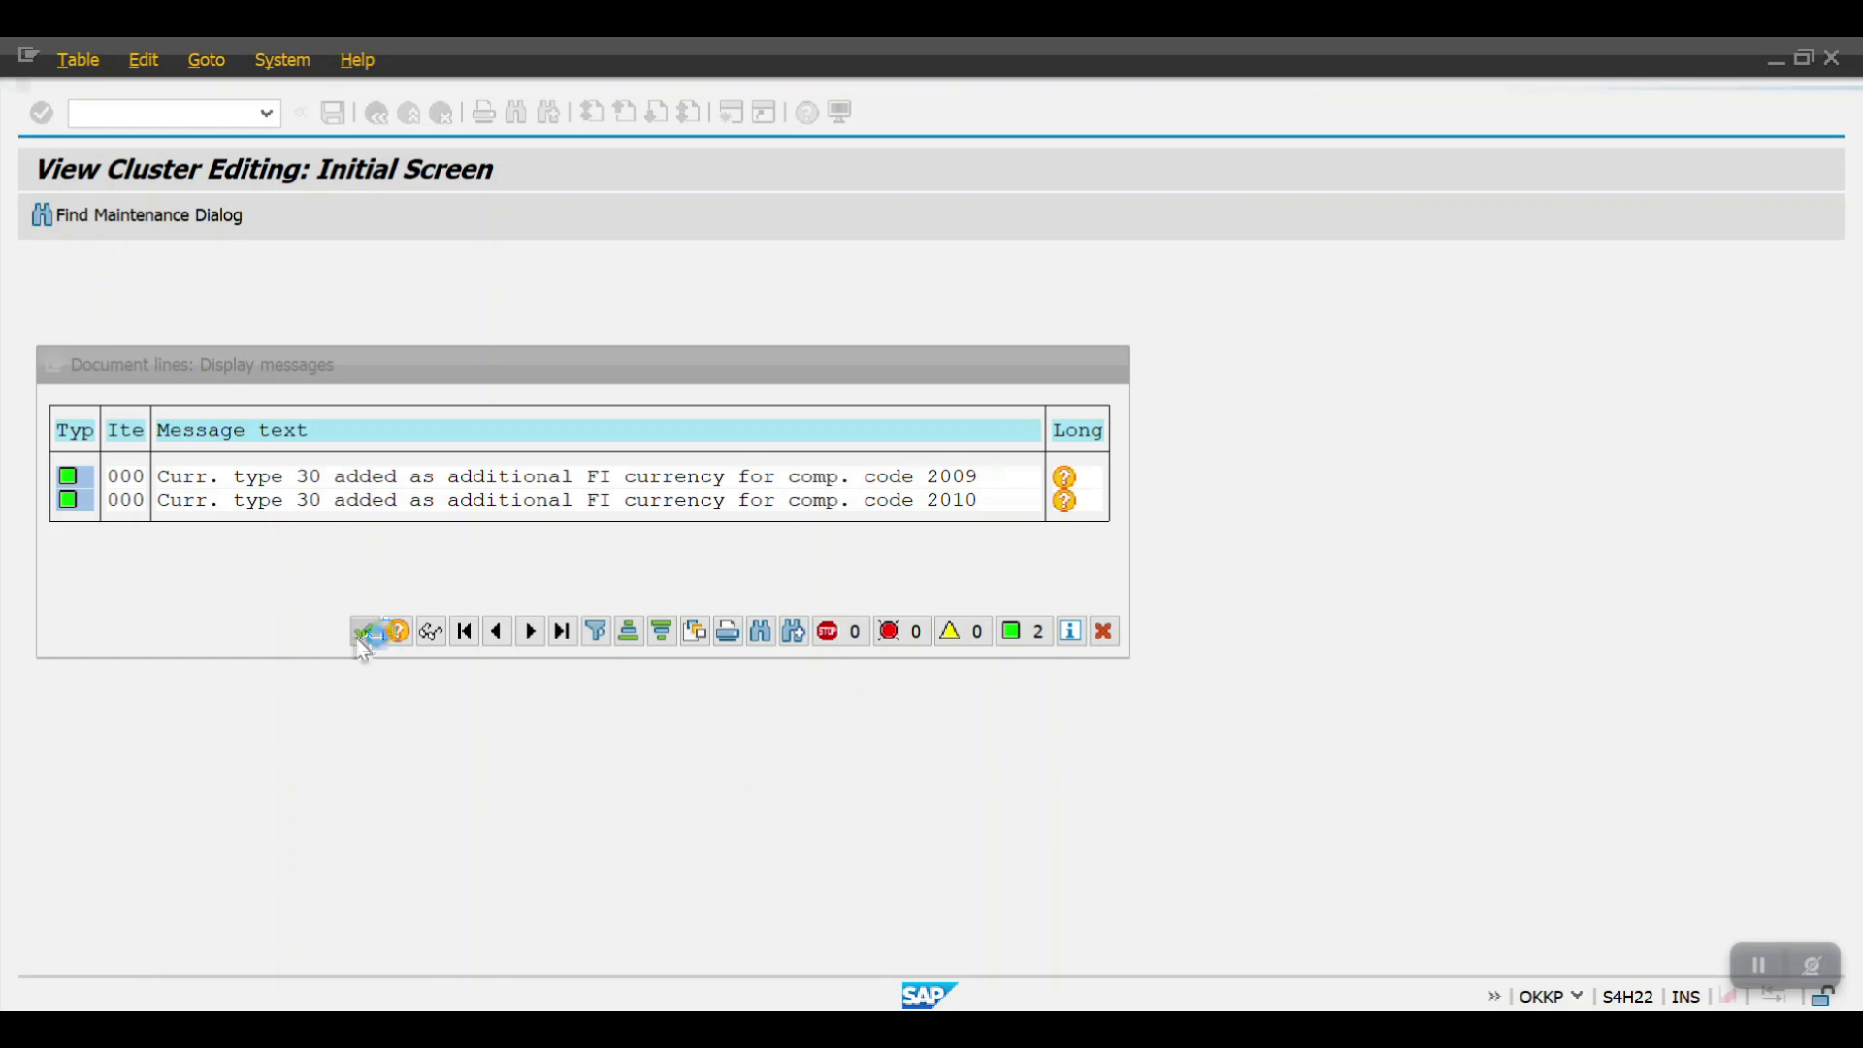
left_click(365, 631)
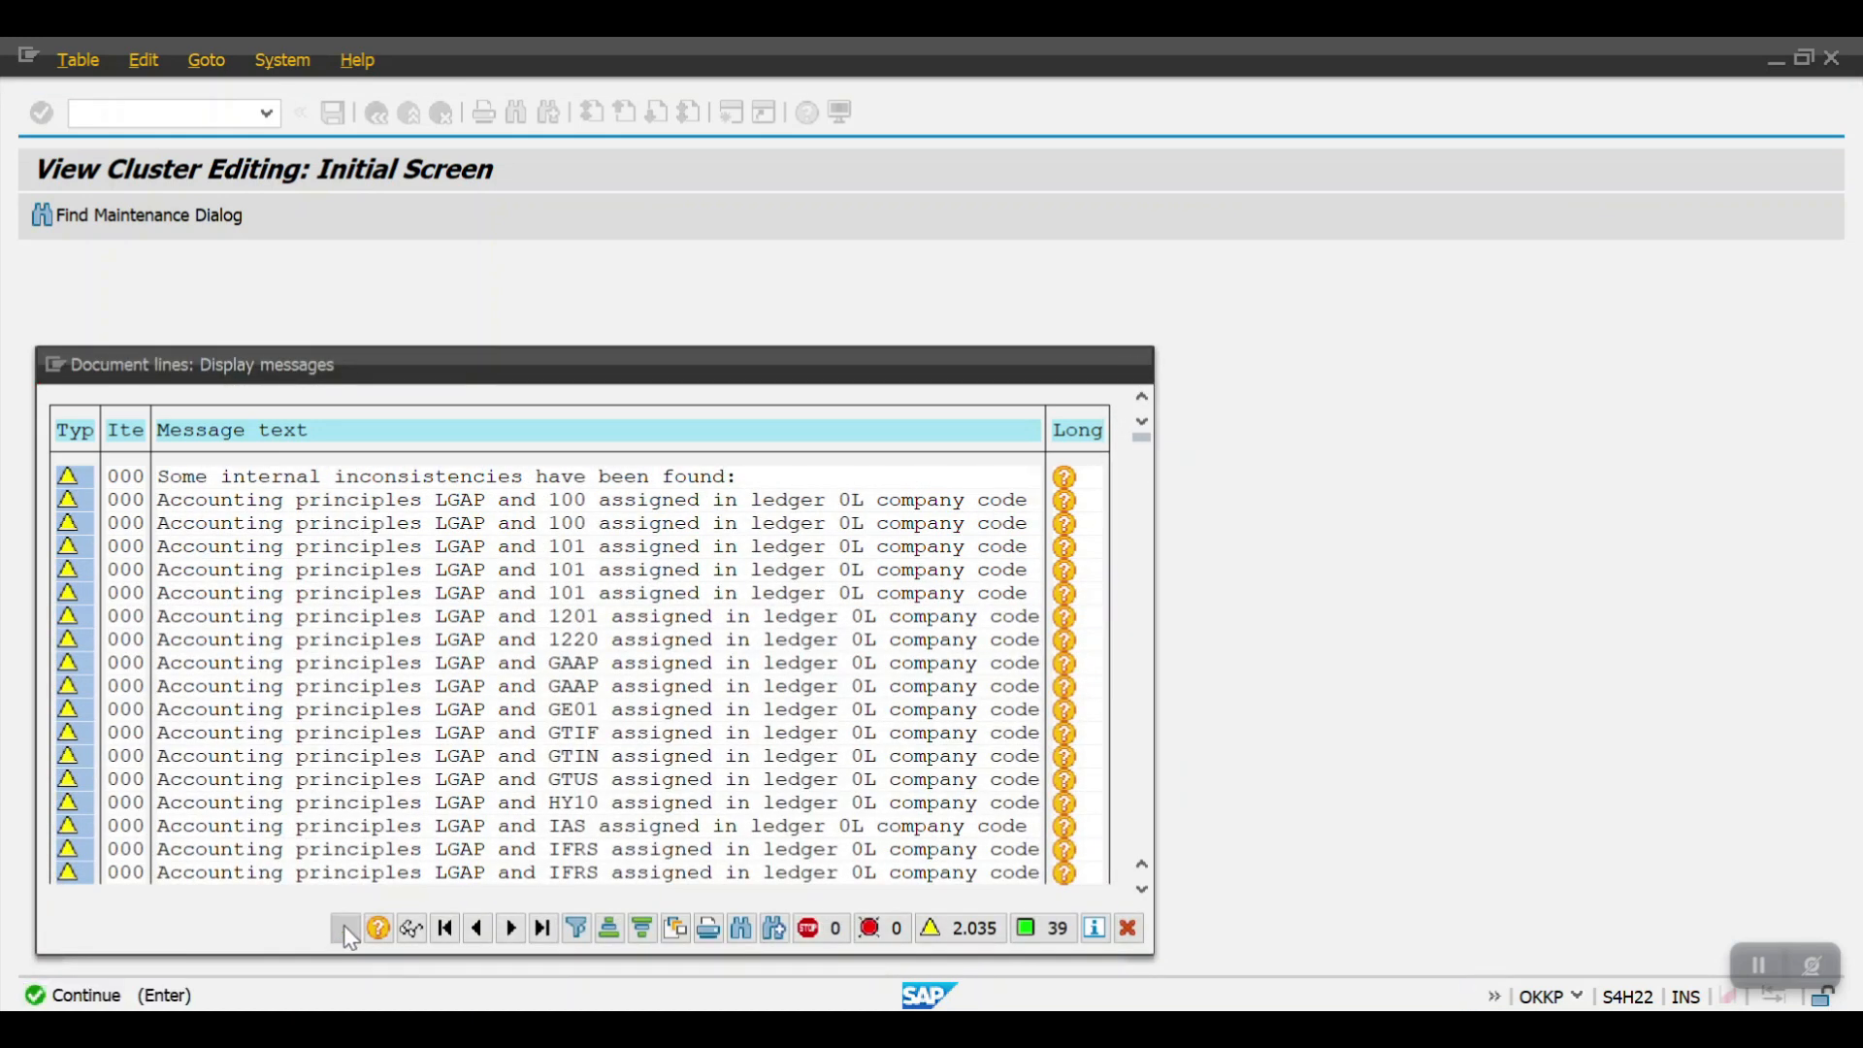
left_click(345, 927)
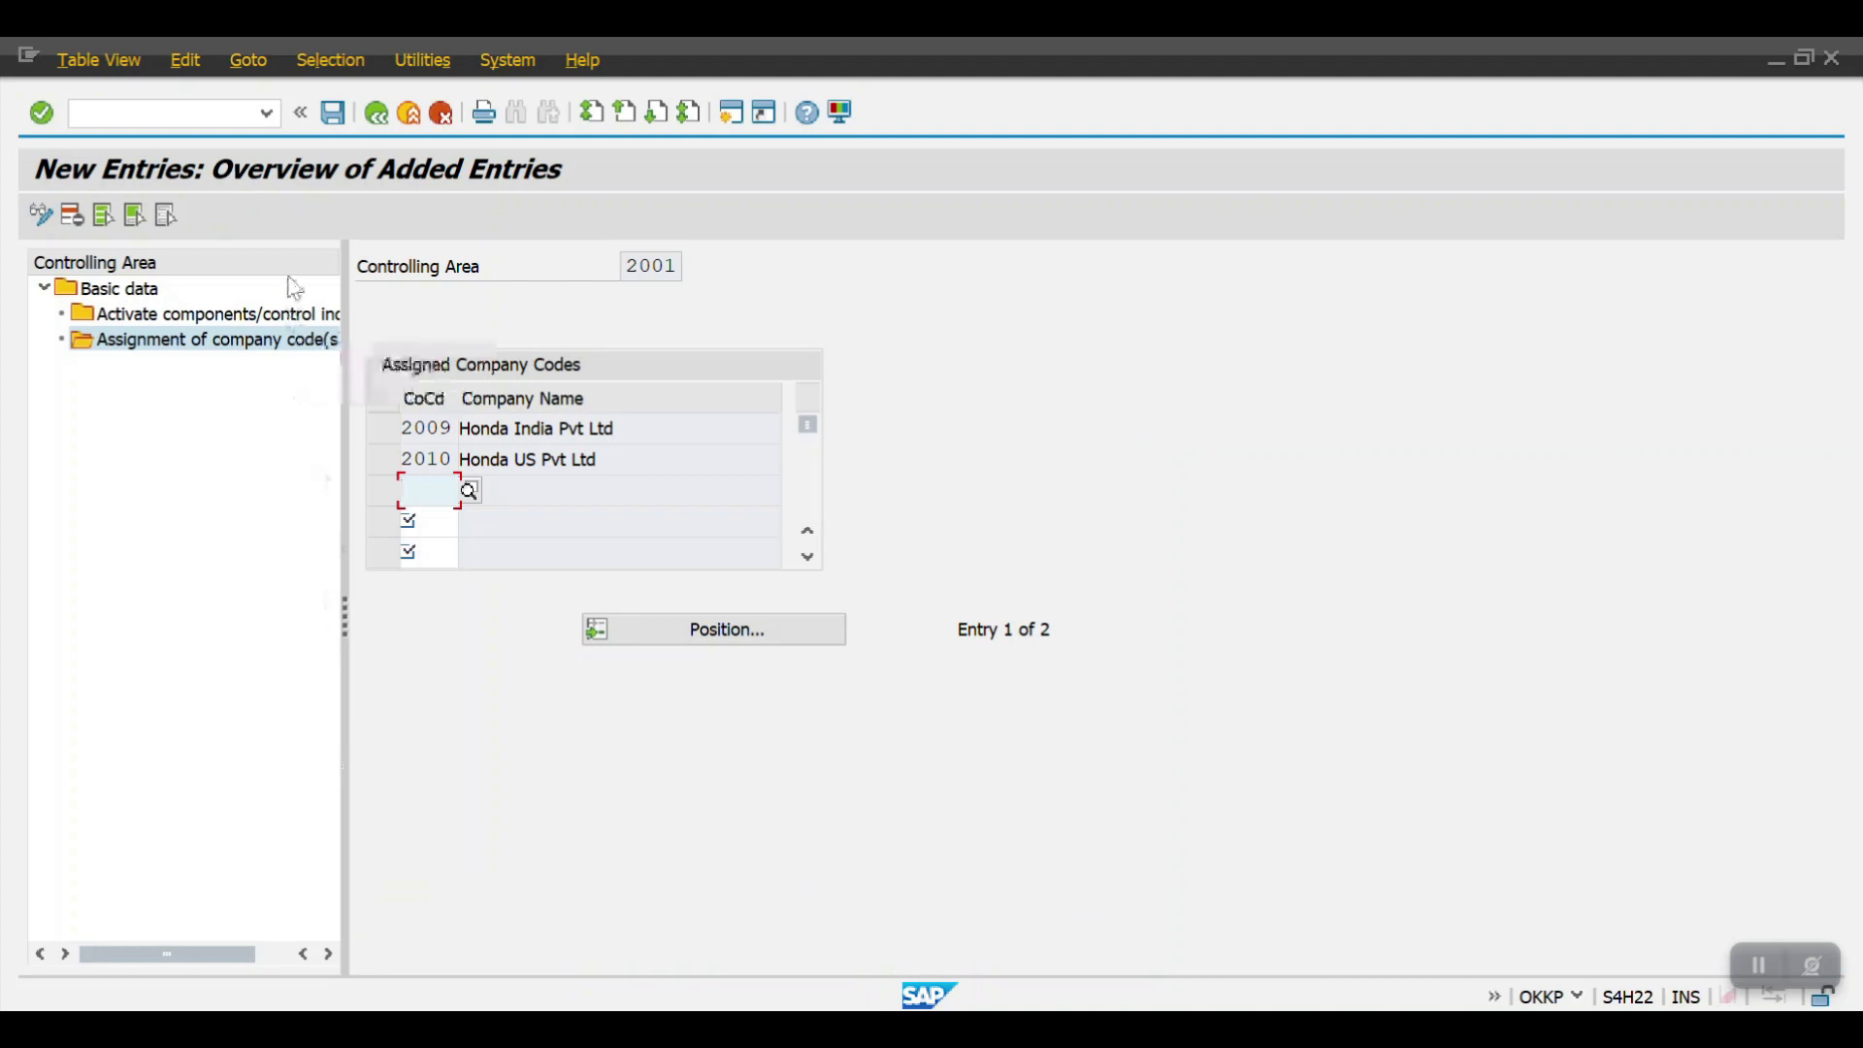
left_click(334, 112)
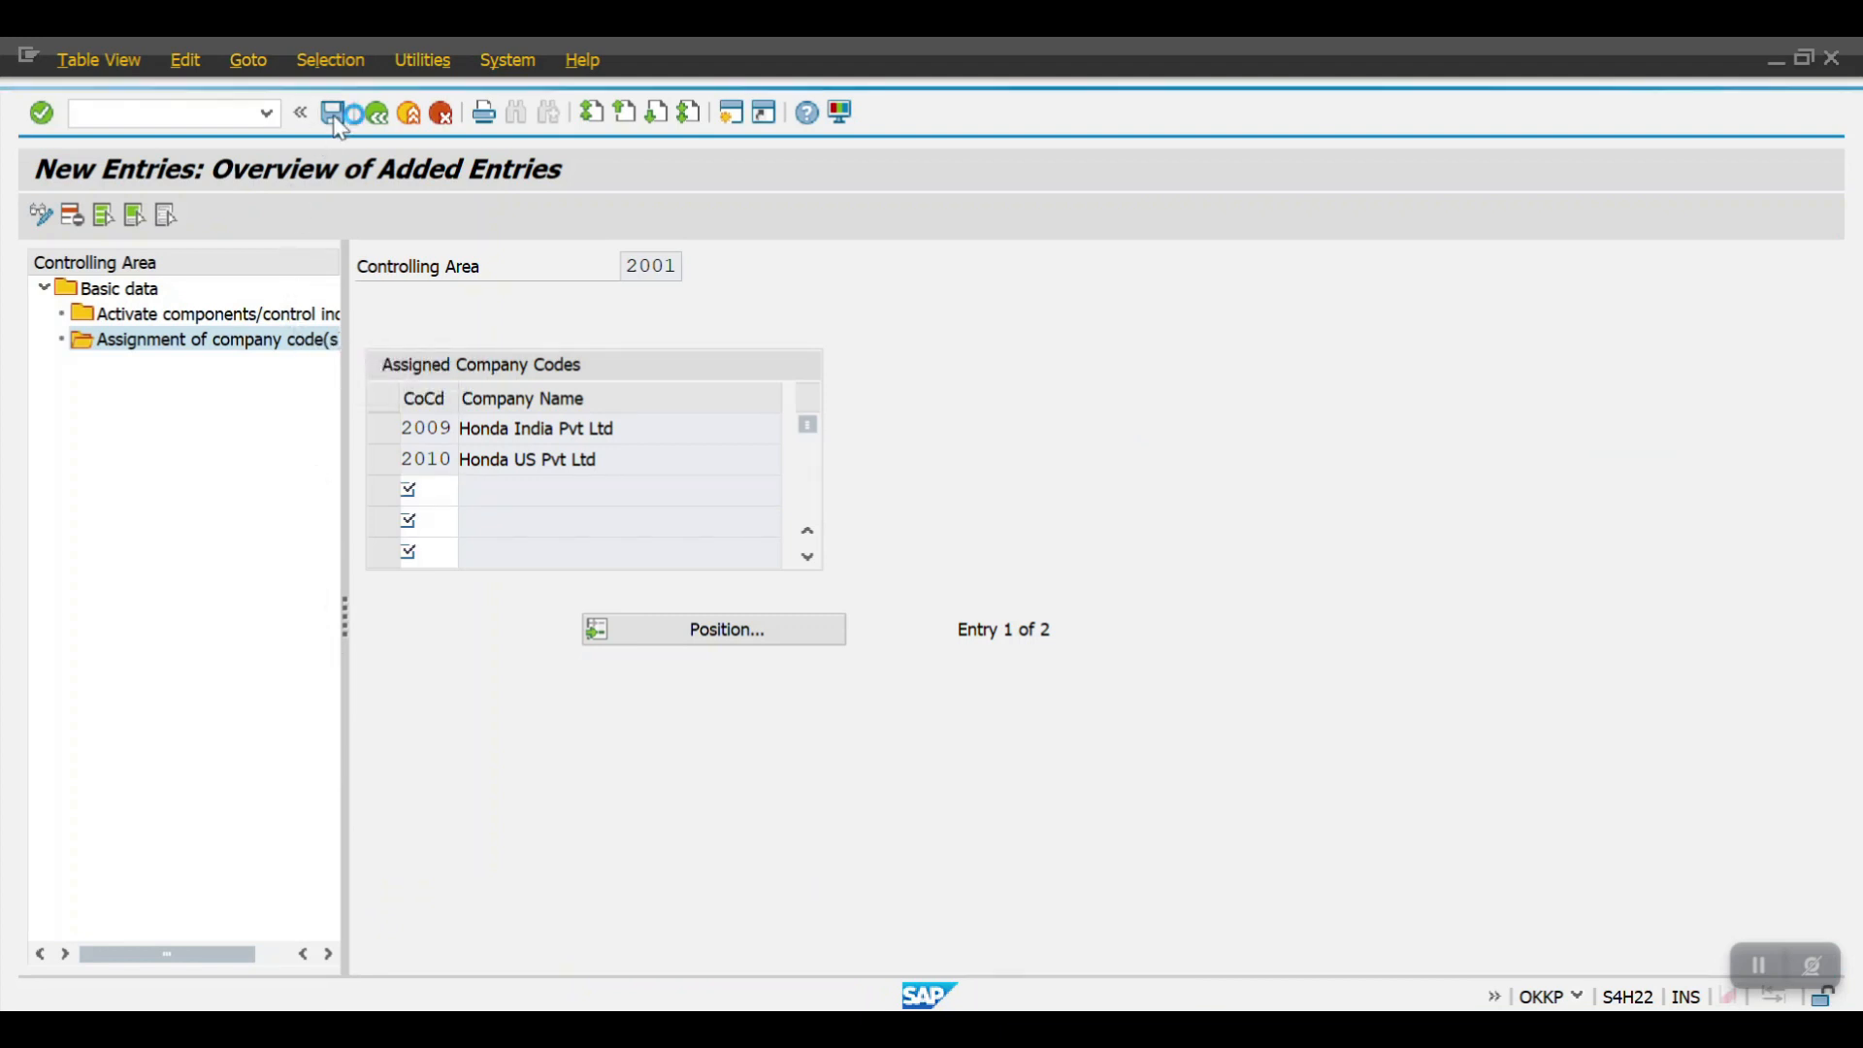
left_click(334, 113)
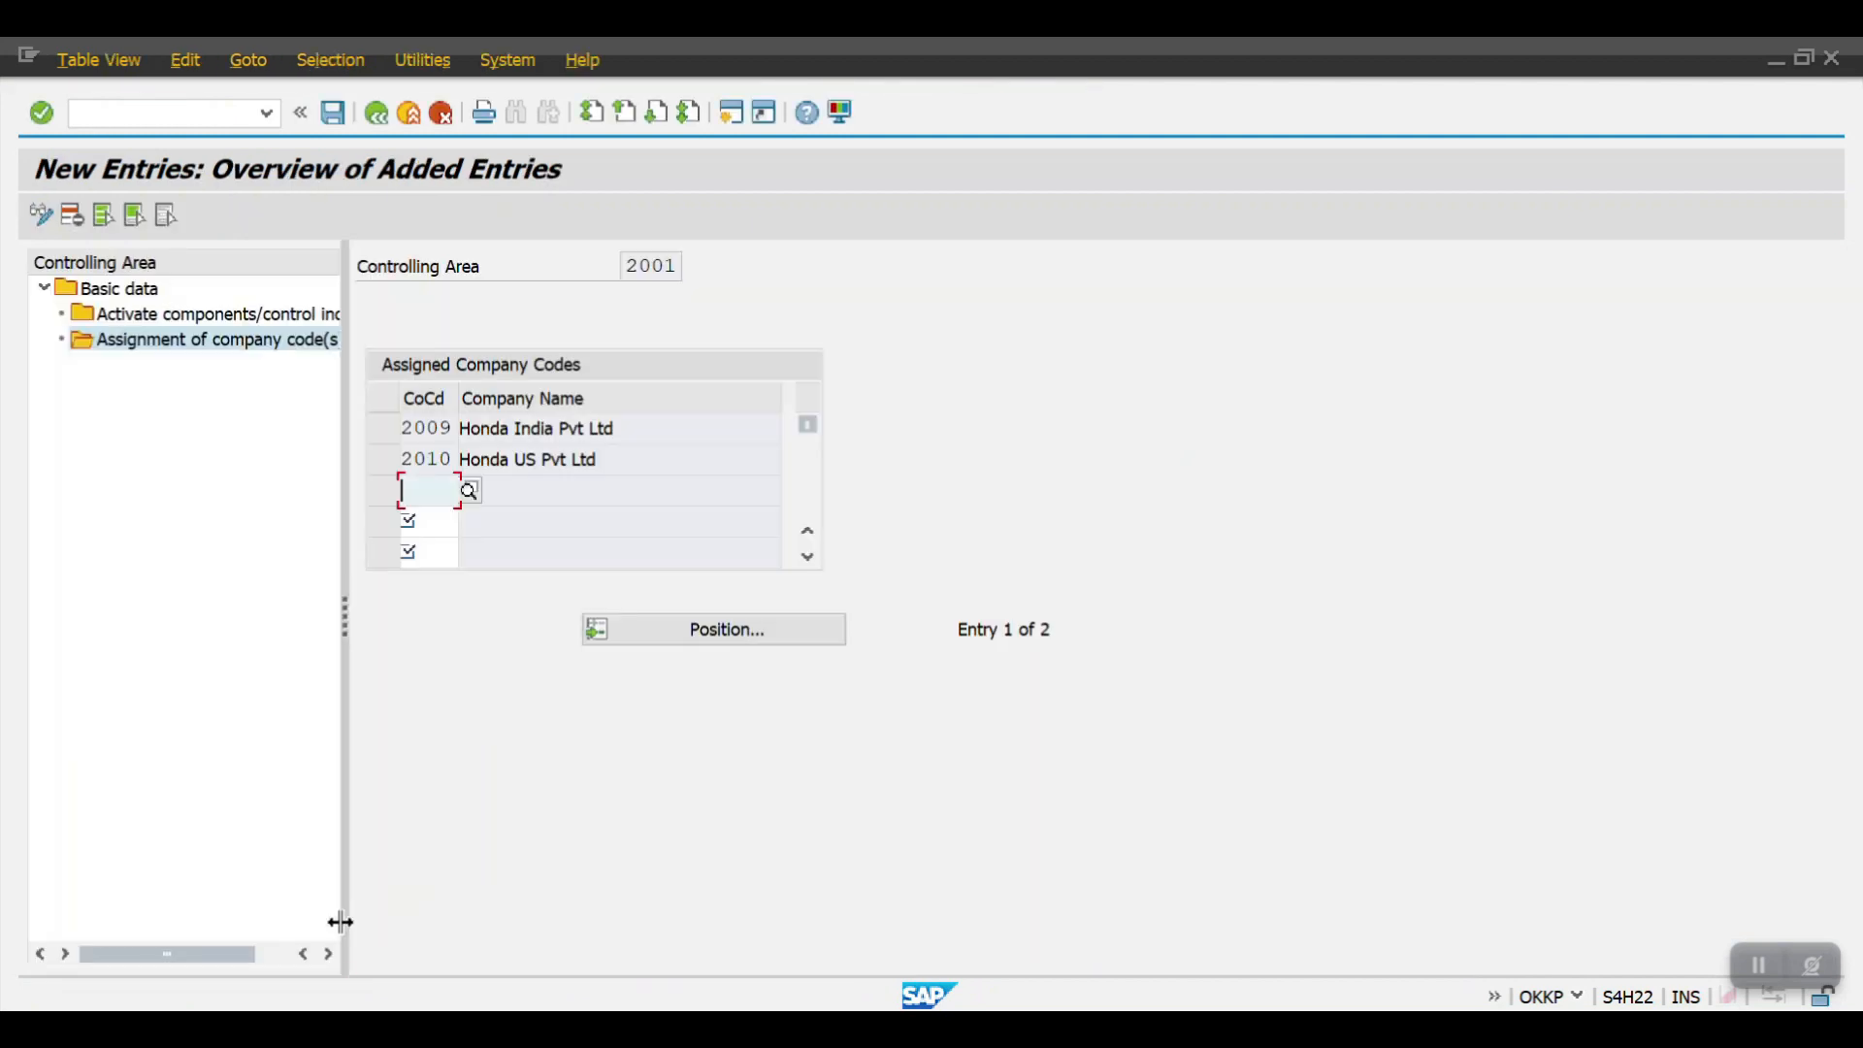
- Go back through basic data and the controlling areas list to SAP Easy Access
left_click(376, 113)
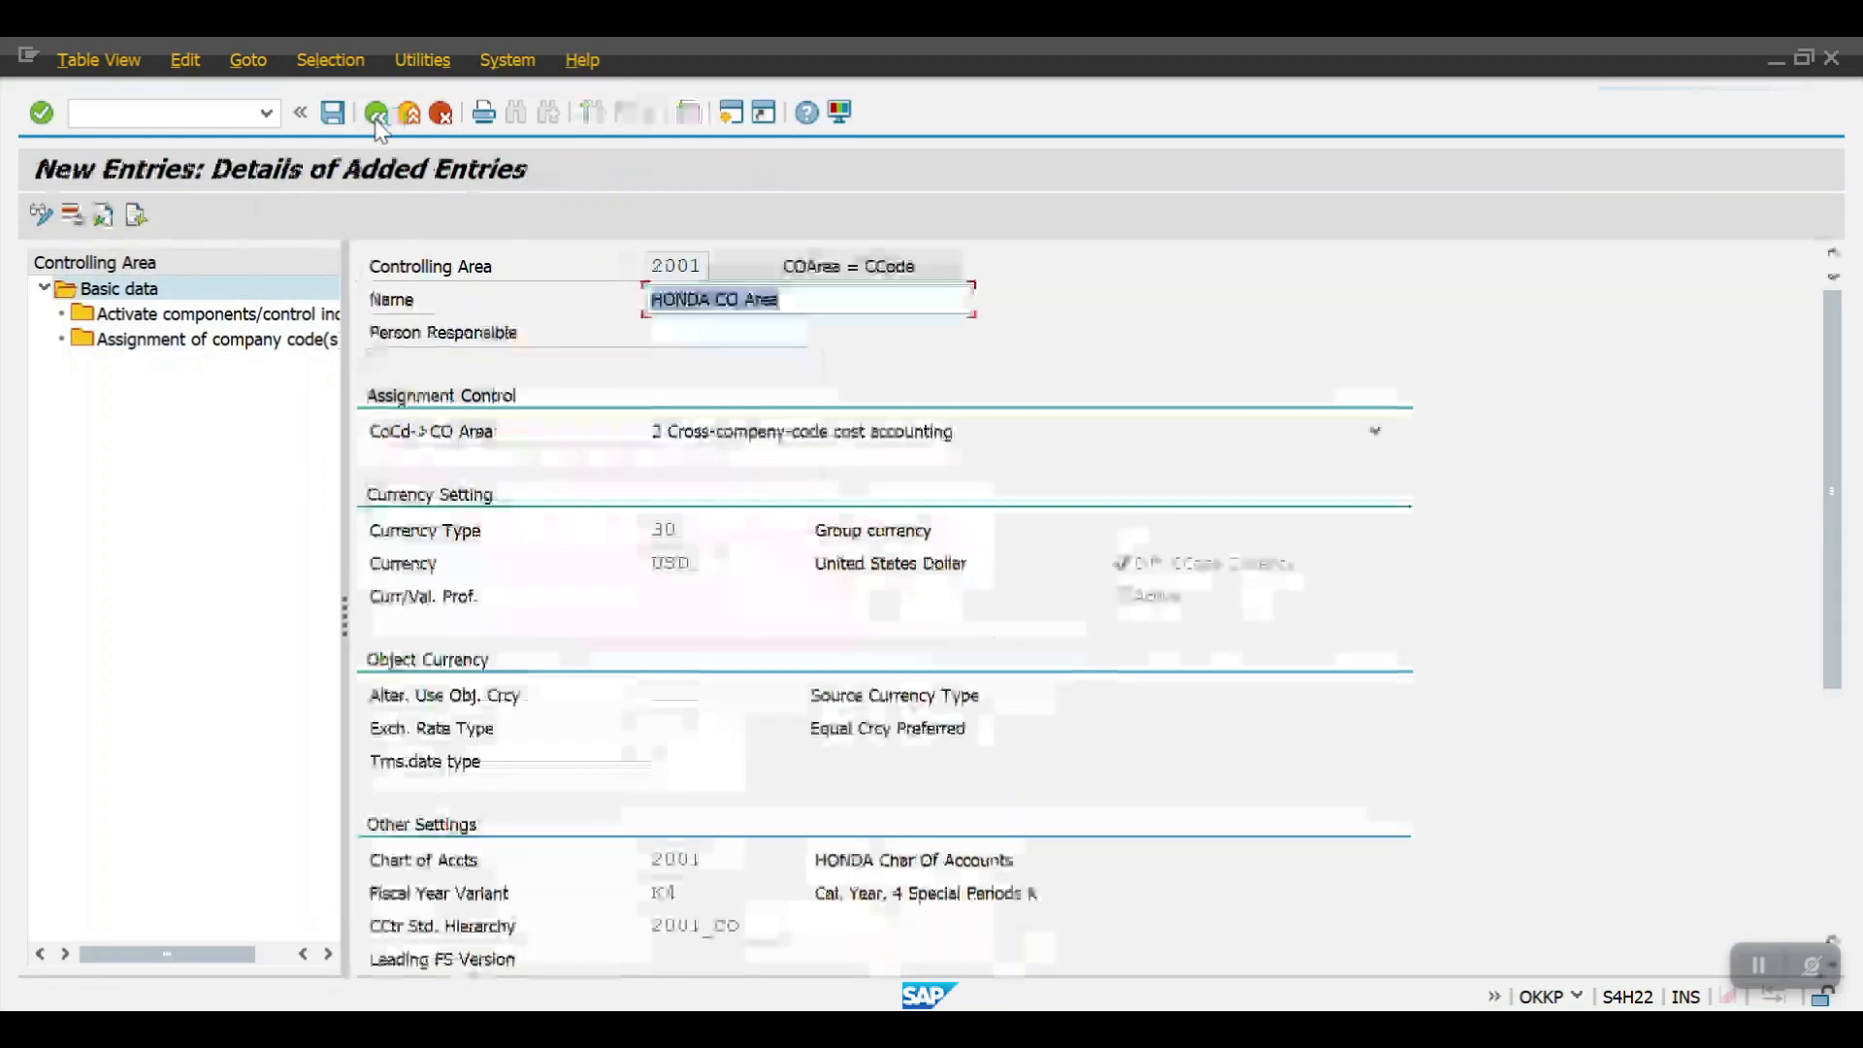
left_click(376, 113)
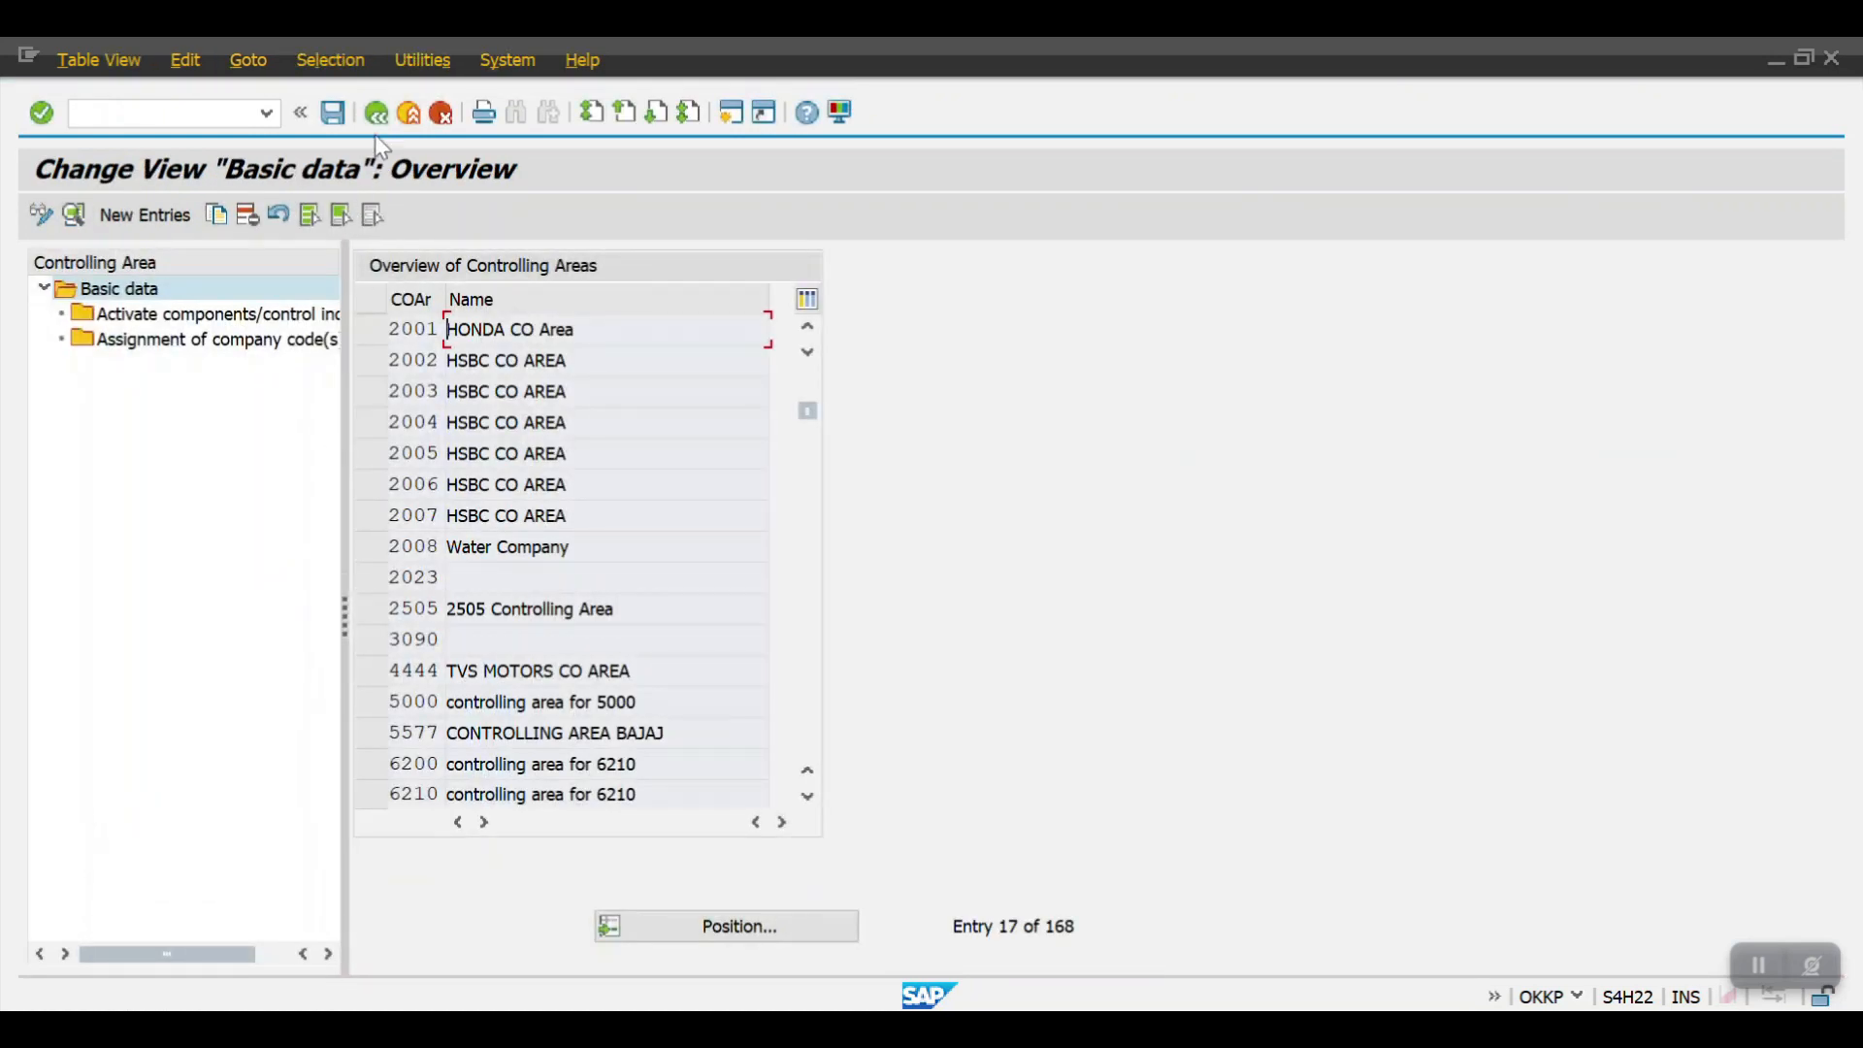
left_click(375, 112)
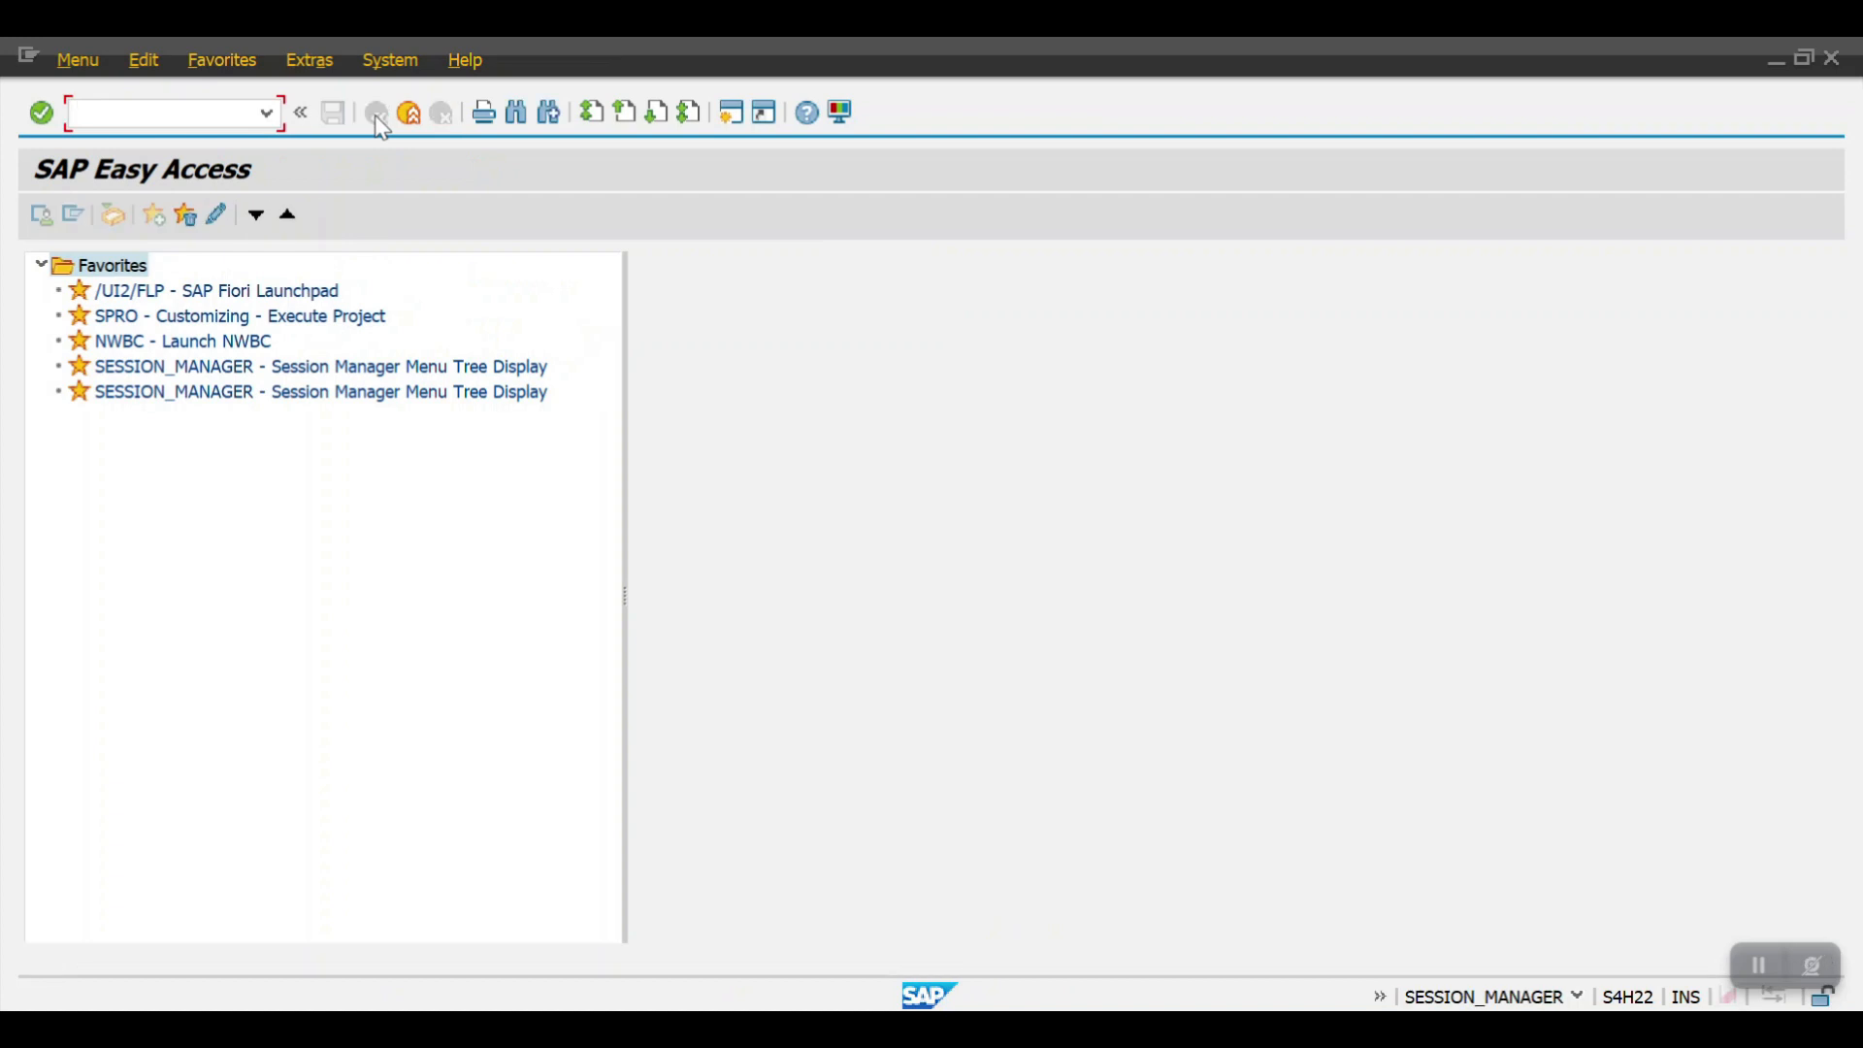